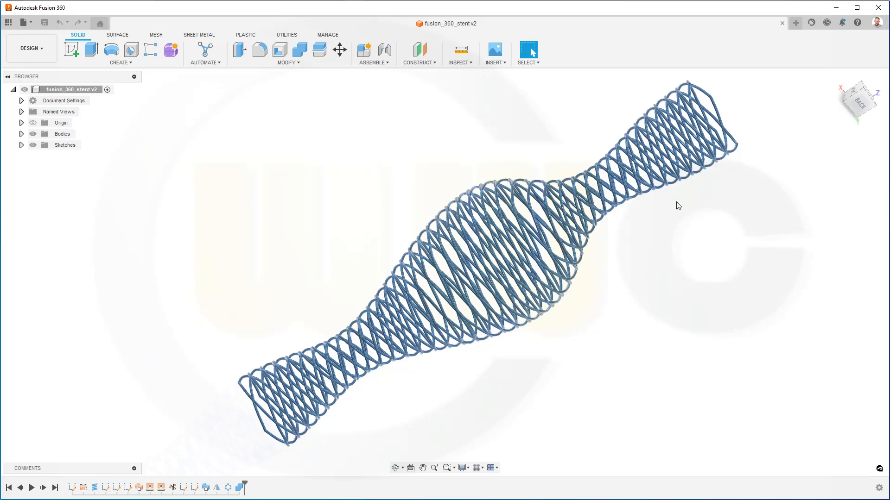
mouse_move(679, 205)
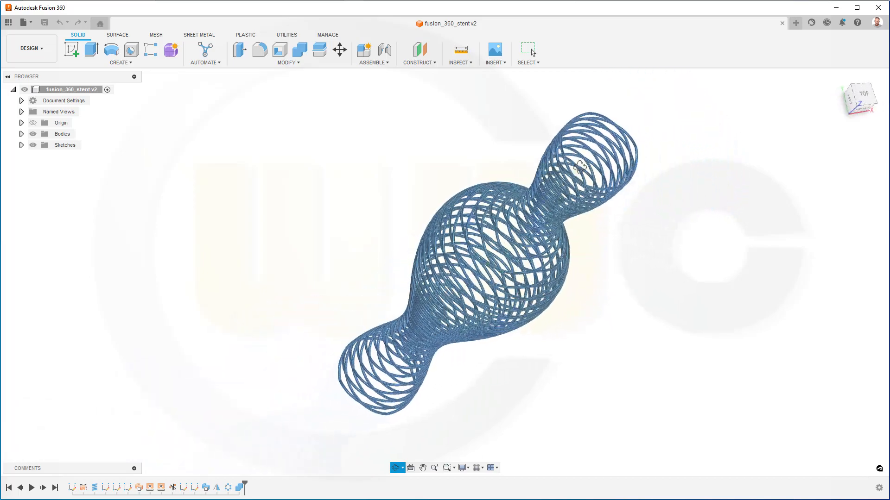
Add user parameter stent_length = 200 mm in Change Parameters
left_click_drag(579, 165, 612, 213)
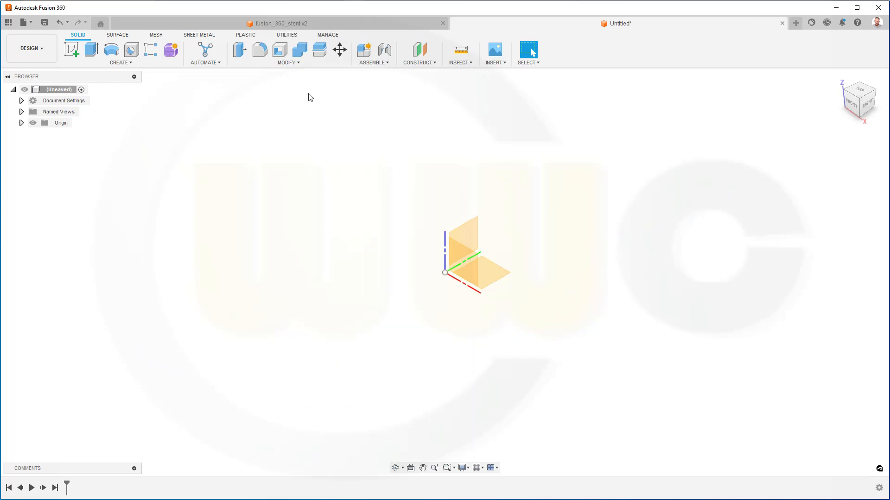
left_click(288, 63)
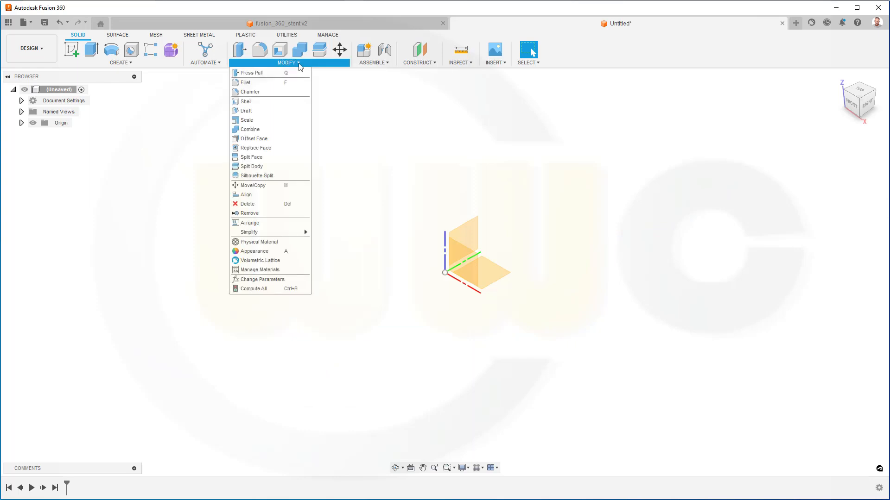
mouse_move(259, 270)
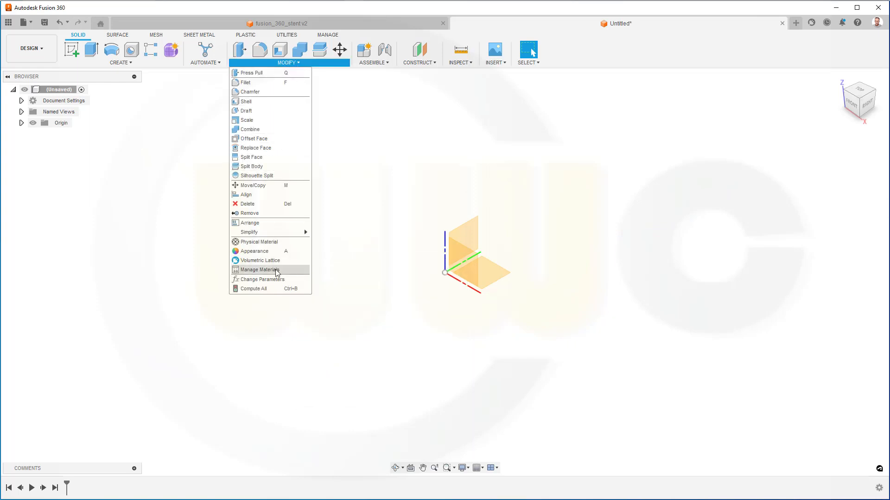
left_click(262, 279)
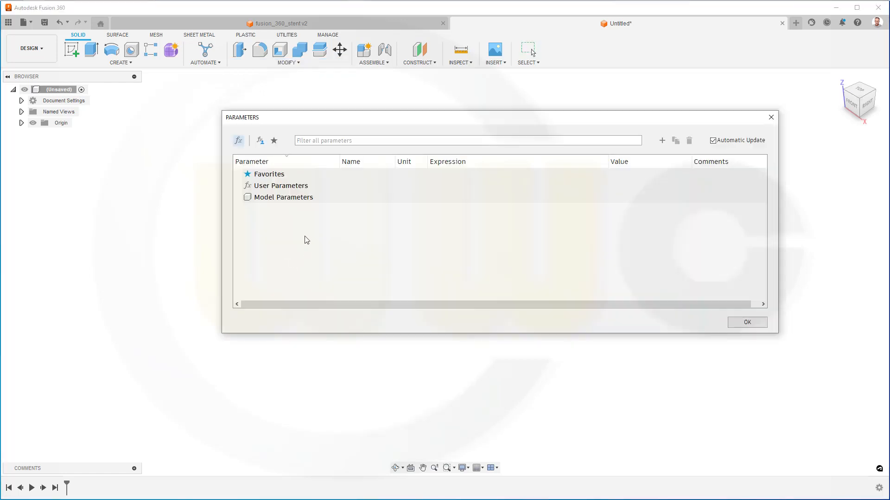
mouse_move(294, 226)
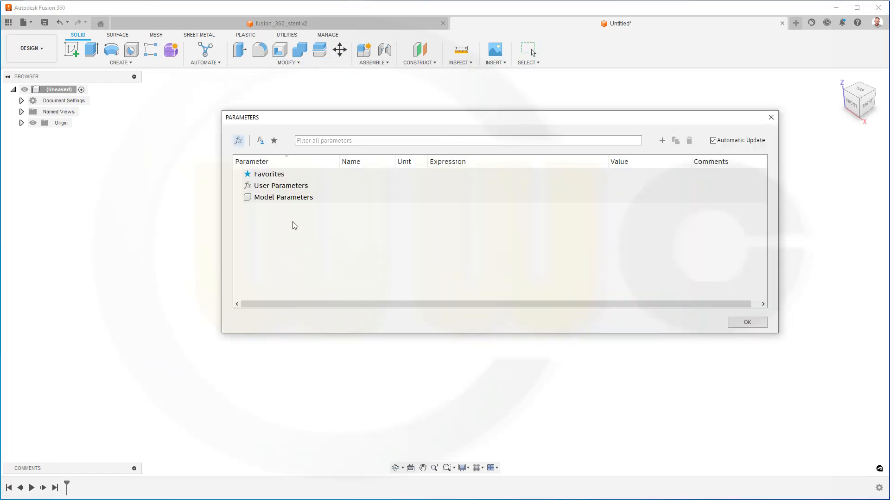
left_click(269, 173)
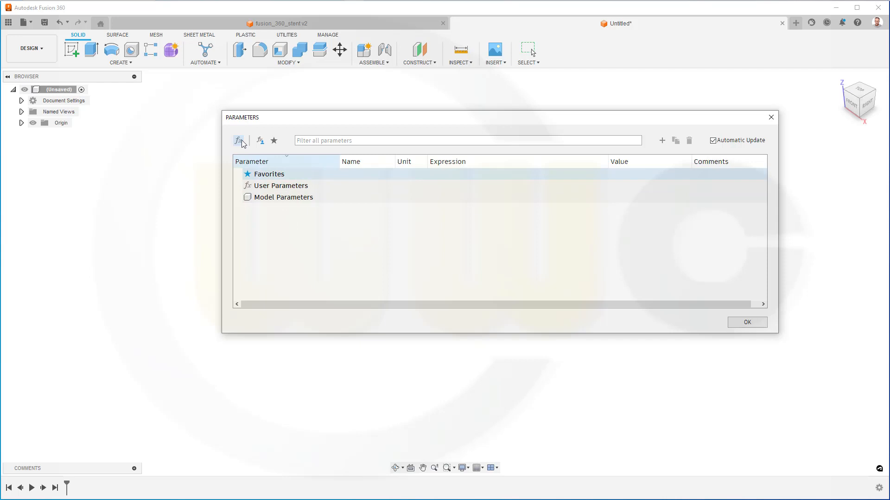
mouse_move(656, 142)
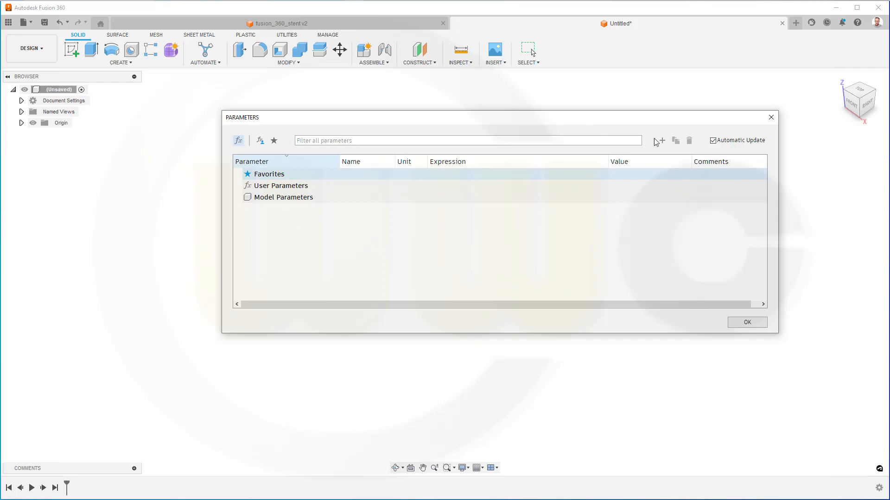
left_click(661, 140)
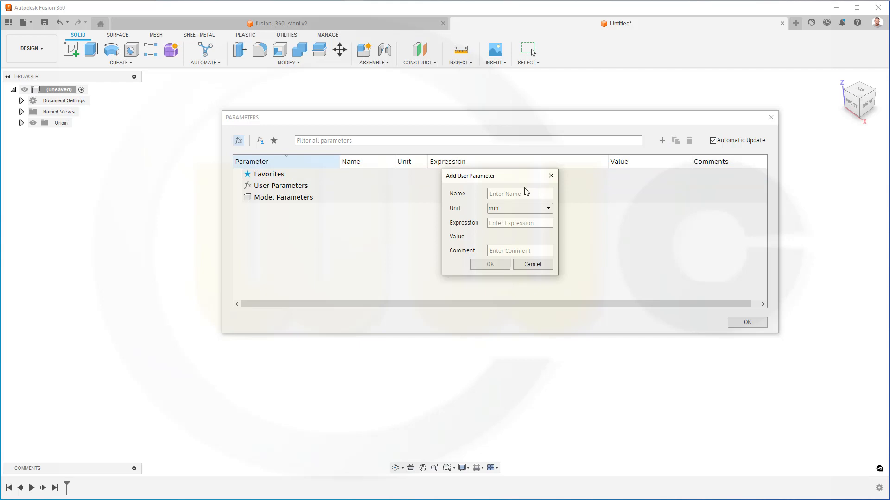
type("stent_")
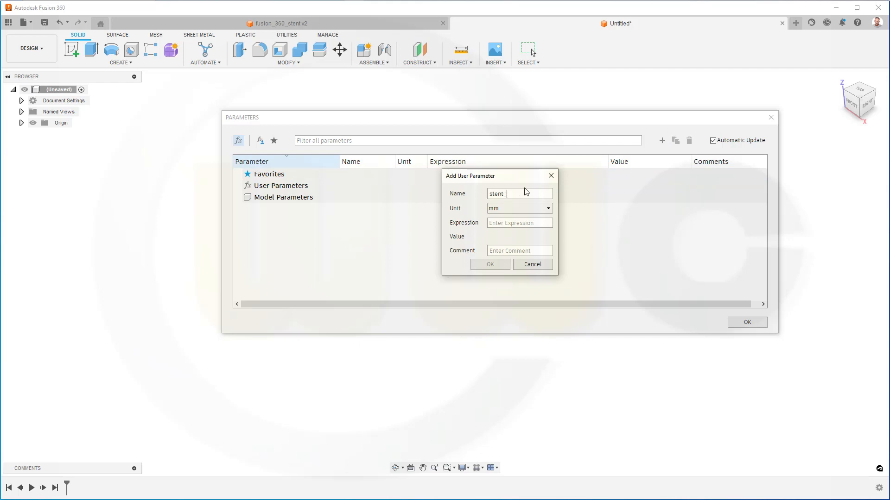
type("length")
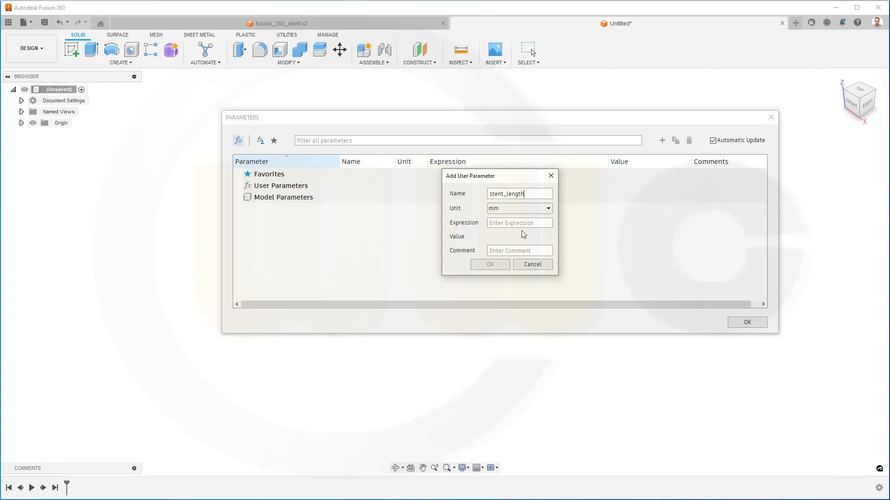
type("200")
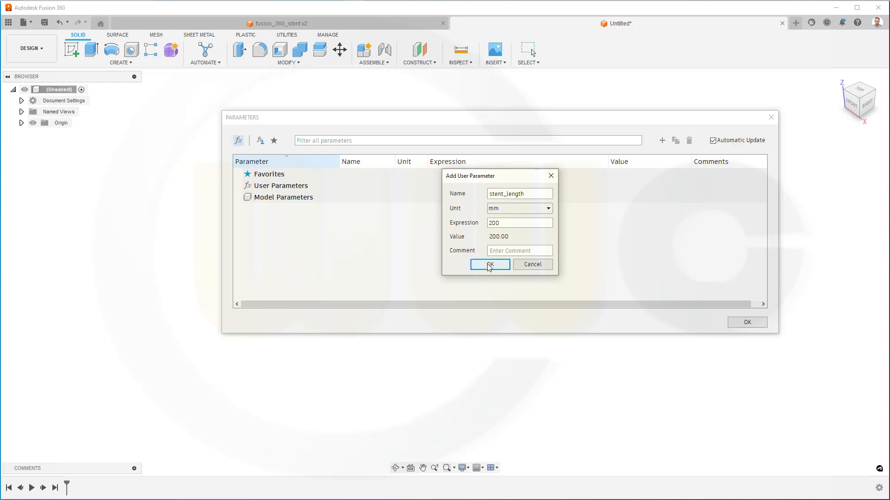
left_click(490, 264)
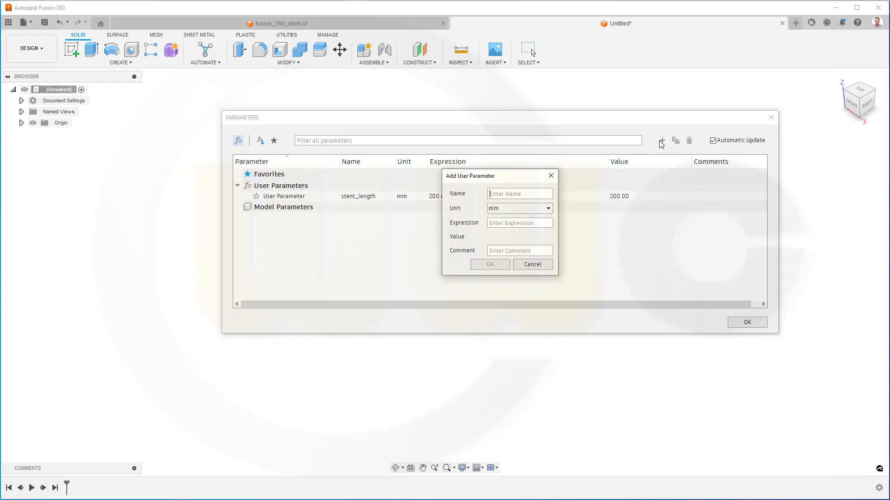
Add parameters stent_diameter = 30 mm and wire_diameter = 1 mm, then accept the parameters
type("stent_")
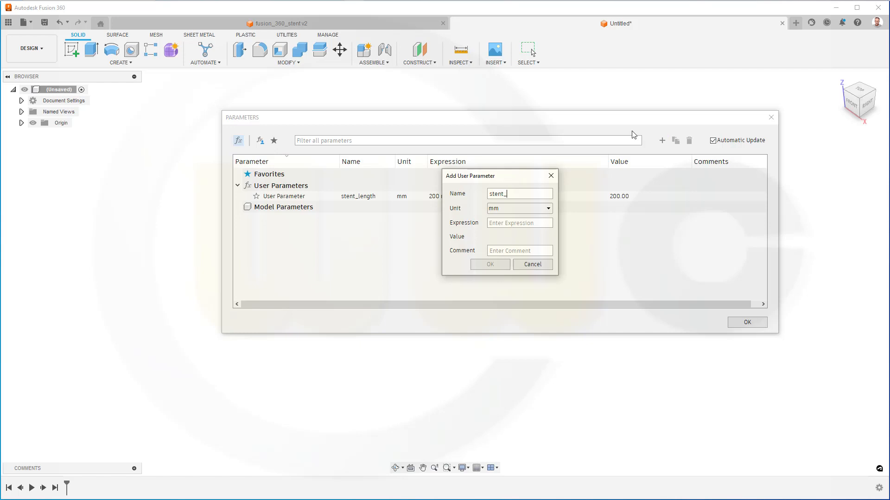
type("diameter")
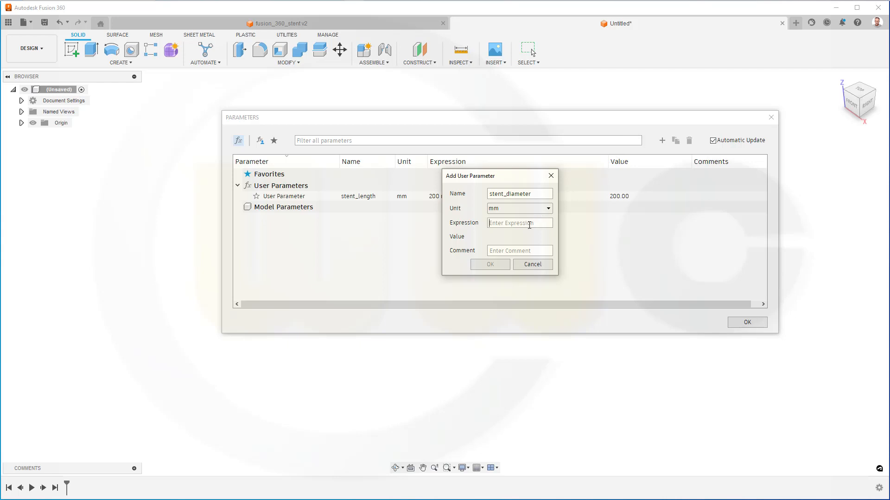
type("30")
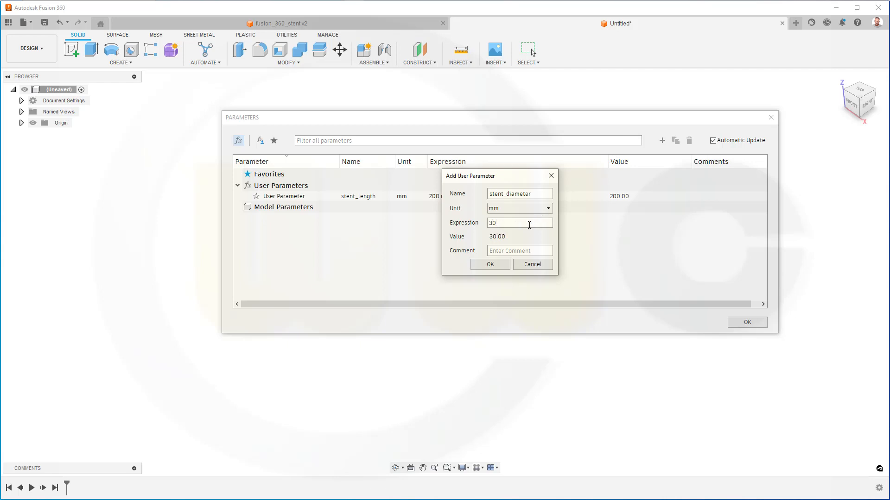
left_click(489, 264)
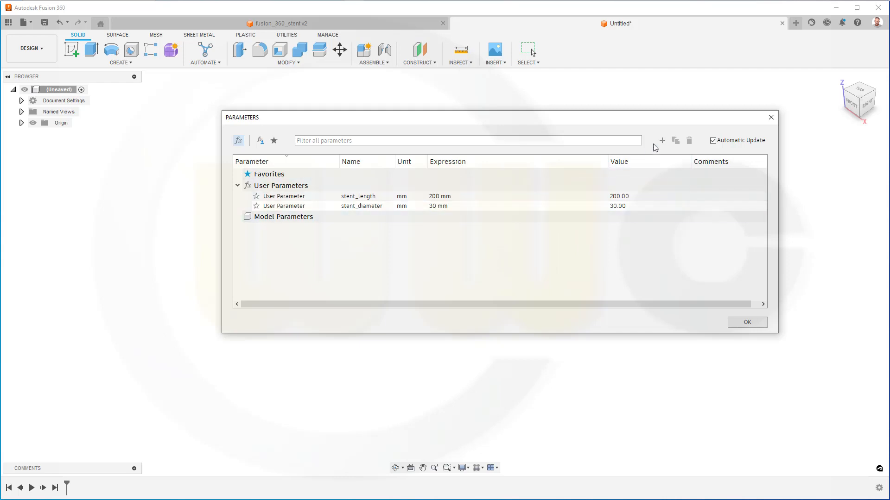
left_click(661, 140)
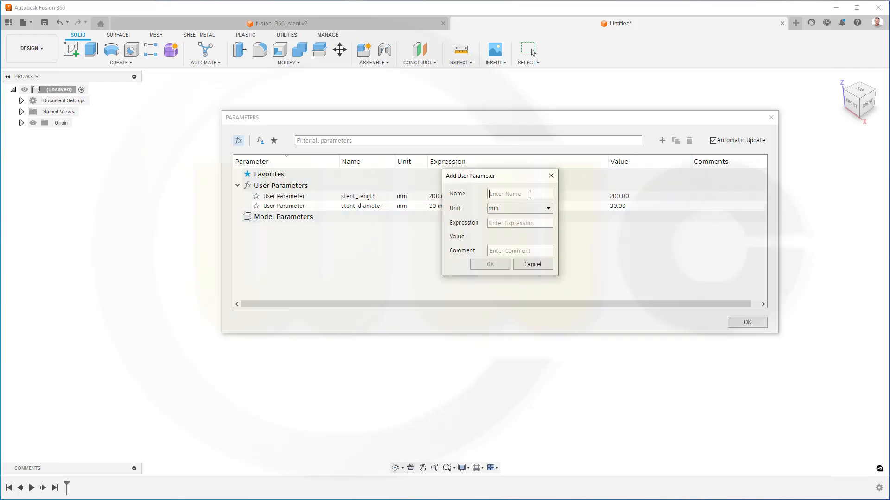
type("wire_diameter")
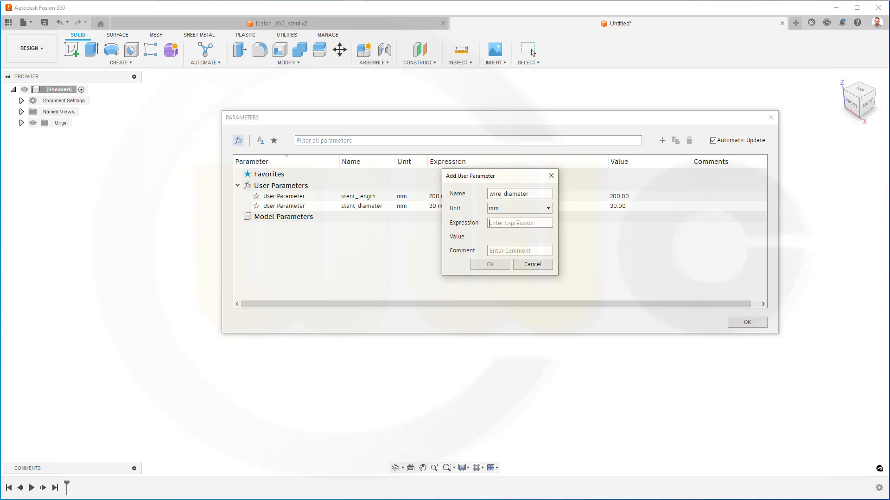
type("1")
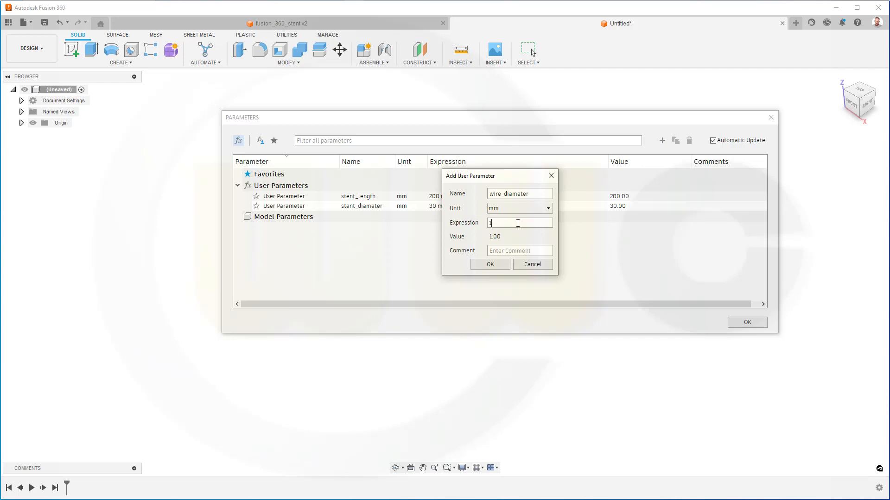
left_click(489, 264)
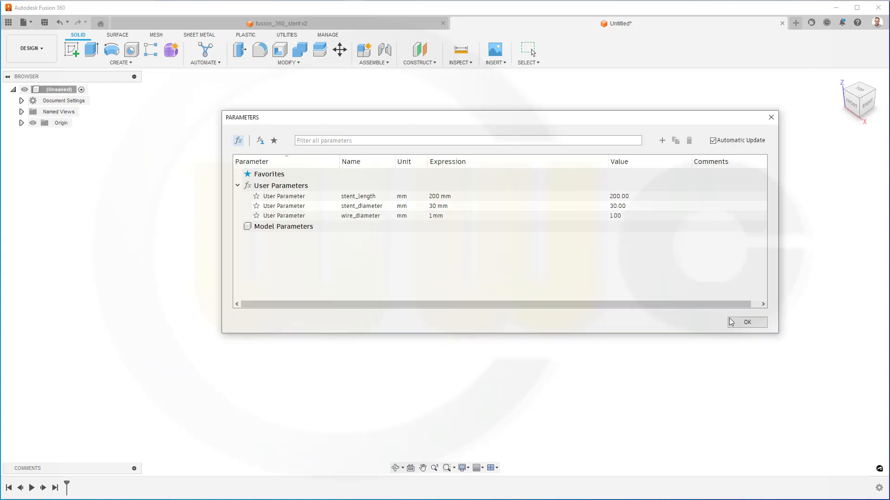
left_click(747, 322)
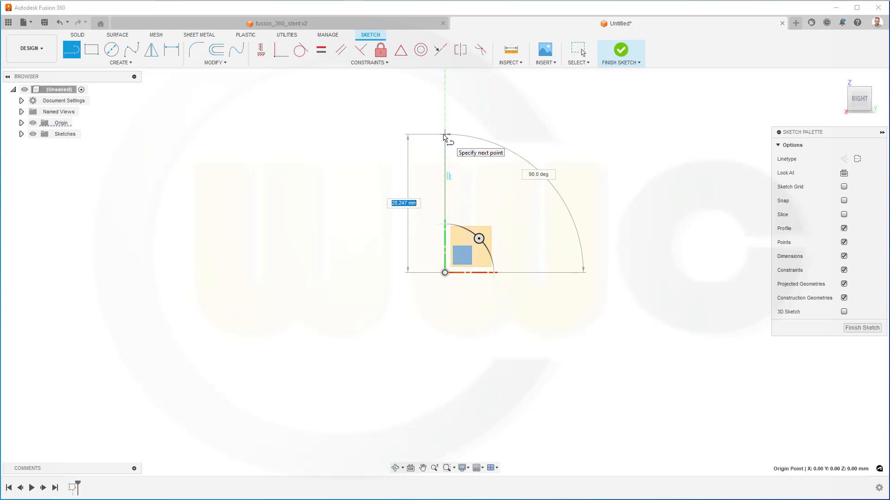
Dimension the vertical sketch line with =stent_length so it measures 200 mm
type("2")
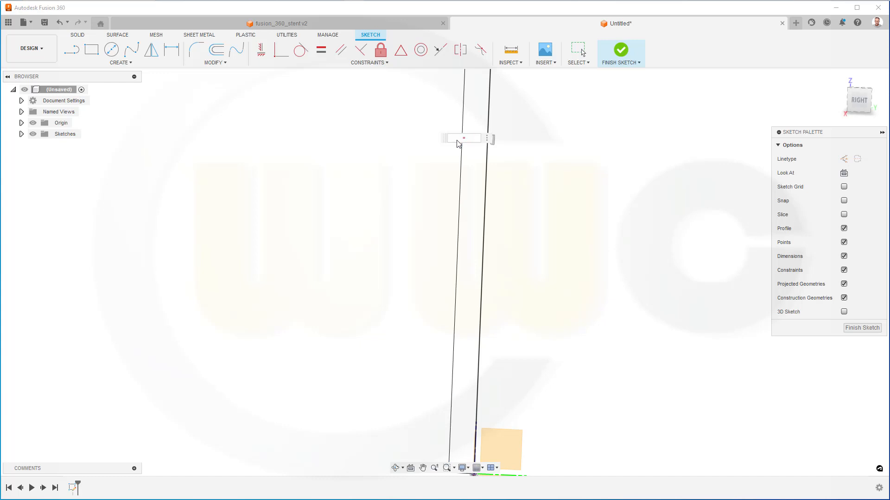
type("=stent")
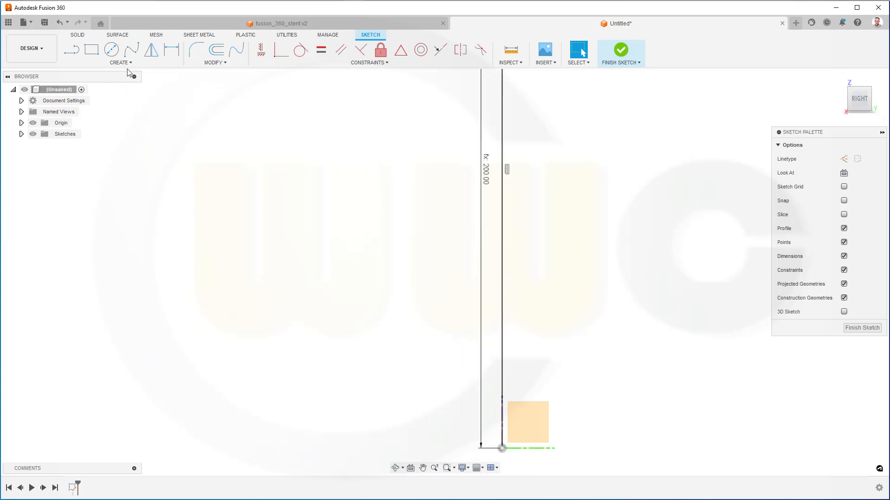
Draw the base line driven by stent_diameter (15 mm) and finish the sketch
left_click(120, 62)
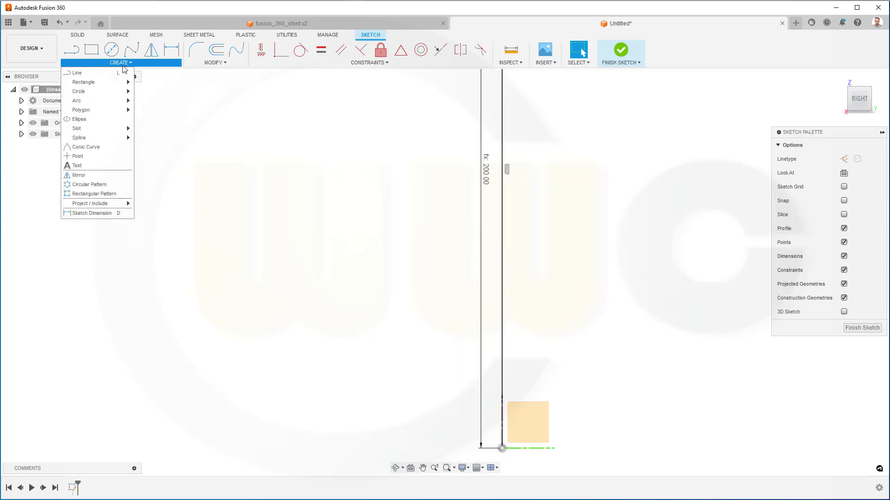
mouse_move(77, 155)
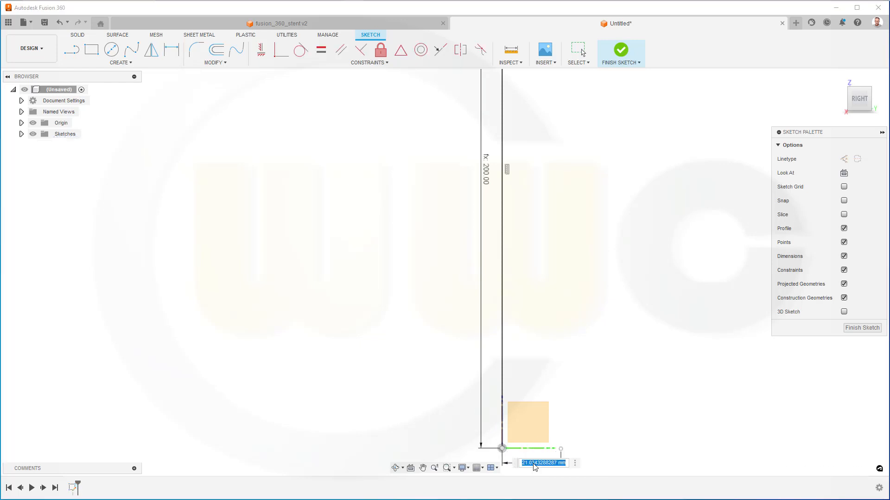
type("stent_d")
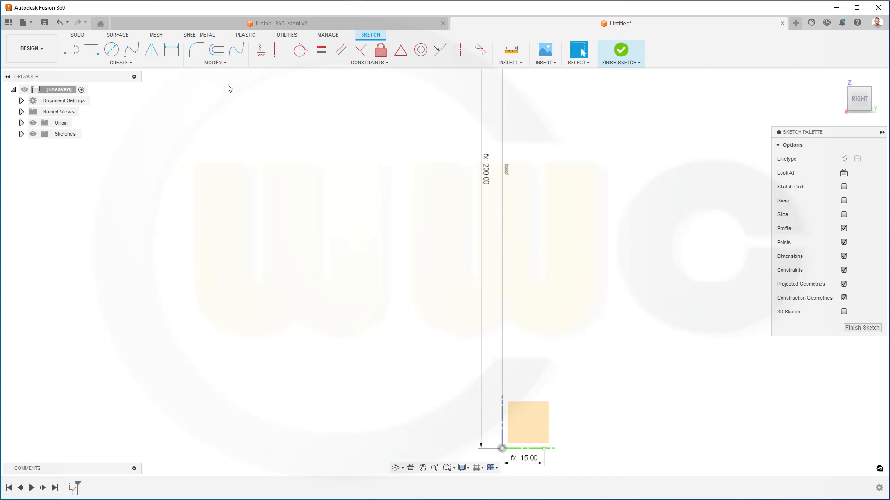
mouse_move(259, 50)
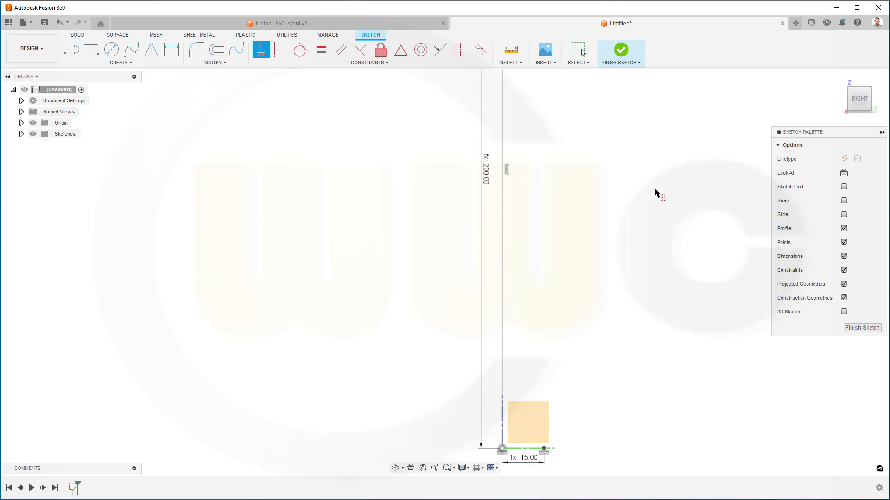
left_click(621, 49)
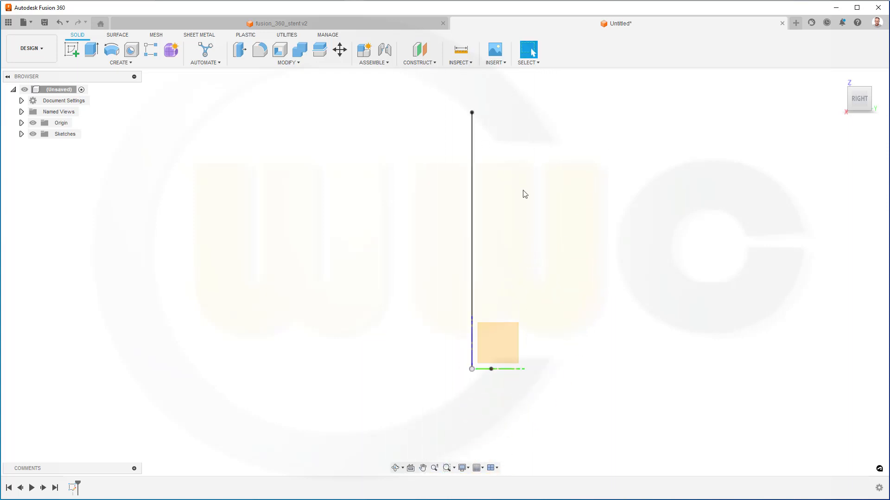
Draw an origin-centred circle sized 2*stent_diameter (60 mm) in a new top-plane sketch
left_click(118, 35)
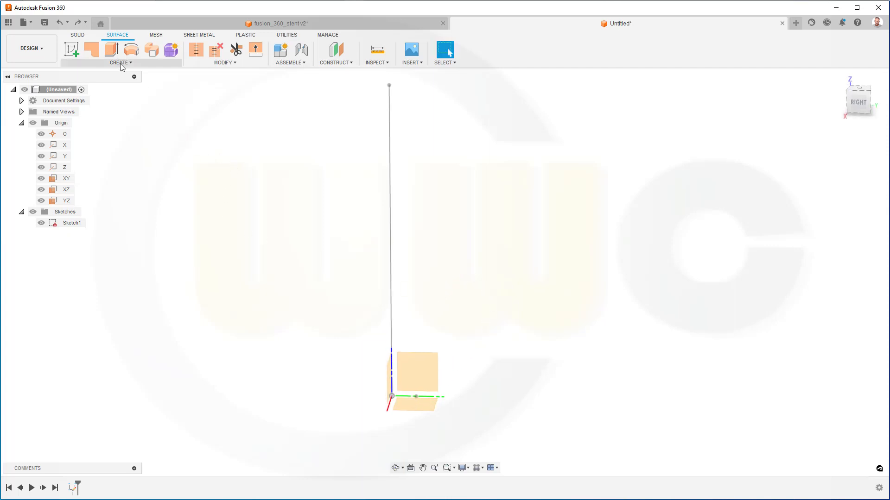
left_click(120, 62)
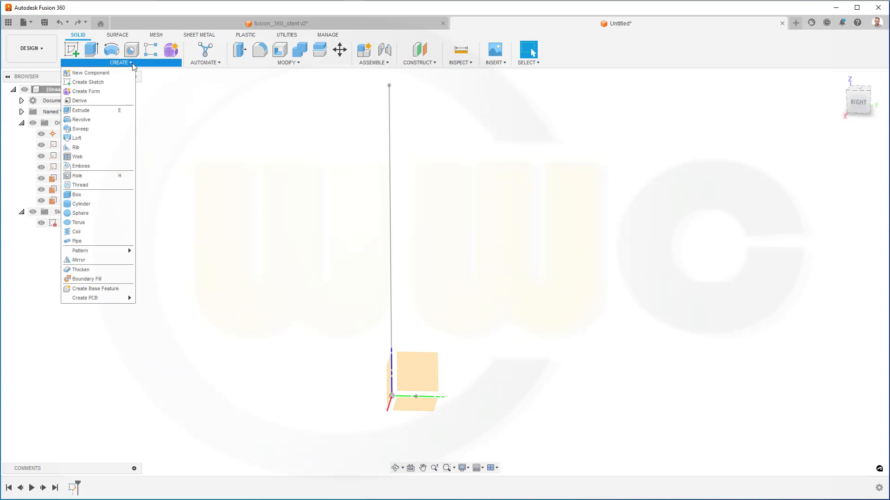
mouse_move(76, 232)
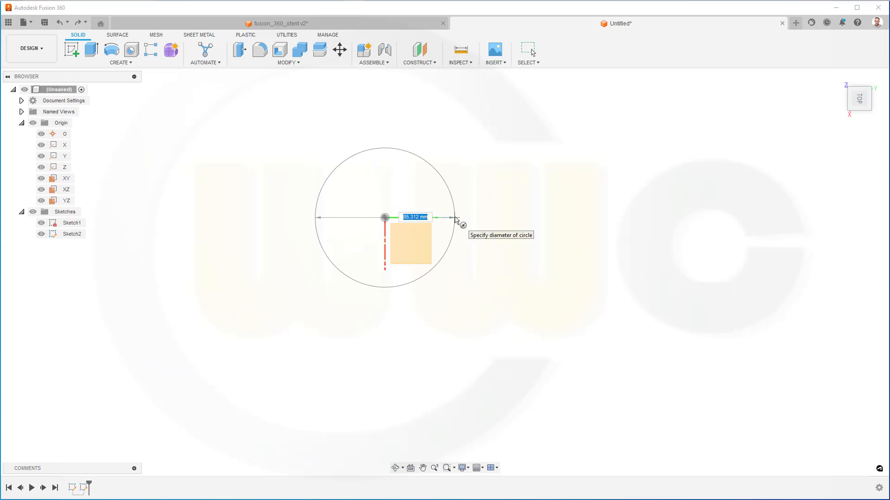
type("2")
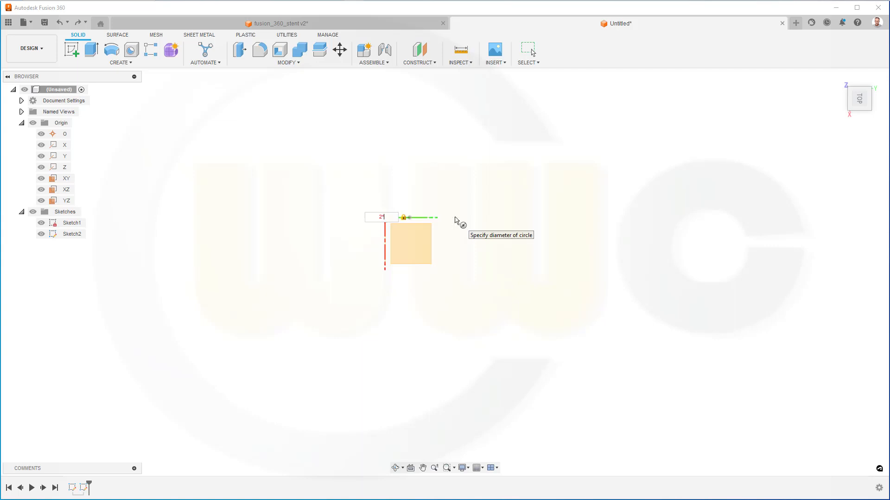
type("*stent_d")
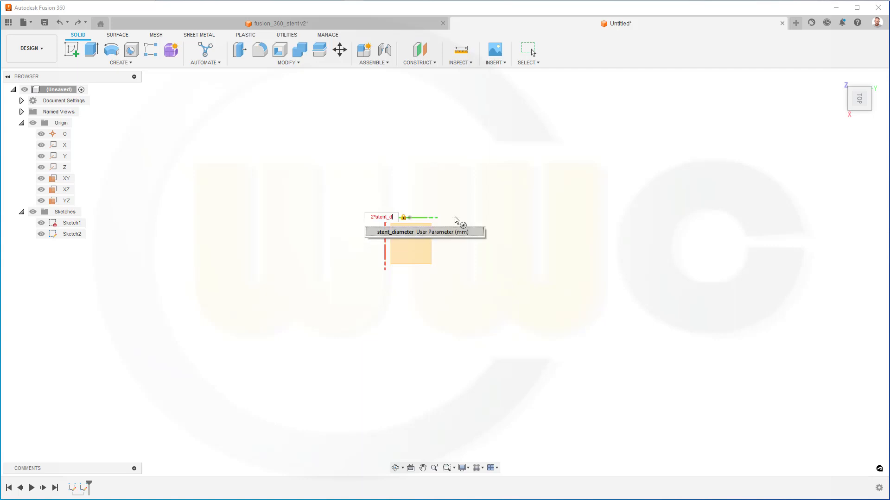
type("stent_diameter")
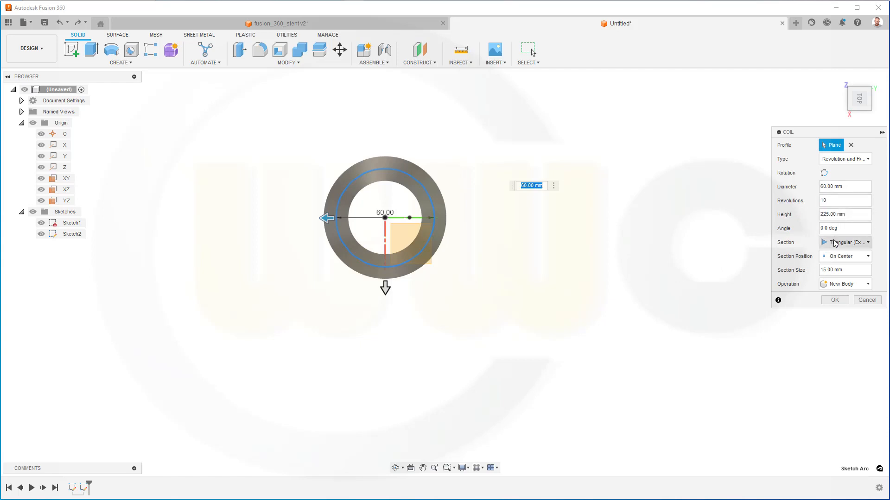
Create a 10-revolution coil on the circle, height stent_length, section size 2
left_click(845, 214)
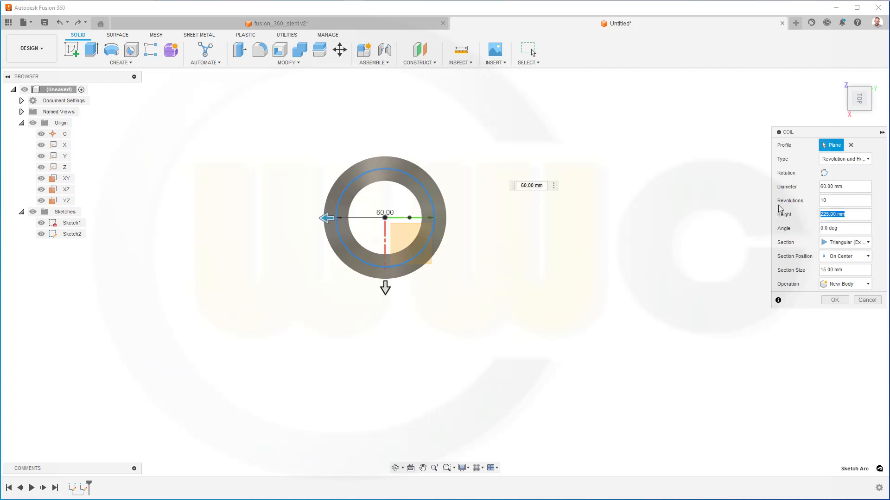
type("stent_length")
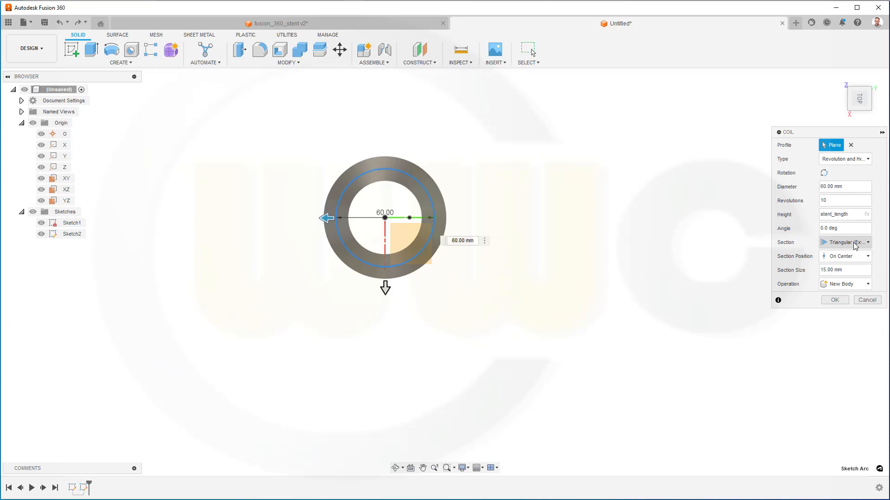
left_click(842, 270)
type("2")
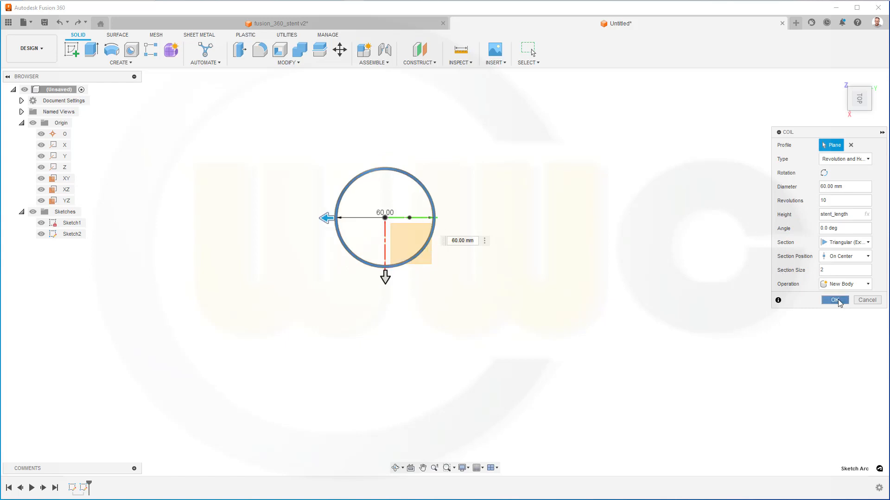
left_click(833, 299)
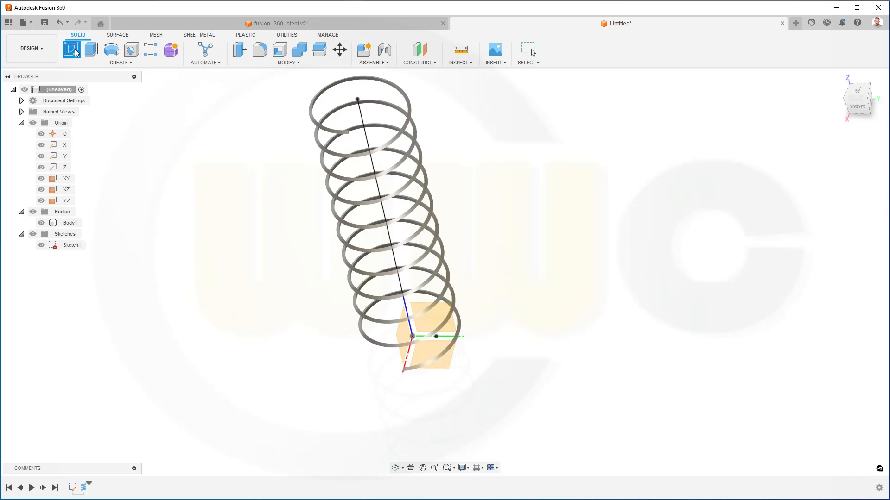
Include the coil's helical curve as 3D geometry in a new sketch and hide the coil body
left_click(72, 49)
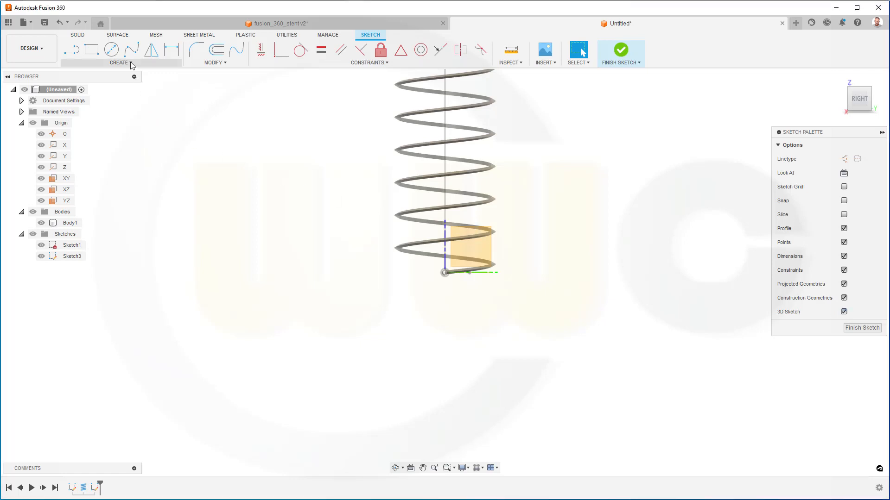
left_click(119, 62)
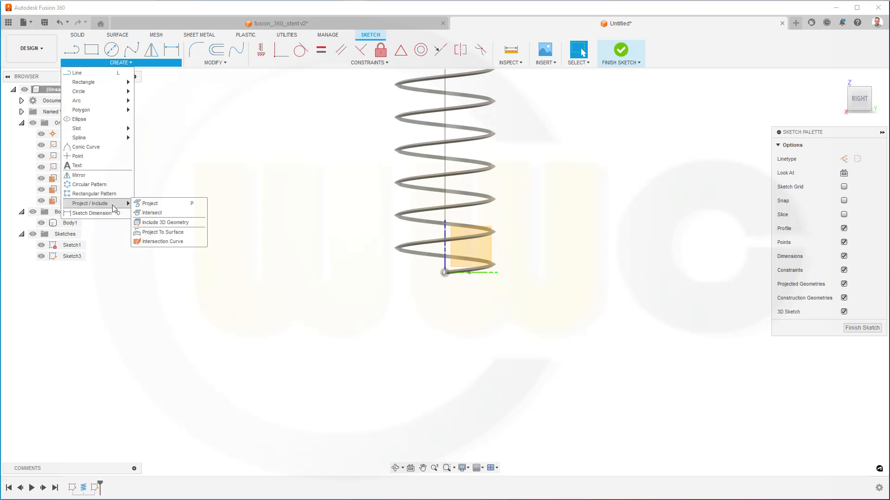
mouse_move(151, 213)
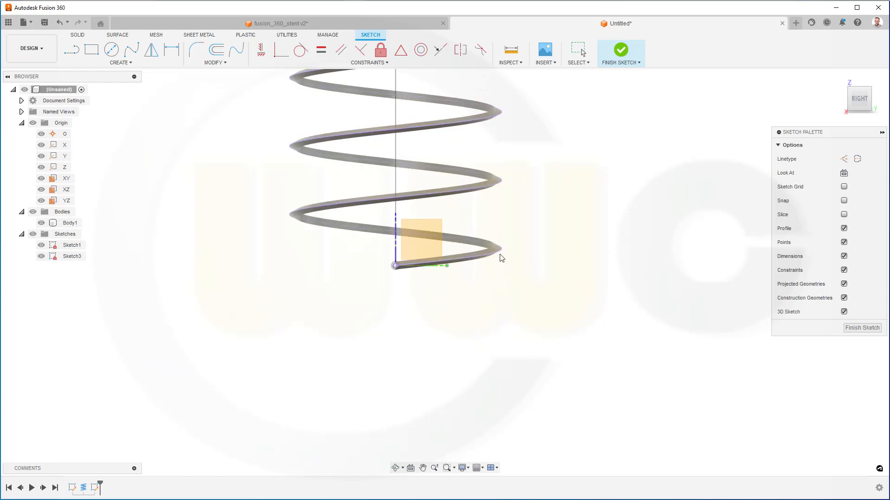
mouse_move(697, 276)
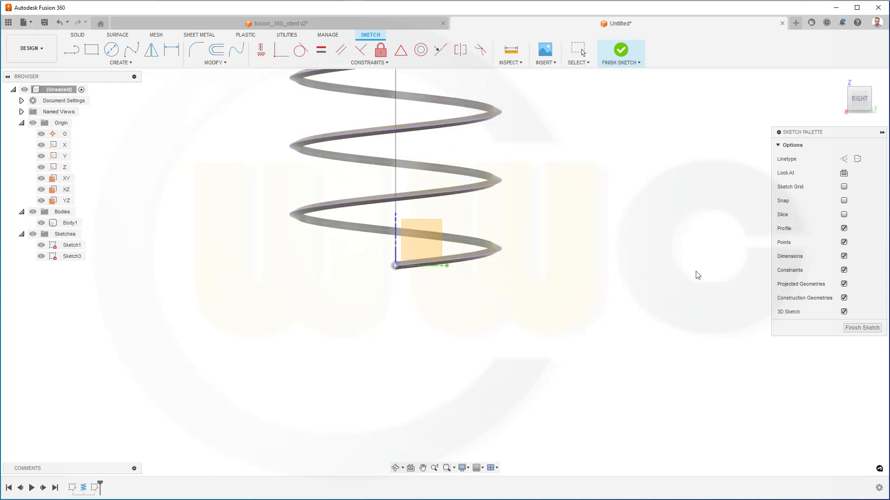
left_click(620, 50)
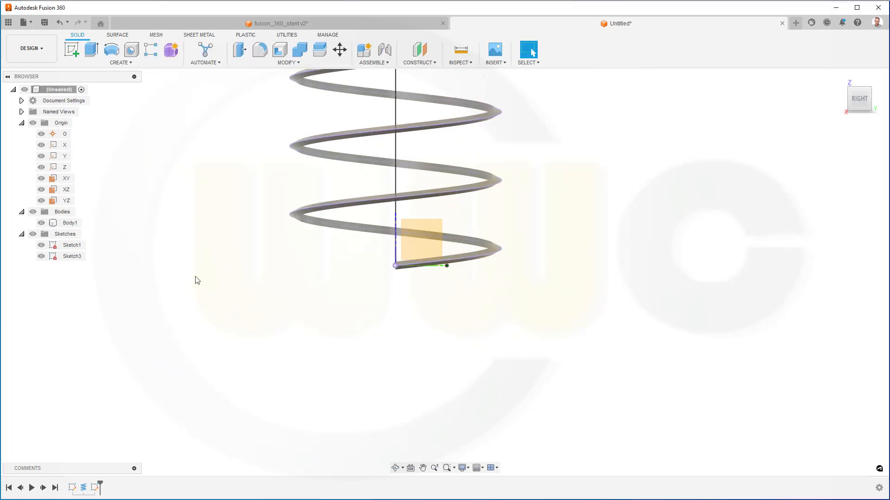
left_click(40, 222)
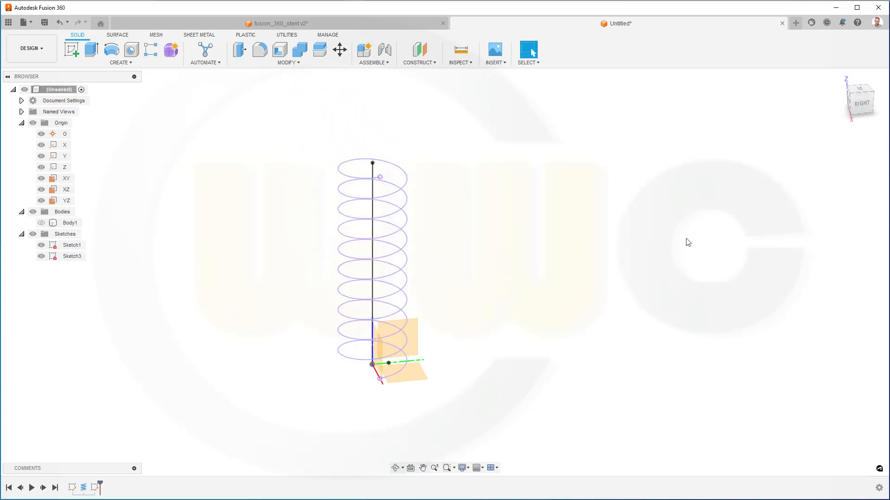
mouse_move(99, 82)
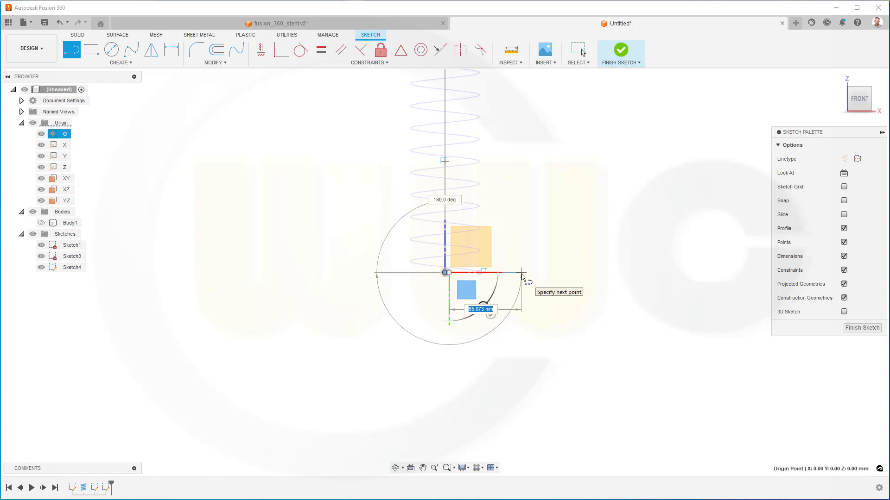
mouse_move(508, 275)
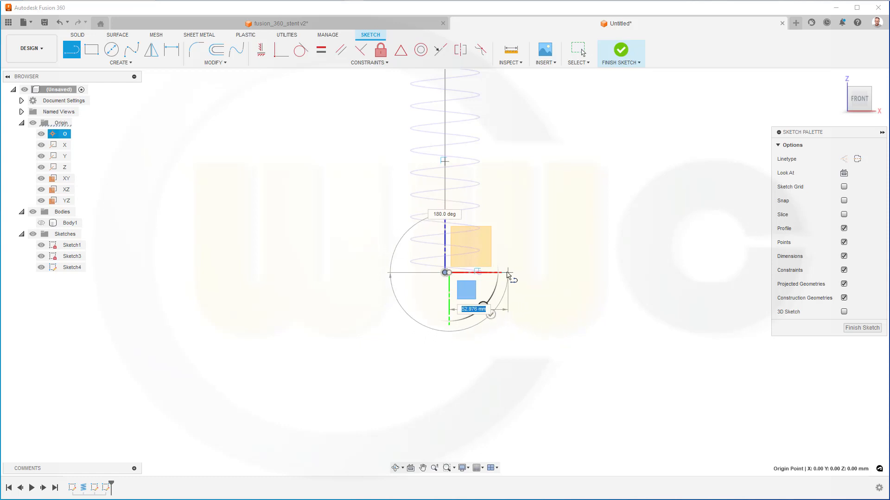
Draw a short line from the origin to the helix start and finish the sketch
left_click_drag(510, 277, 504, 278)
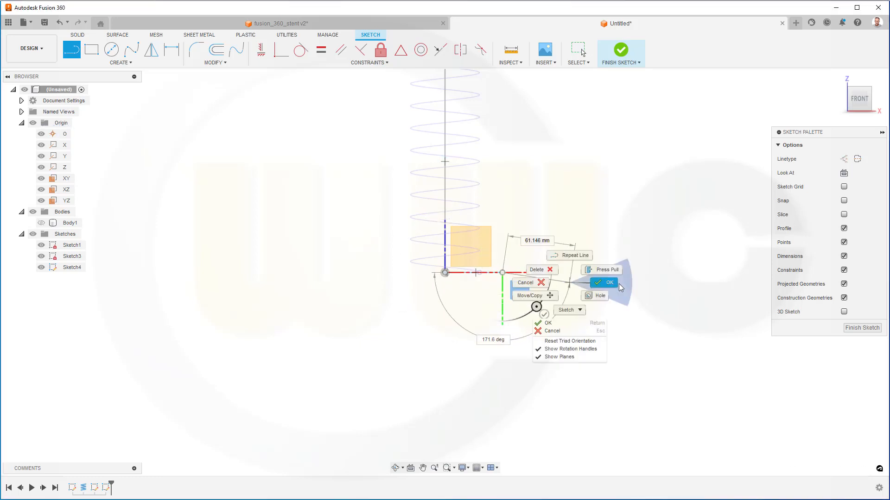
left_click(605, 282)
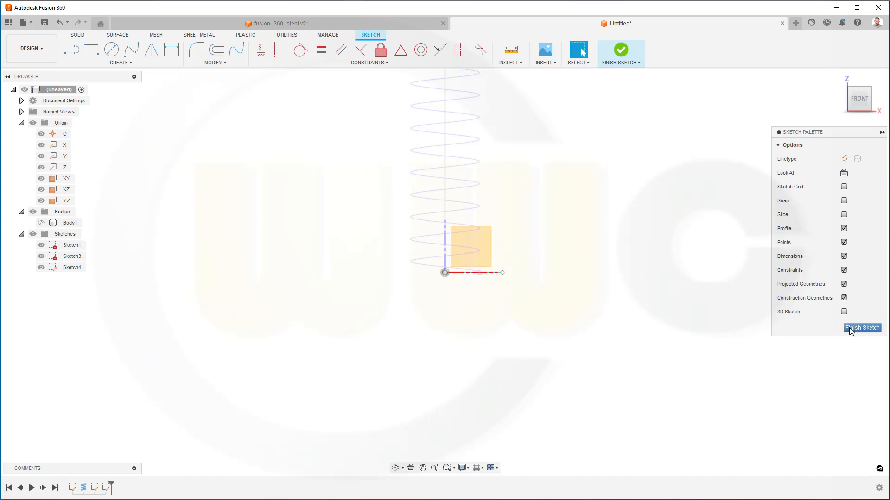
left_click(862, 328)
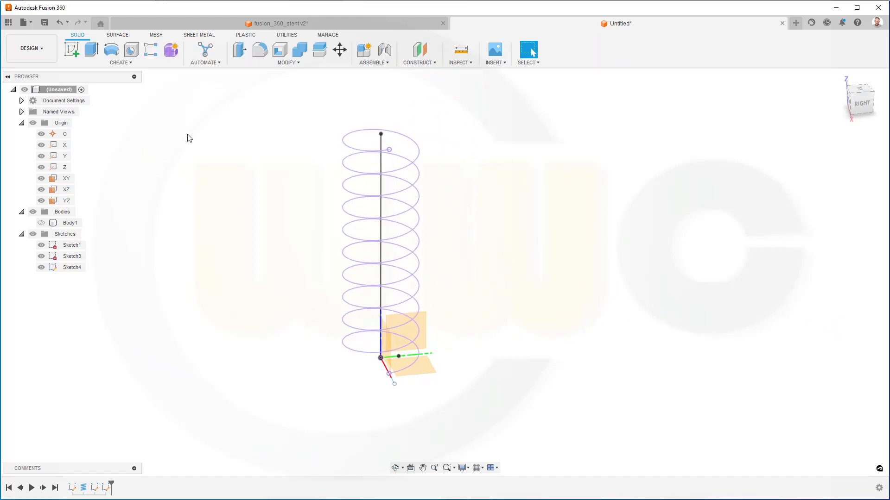
Surface-sweep the short line along the axis with the helix as guide rail, scaling off
left_click(118, 34)
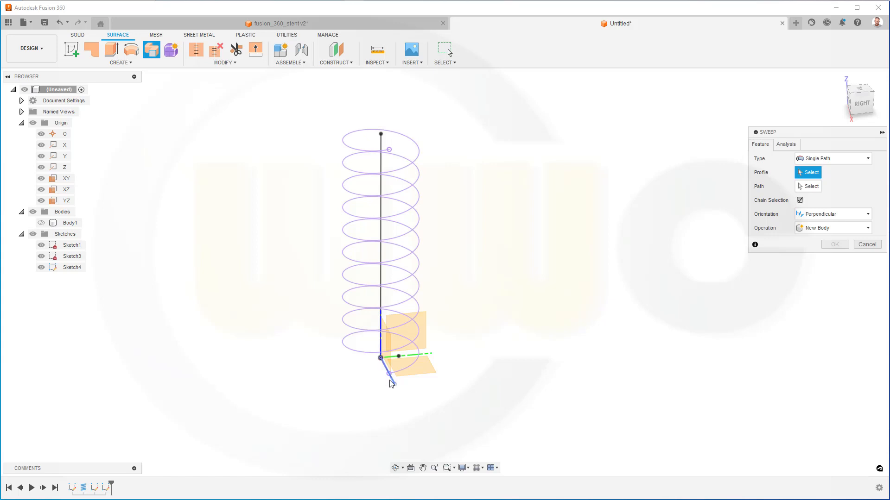
left_click(389, 372)
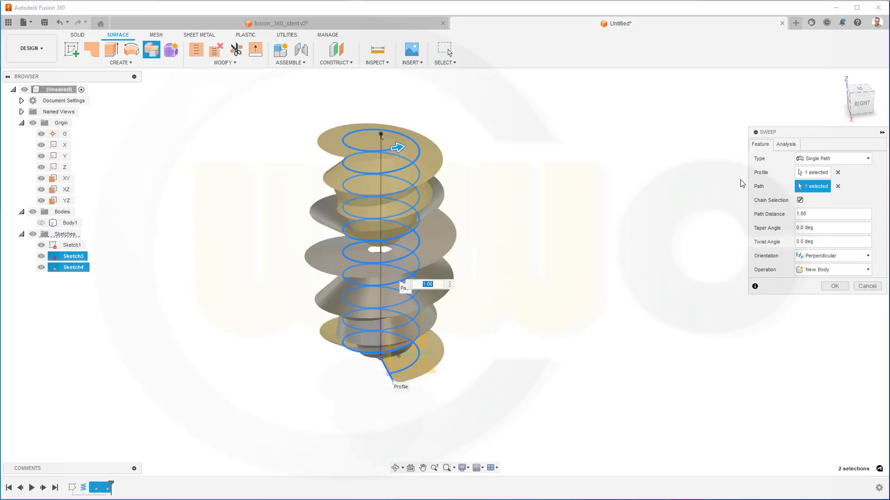
mouse_move(868, 182)
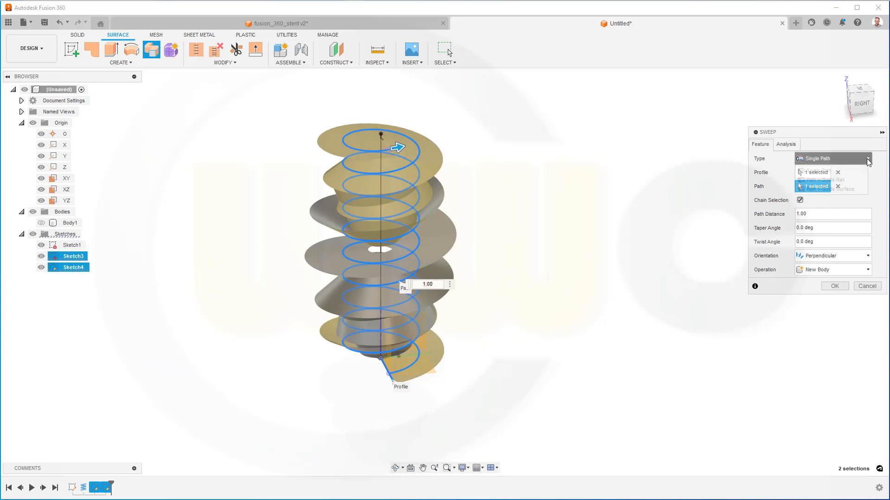
left_click(828, 180)
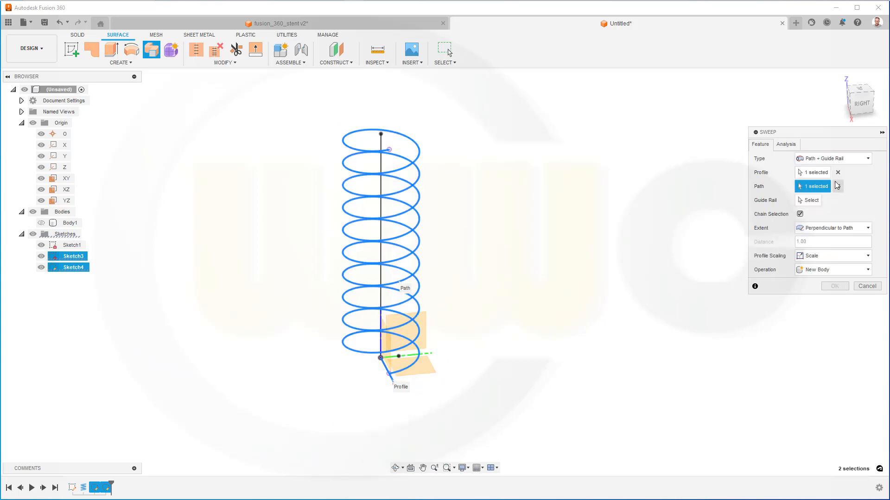
left_click(813, 201)
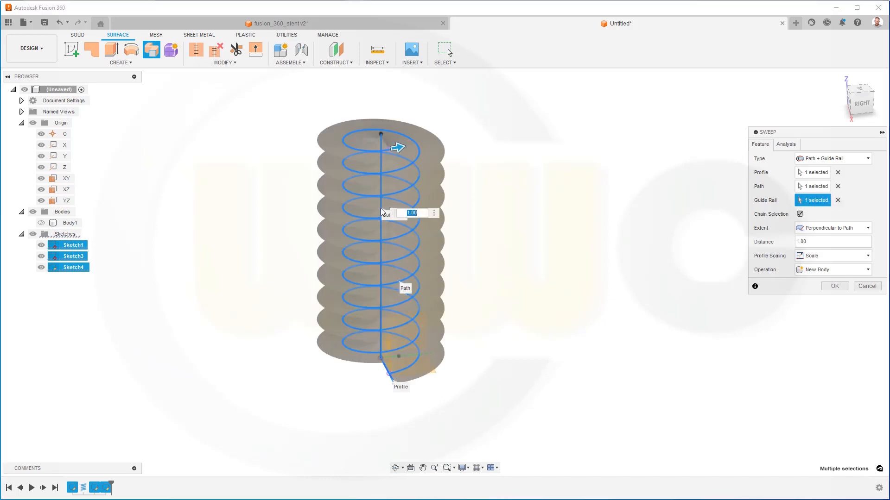
mouse_move(551, 241)
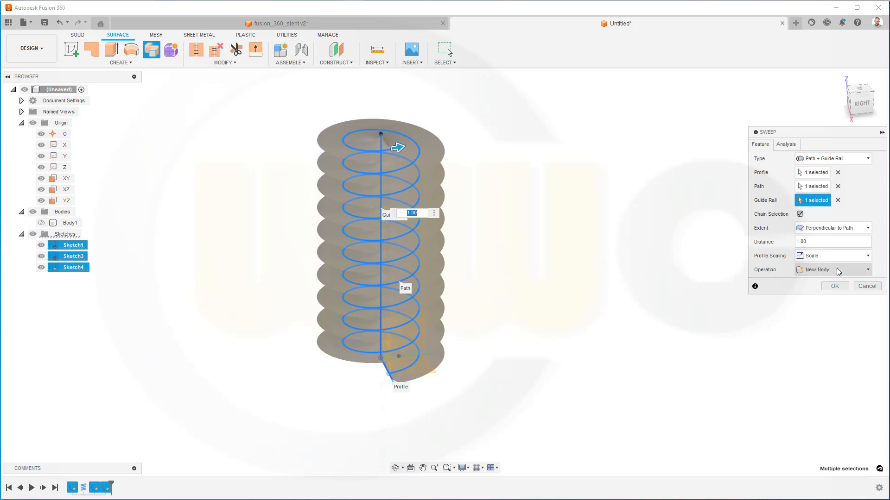
left_click(832, 256)
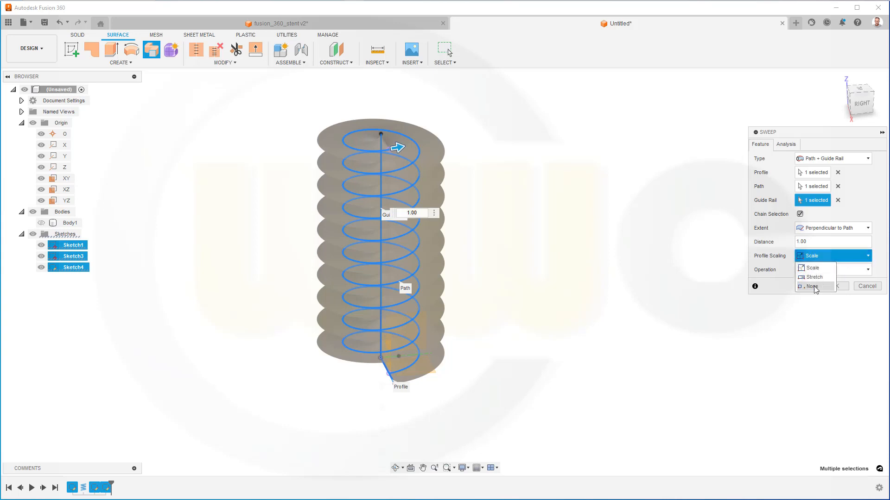
left_click(810, 286)
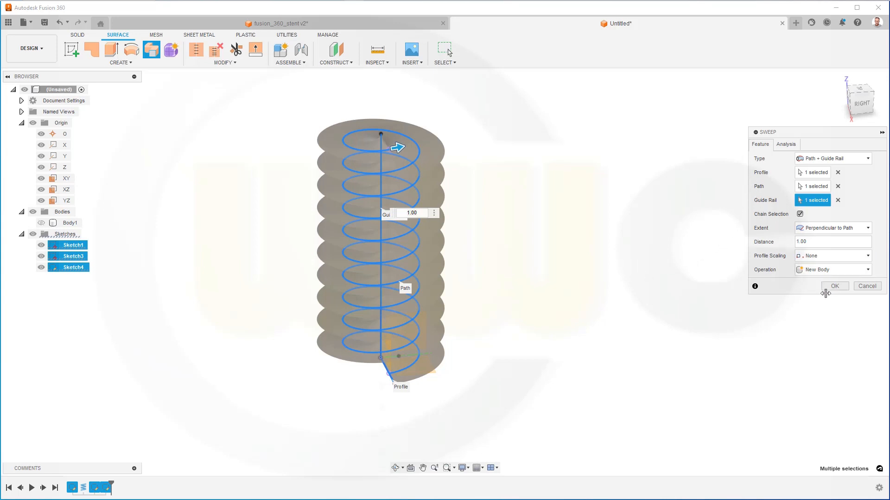
left_click(833, 287)
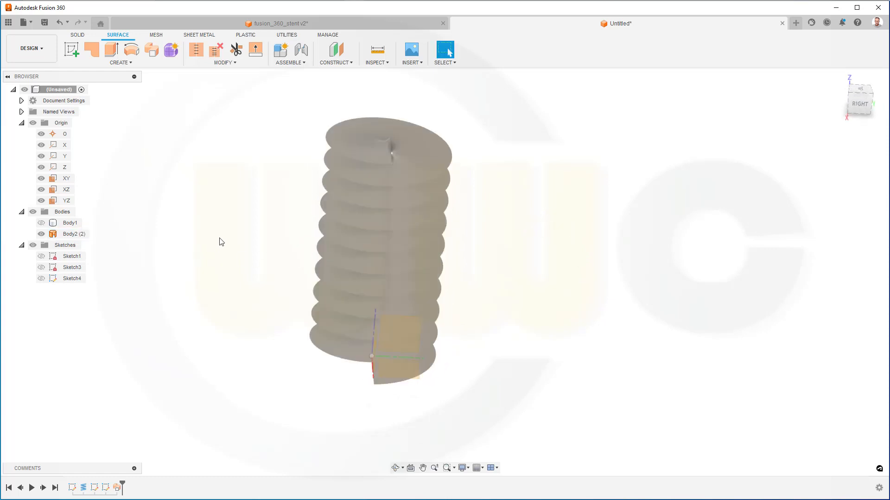
mouse_move(201, 210)
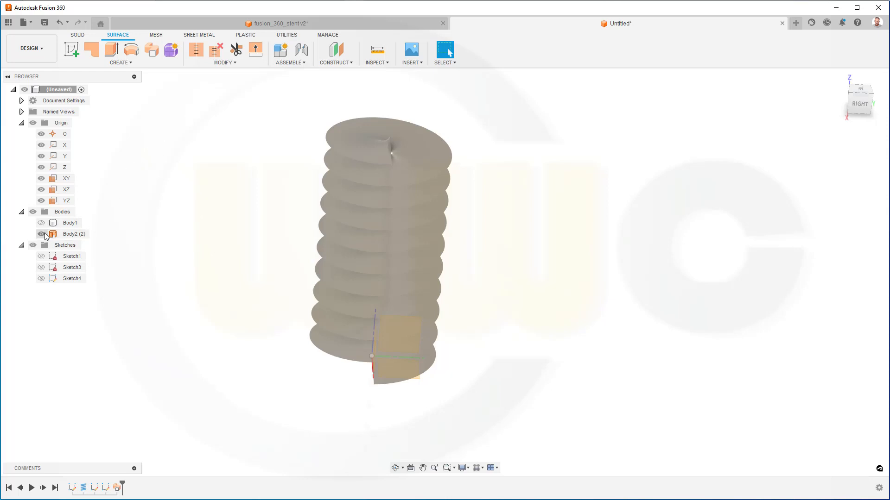
Hide the swept helical body and bring the axis sketch back into view and selection
left_click(40, 223)
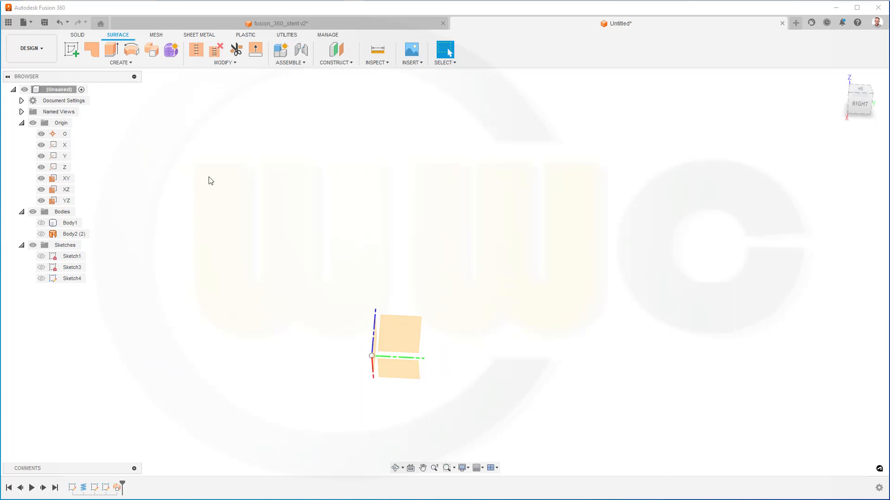
mouse_move(84, 254)
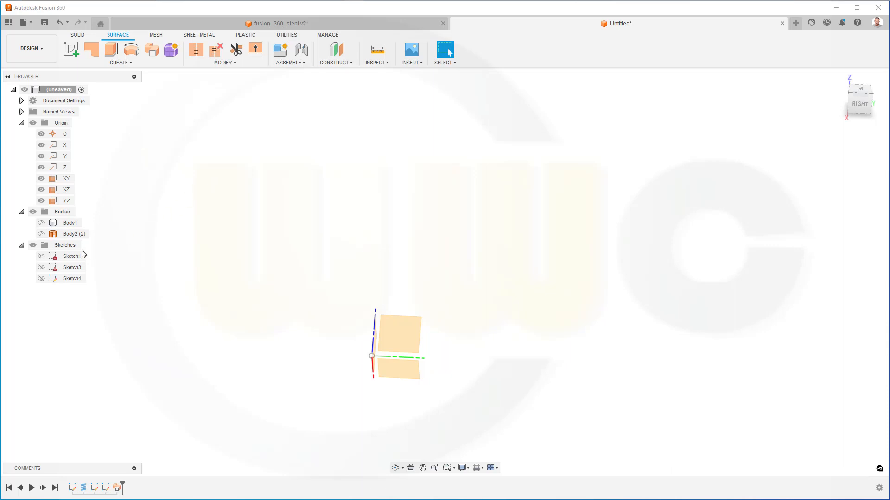
left_click_drag(372, 356, 388, 137)
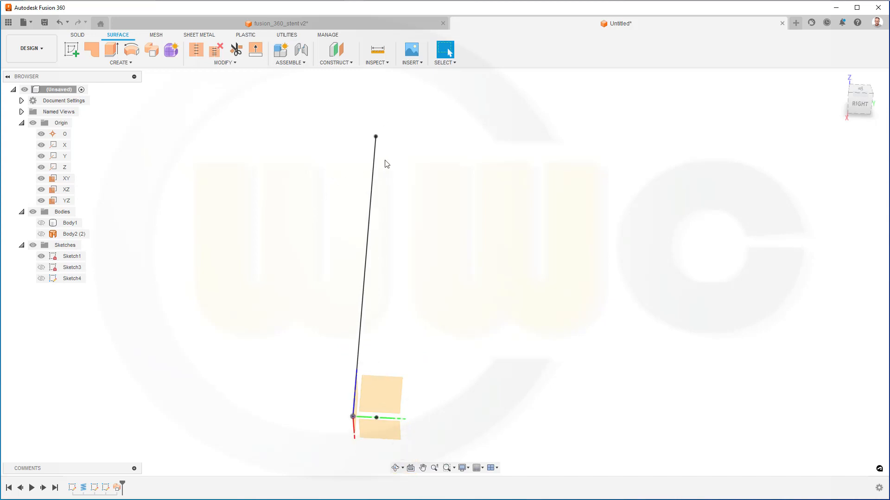
mouse_move(299, 124)
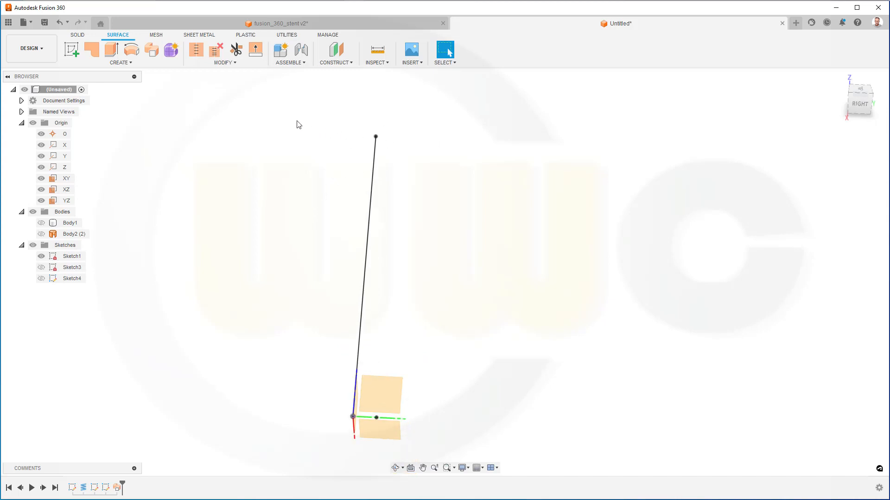
left_click(71, 256)
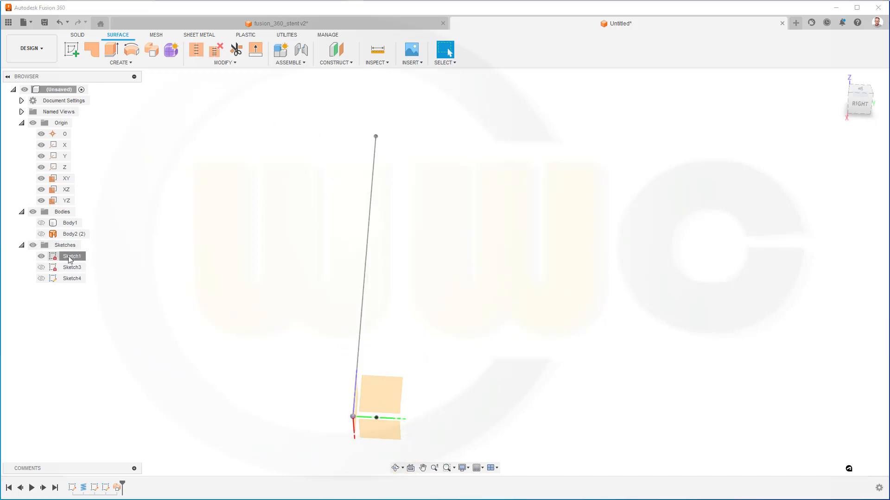
Edit Sketch1 to add a wavy fit-point spline beside the 200 mm line and finish the sketch
double_click(71, 256)
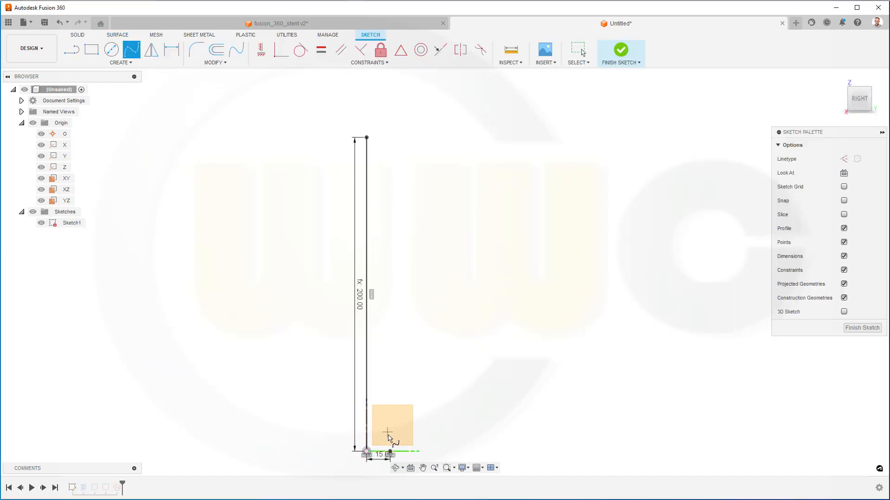
mouse_move(390, 428)
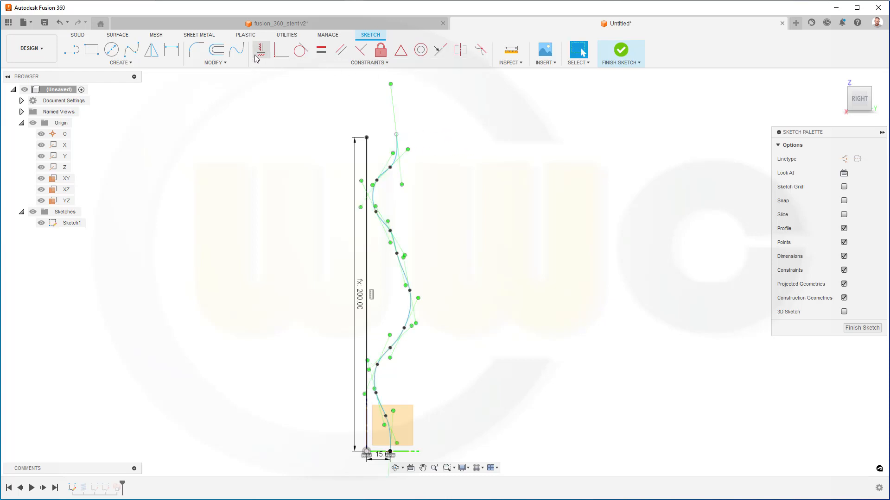
left_click(396, 136)
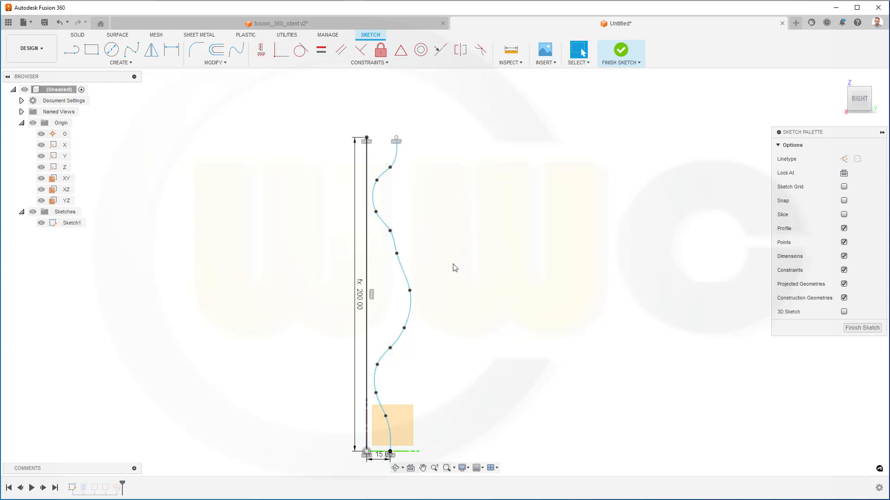
left_click(390, 232)
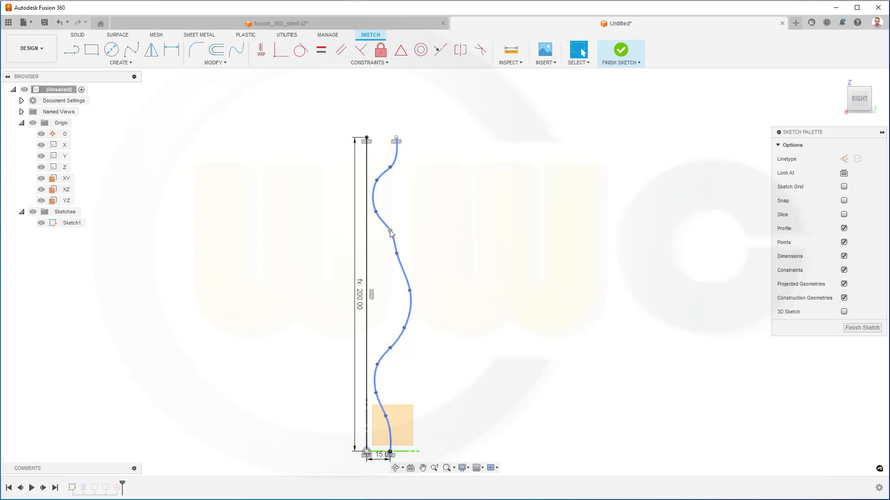
left_click(398, 256)
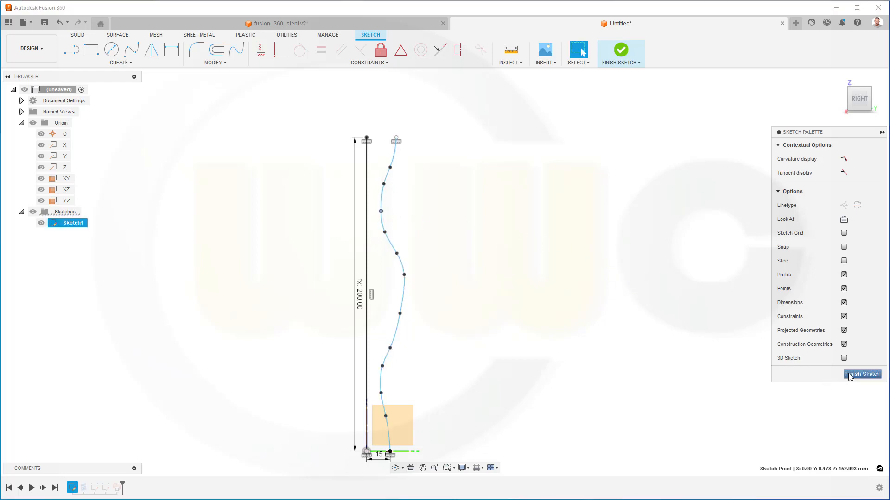
left_click(862, 374)
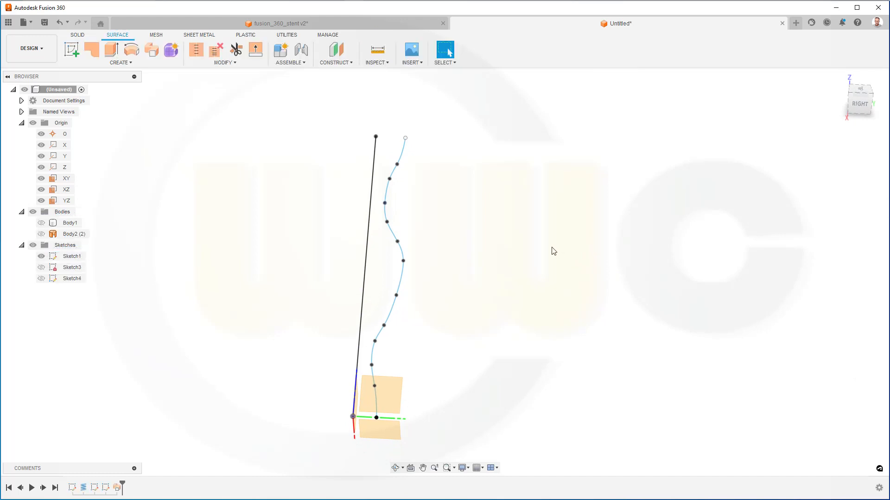
mouse_move(146, 72)
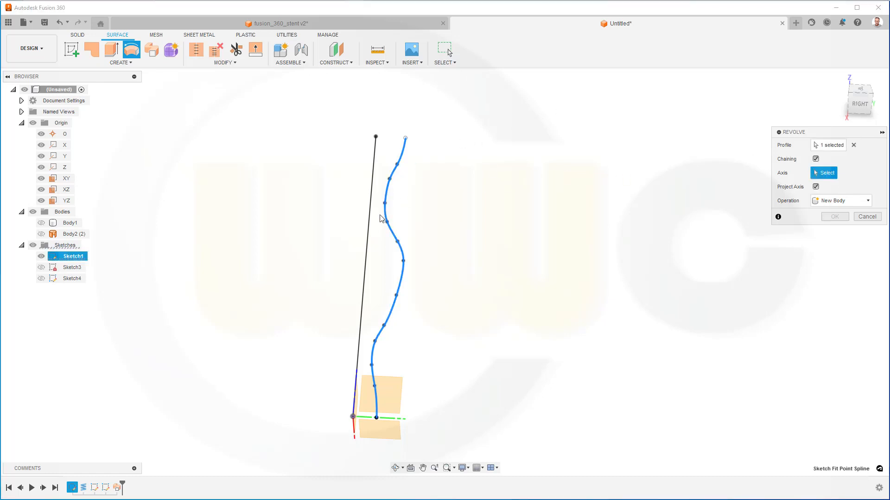
mouse_move(348, 403)
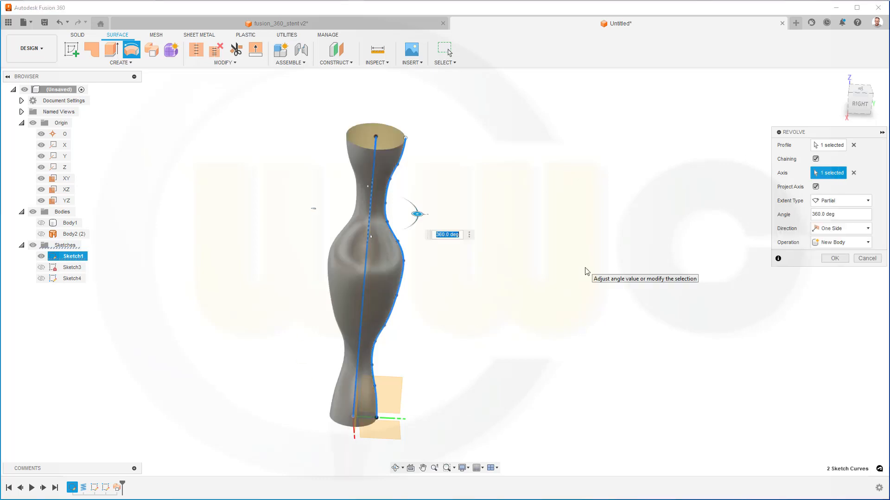
Revolve the wavy spline 360° about the vertical line to make vase surface Body3
left_click(833, 258)
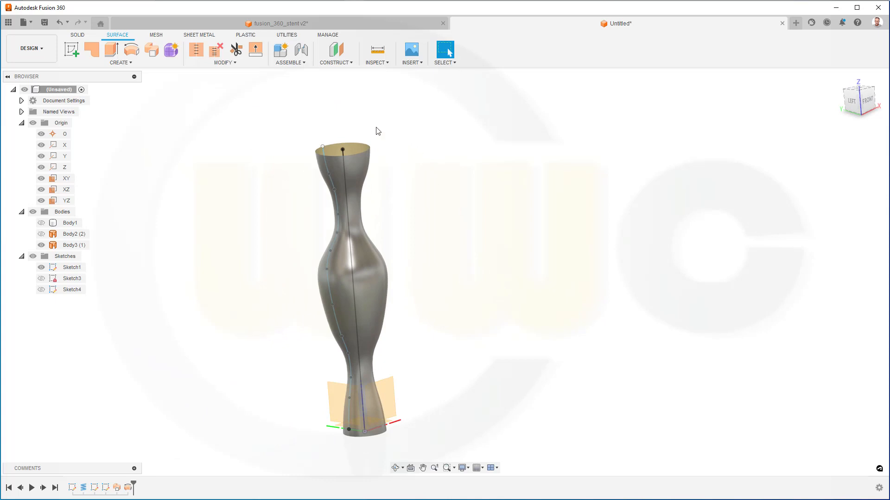
mouse_move(256, 49)
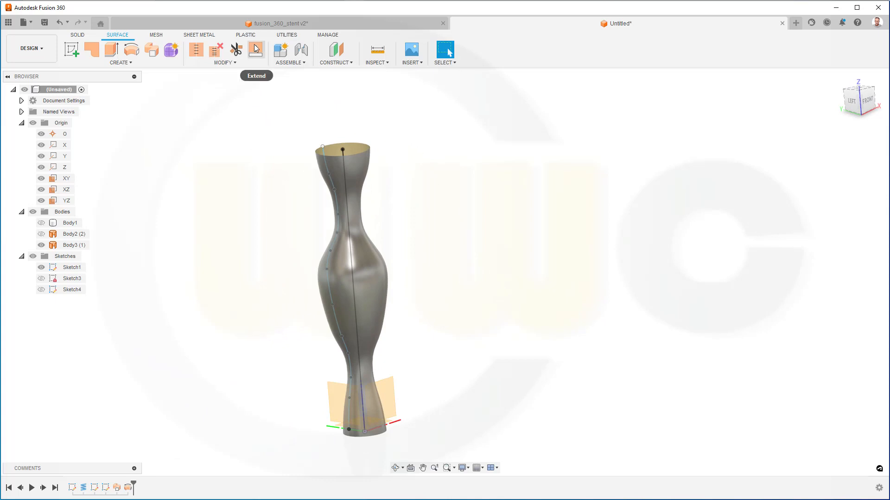
Extend the vase surface's top rim by 5 mm and its bottom rim likewise
left_click(255, 49)
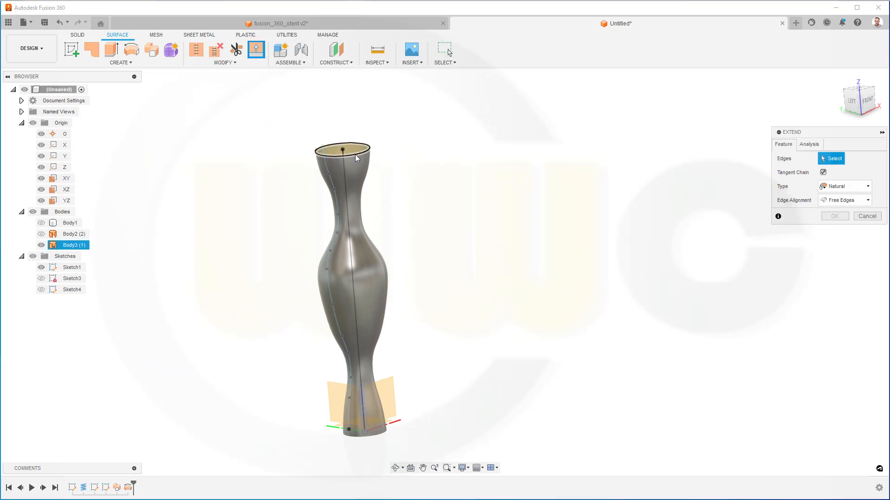
left_click(342, 149)
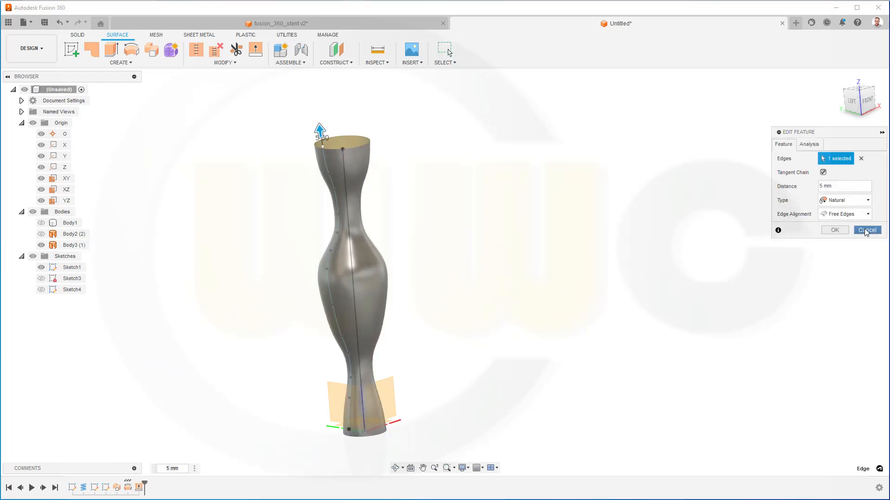
left_click(866, 230)
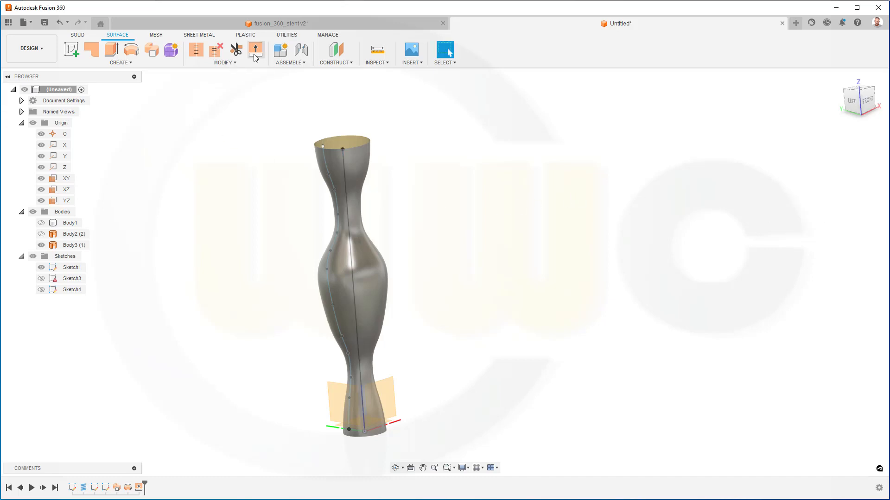
left_click(255, 50)
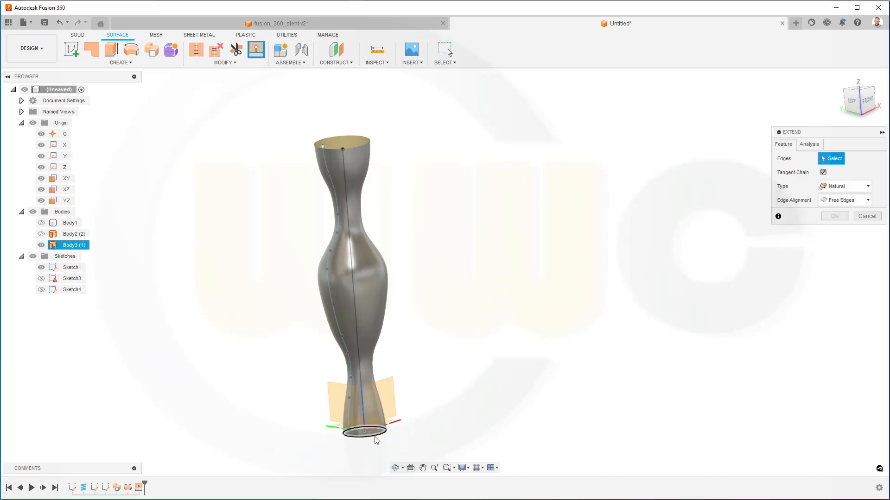
left_click(363, 433)
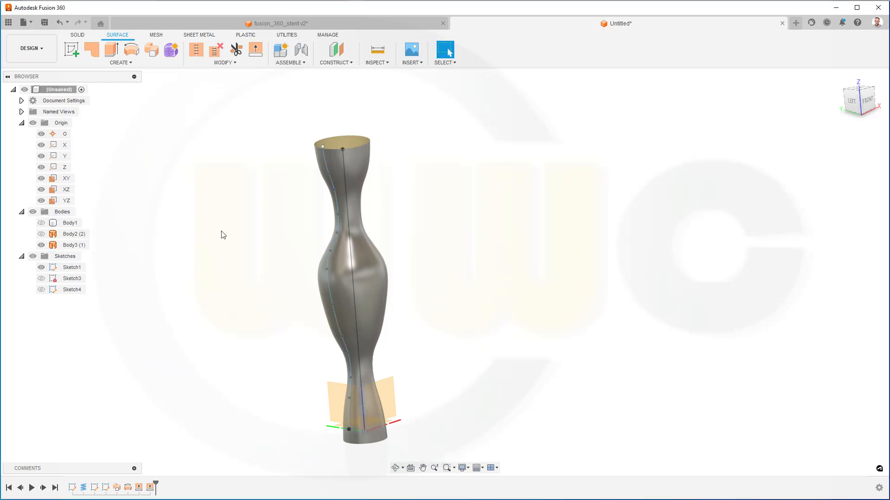
mouse_move(95, 264)
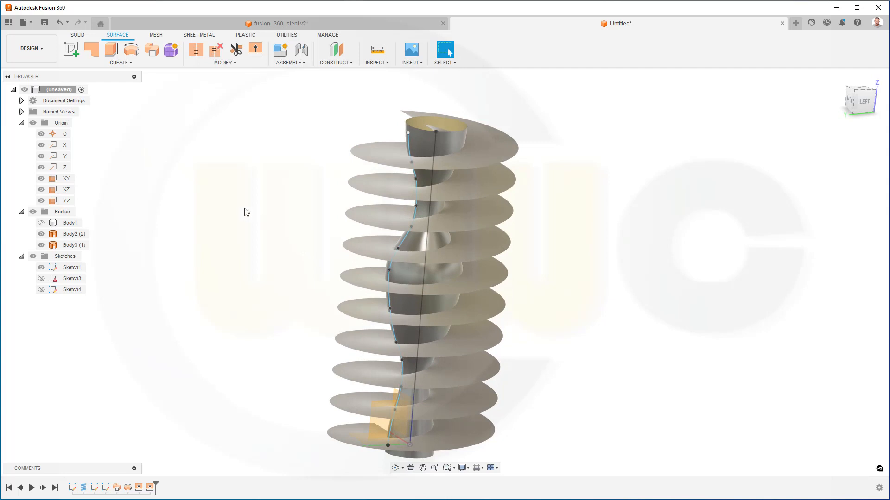
mouse_move(236, 204)
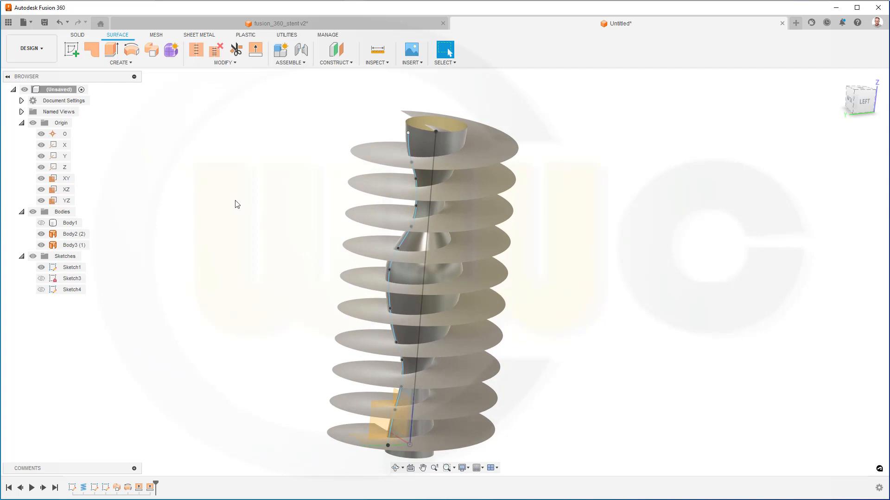
mouse_move(235, 204)
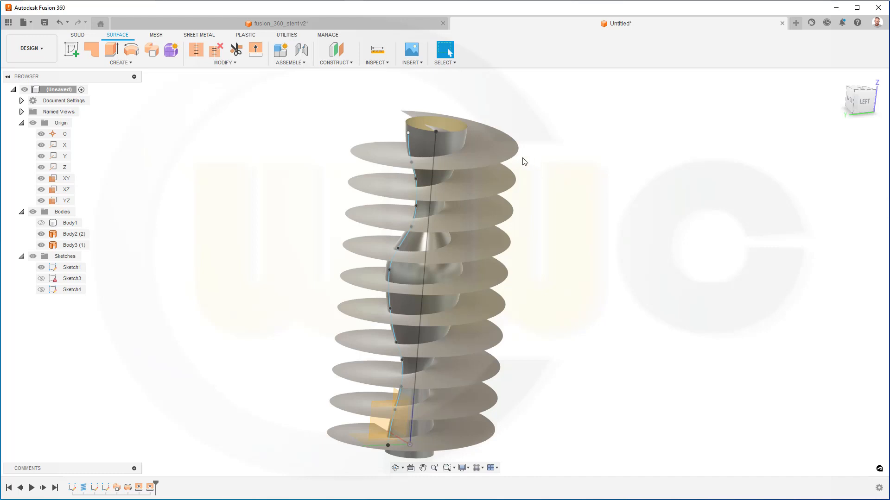
Show the helical sweep Body2 again and start a surface Trim against the vase
left_click(69, 244)
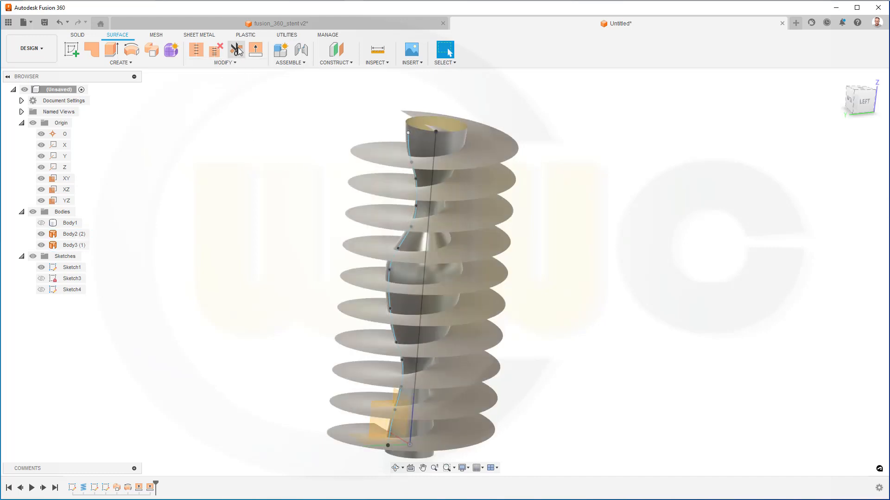
left_click(237, 49)
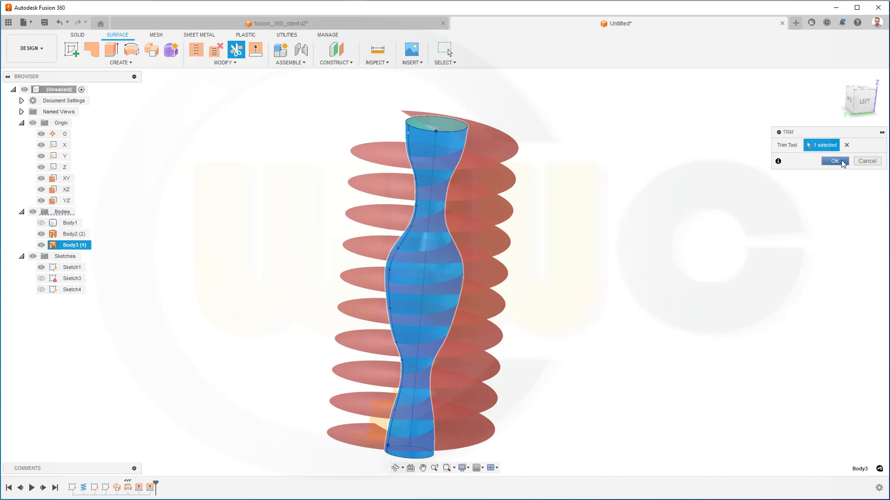
Finish the trim with the vase as cutter, then hide the vase so only the helical strip shows
left_click(833, 161)
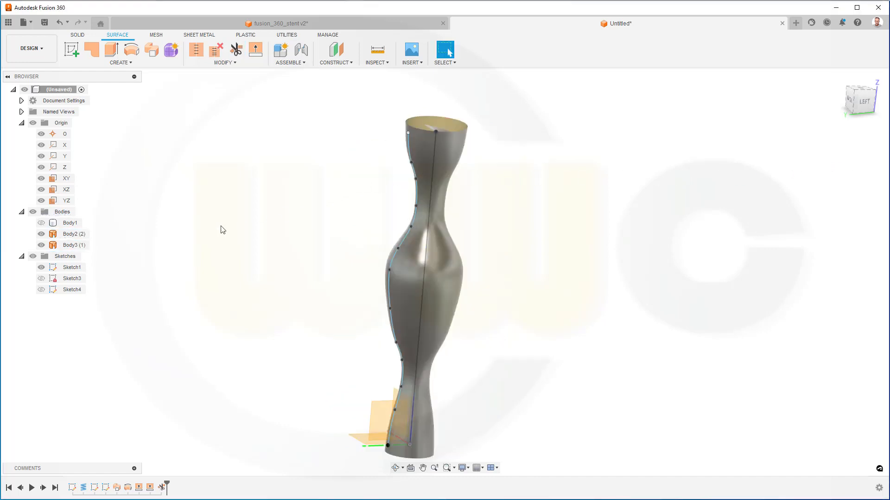
left_click(72, 234)
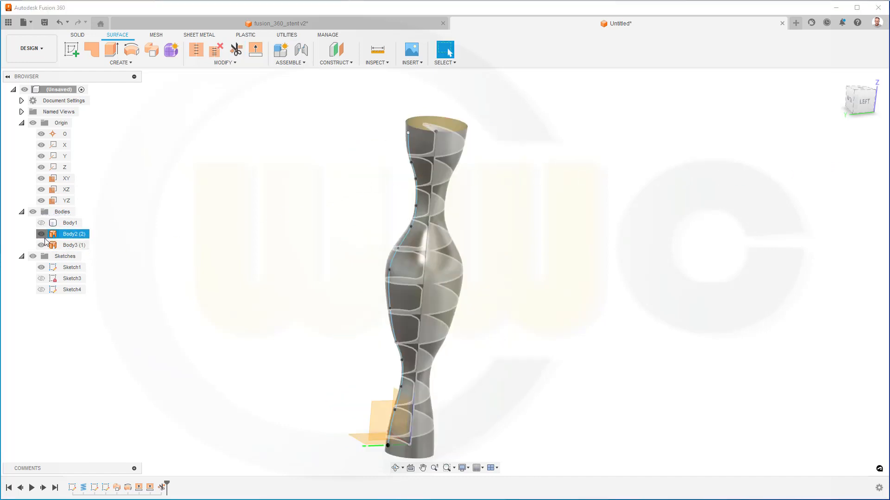
left_click(41, 244)
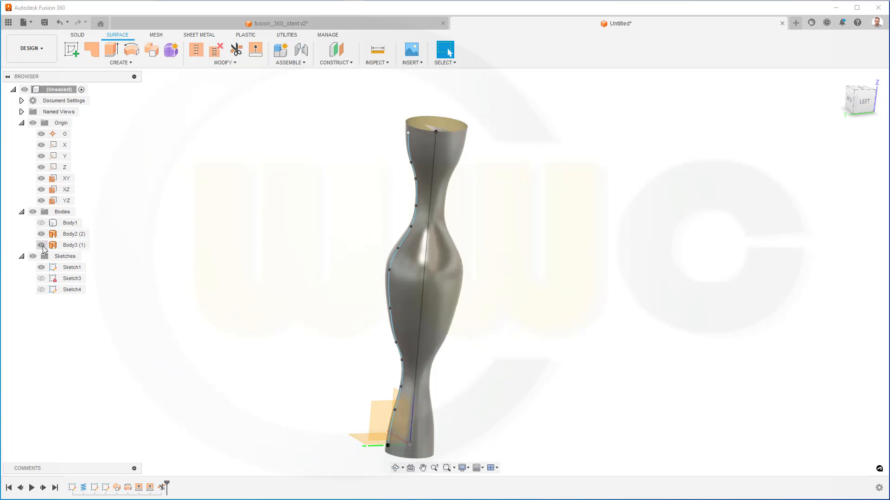
left_click(41, 244)
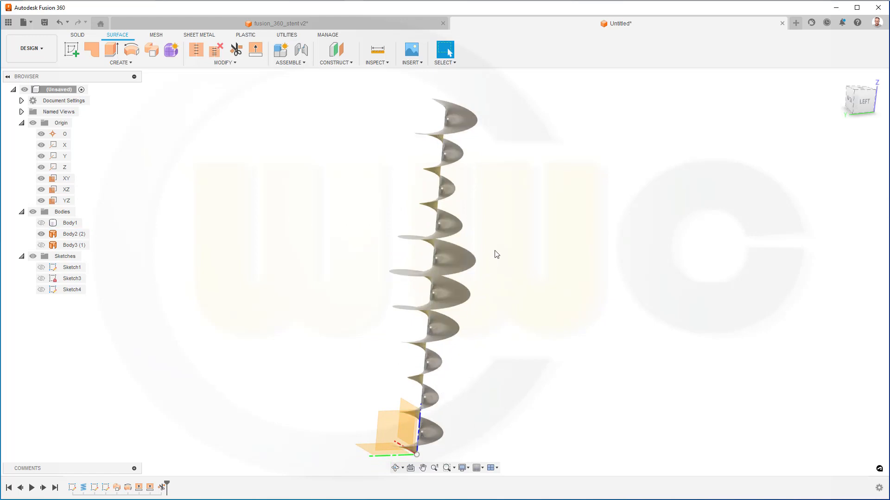
mouse_move(517, 231)
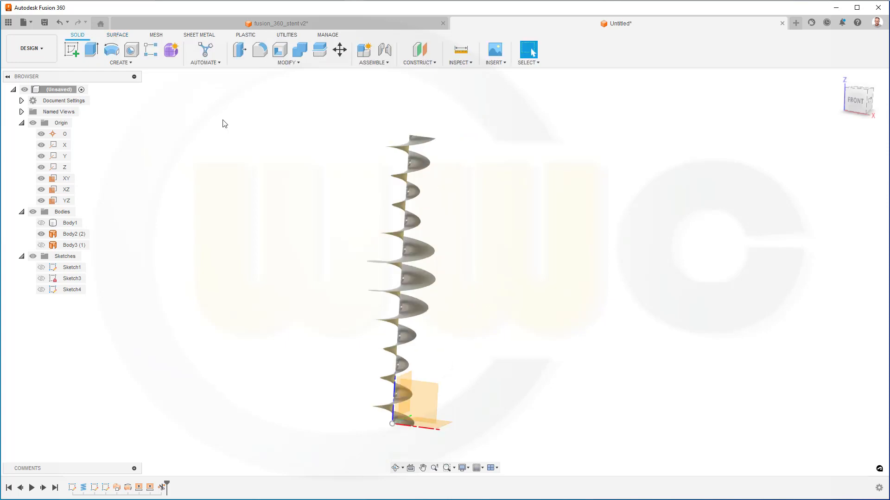
mouse_move(154, 92)
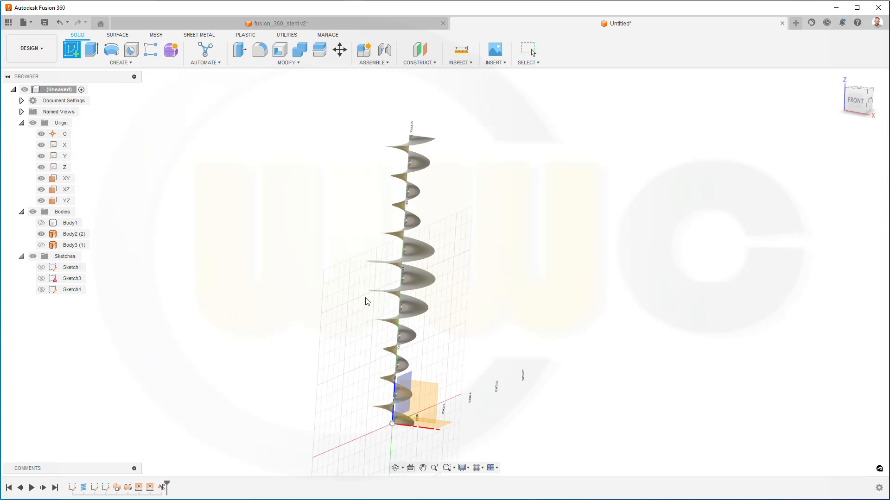
Sketch on the front plane a small 'wire' diameter circle at the projected helix end point
left_click_drag(366, 300, 342, 352)
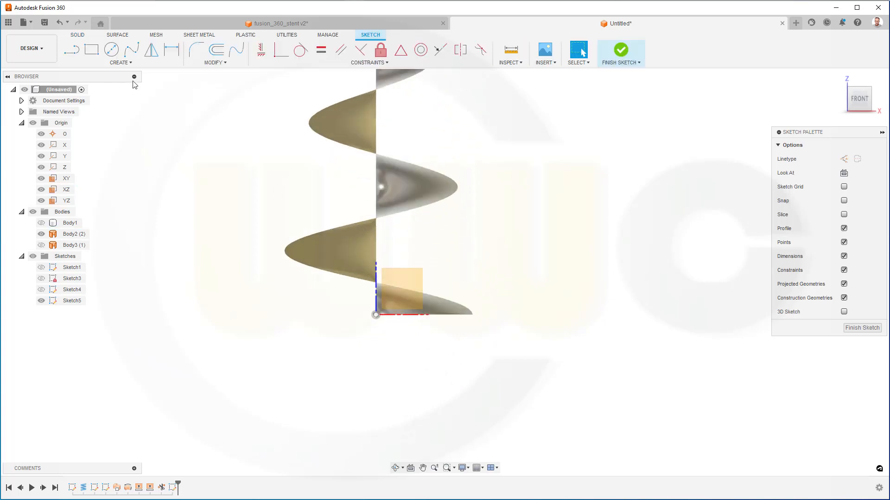
left_click(120, 62)
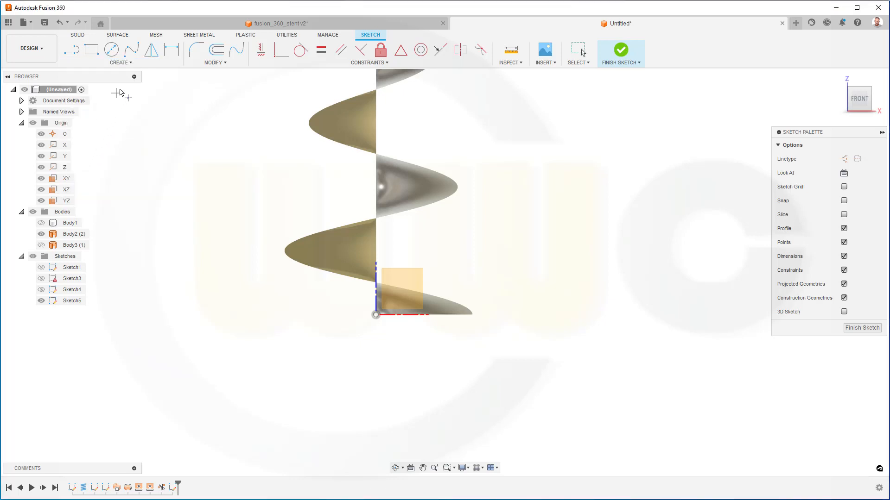
left_click(120, 63)
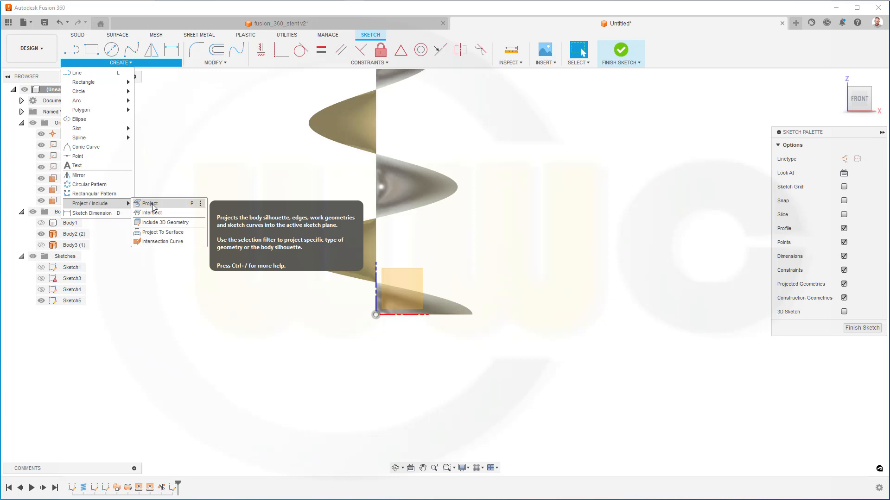
left_click(149, 203)
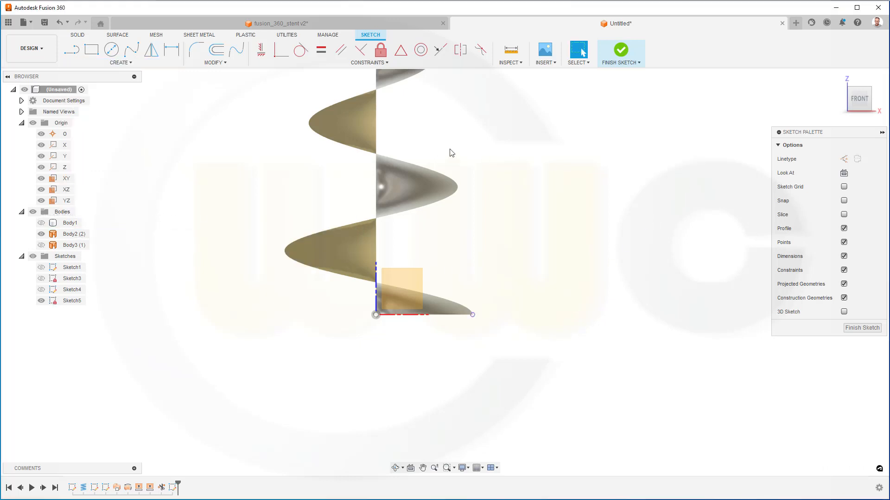
left_click(111, 49)
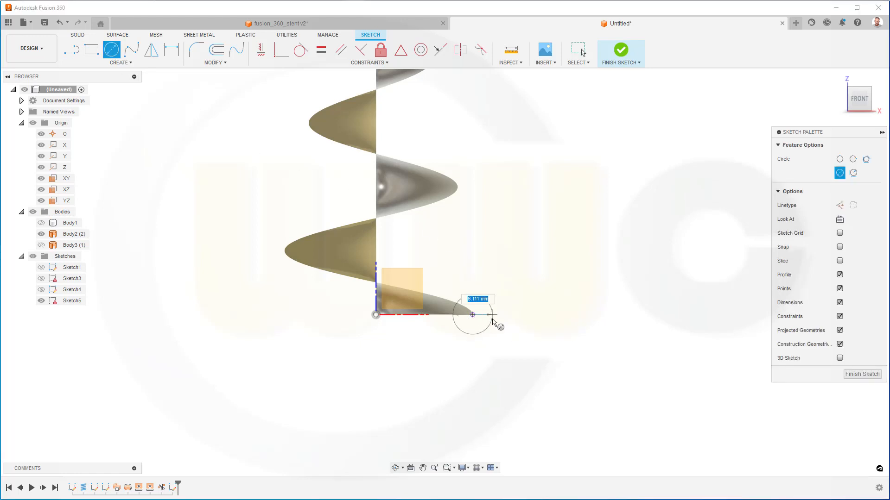
type("wire")
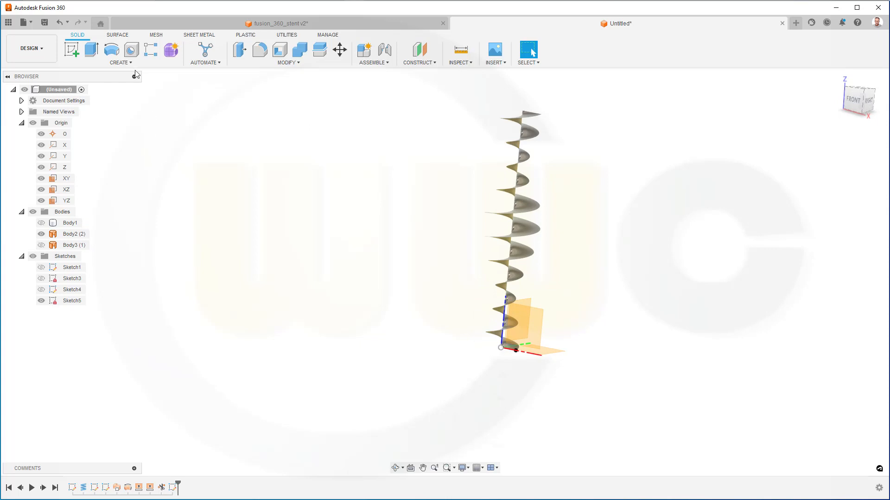
mouse_move(90, 50)
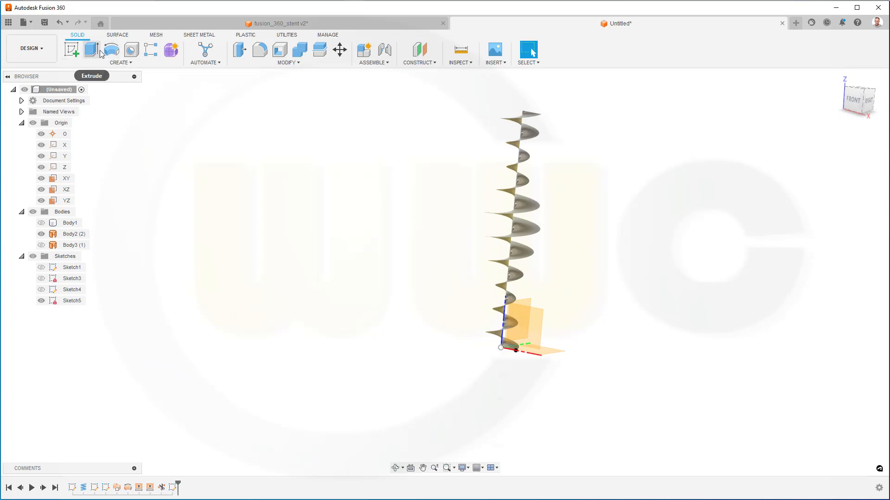
Sweep the small circle along the helix to create solid wire Body4
left_click(120, 62)
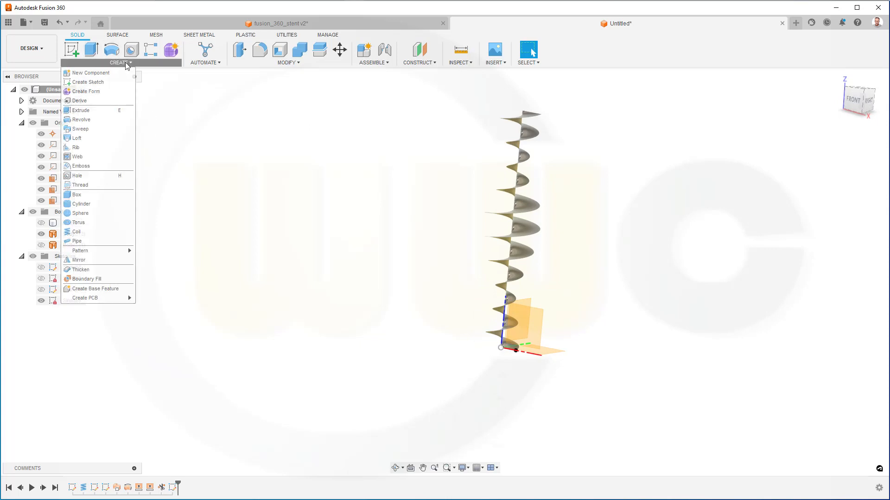
left_click(353, 157)
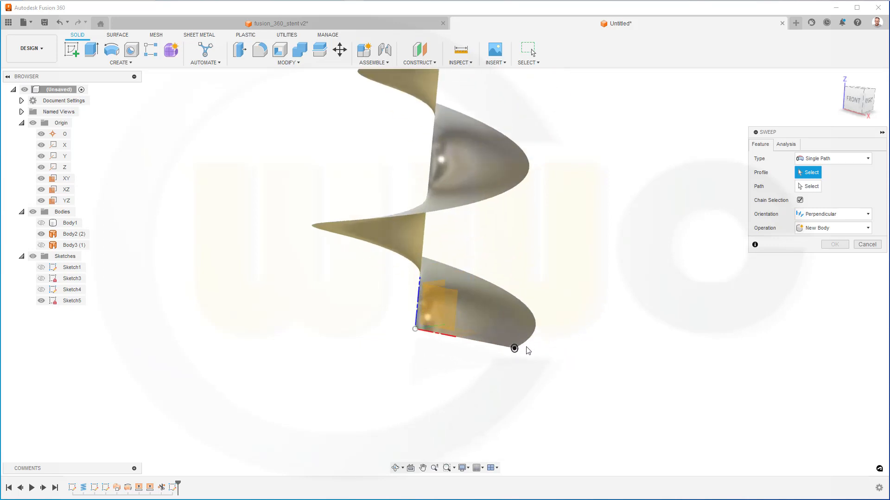
left_click(513, 348)
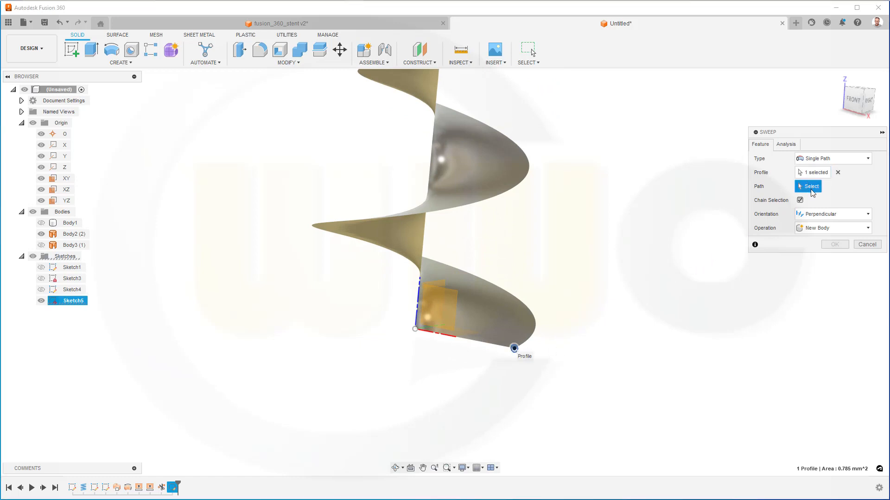
left_click(799, 200)
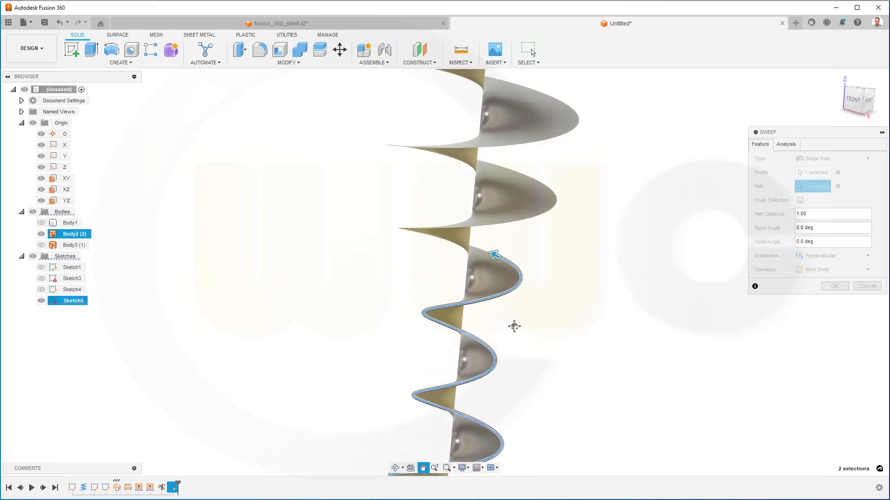
left_click(507, 244)
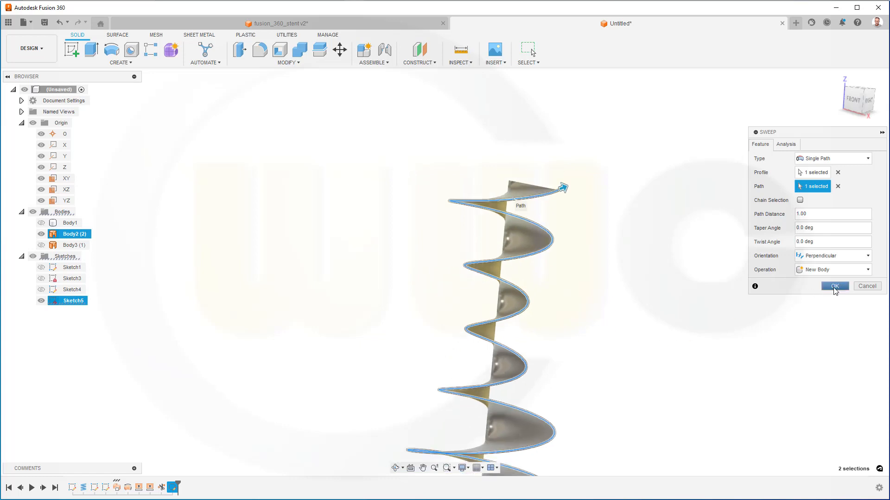
left_click(834, 287)
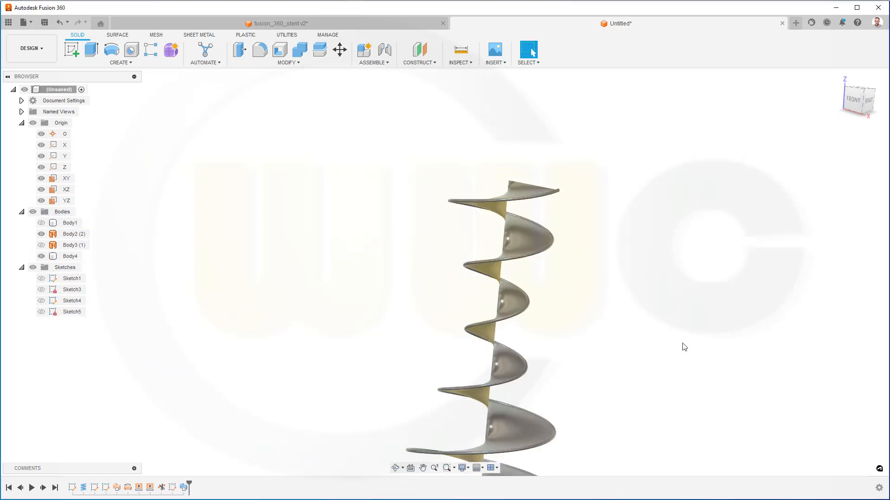
Hide the helical strip Body2 and show the vase surface Body3 again
left_click(69, 234)
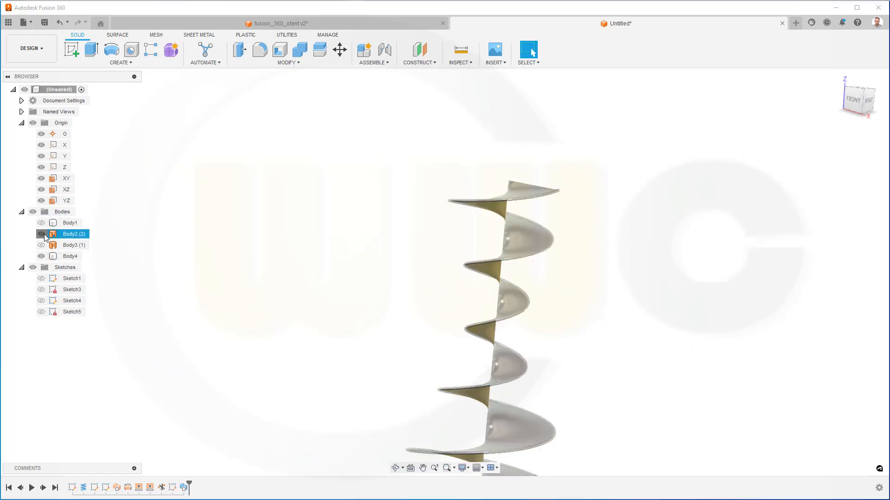
left_click(41, 233)
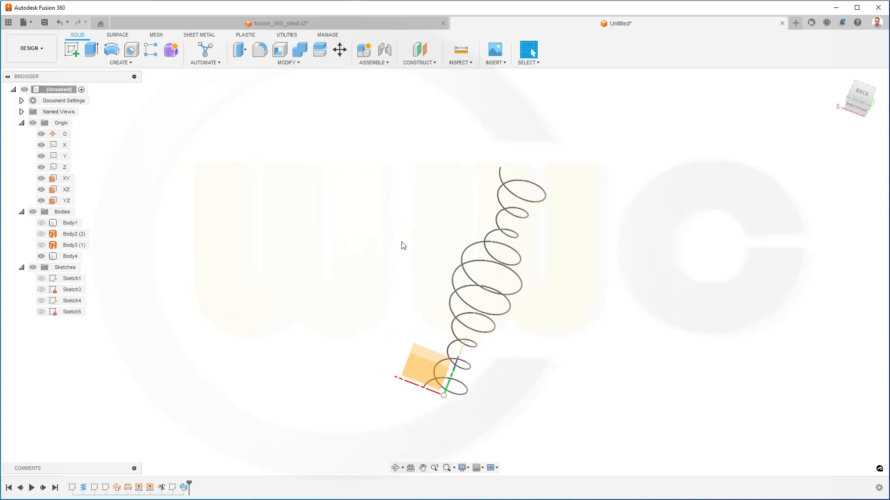
mouse_move(110, 233)
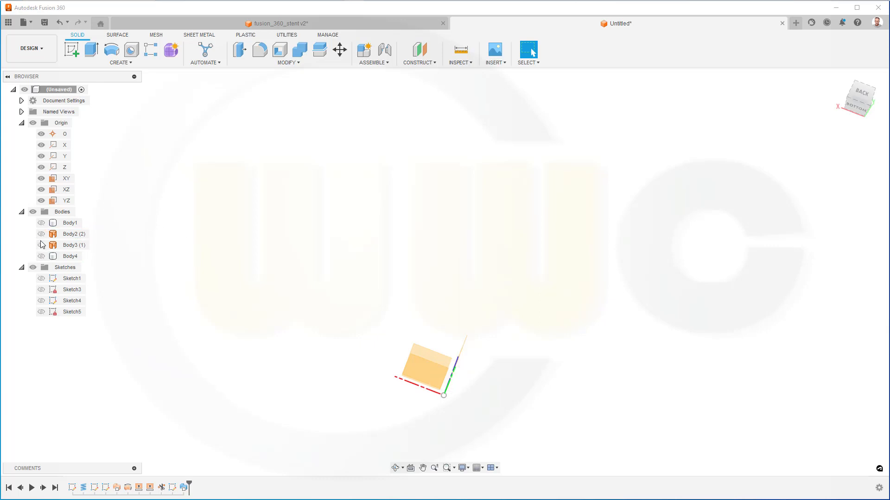
left_click(41, 245)
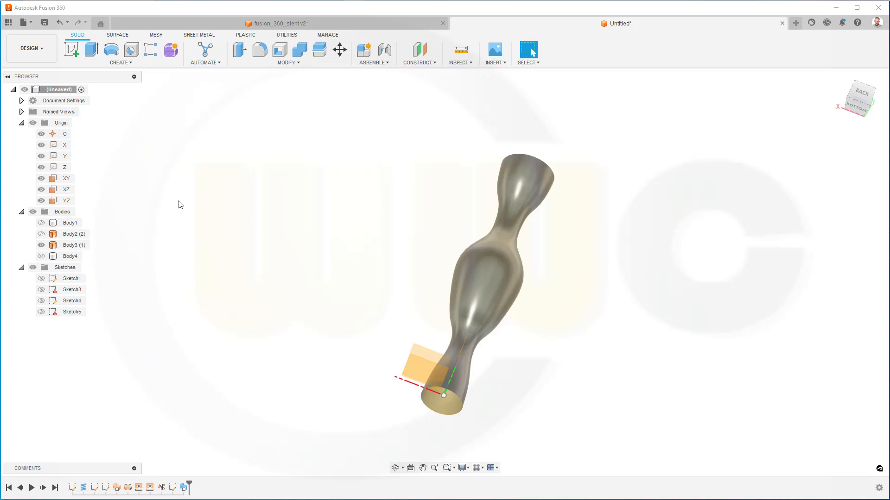
left_click(117, 34)
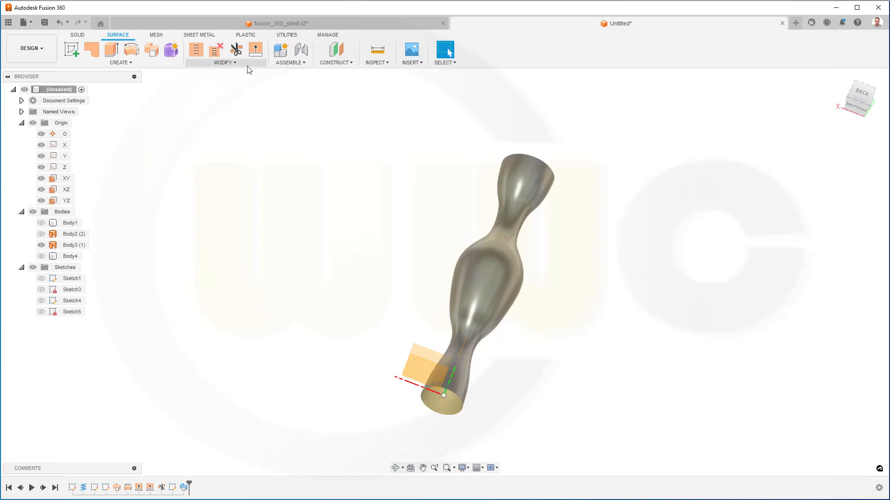
left_click(119, 62)
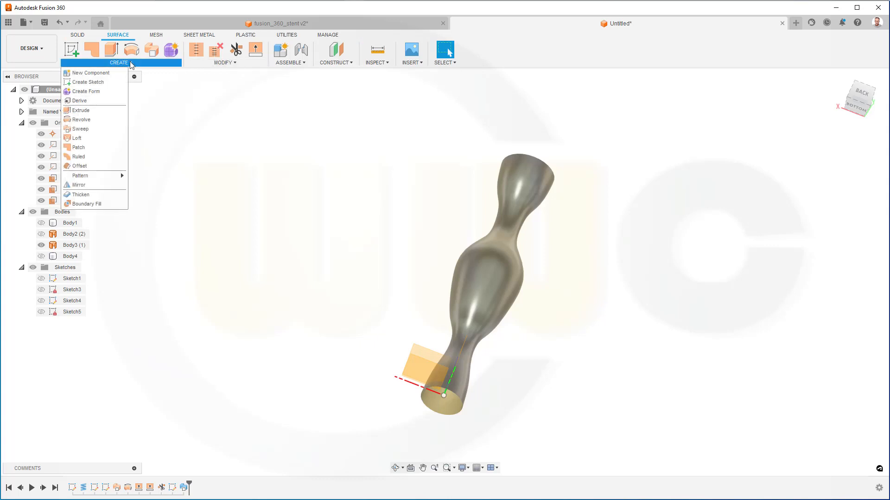
mouse_move(94, 156)
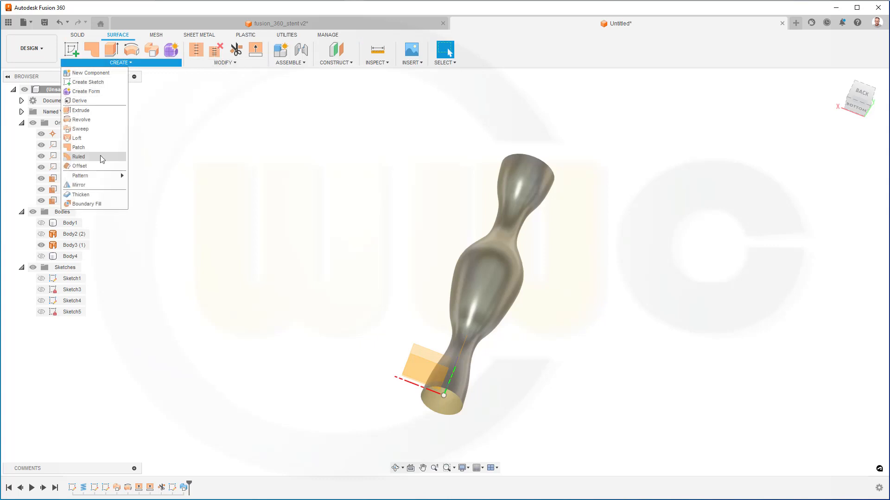
mouse_move(100, 138)
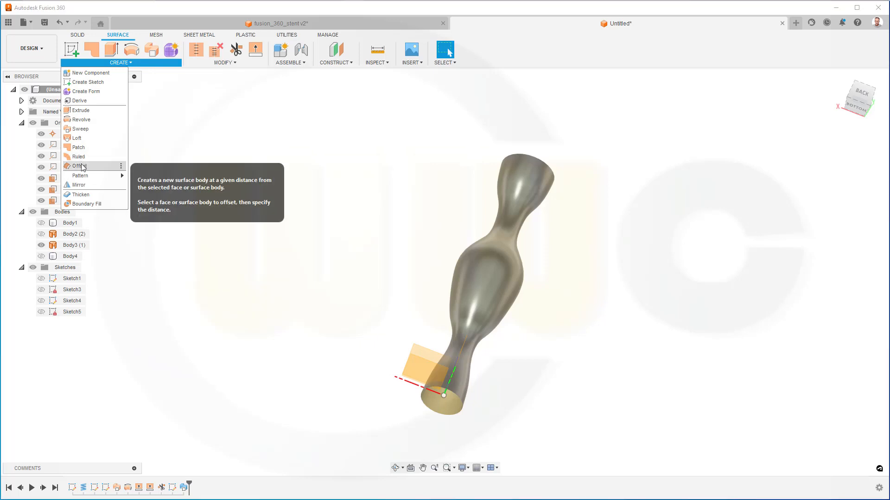
Offset the vase surface by wire_diameter to create Body5
left_click(77, 166)
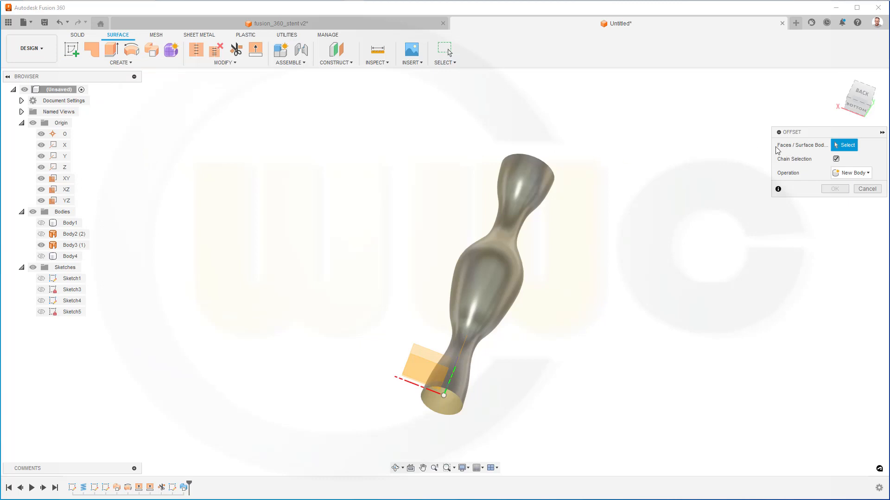
left_click(491, 273)
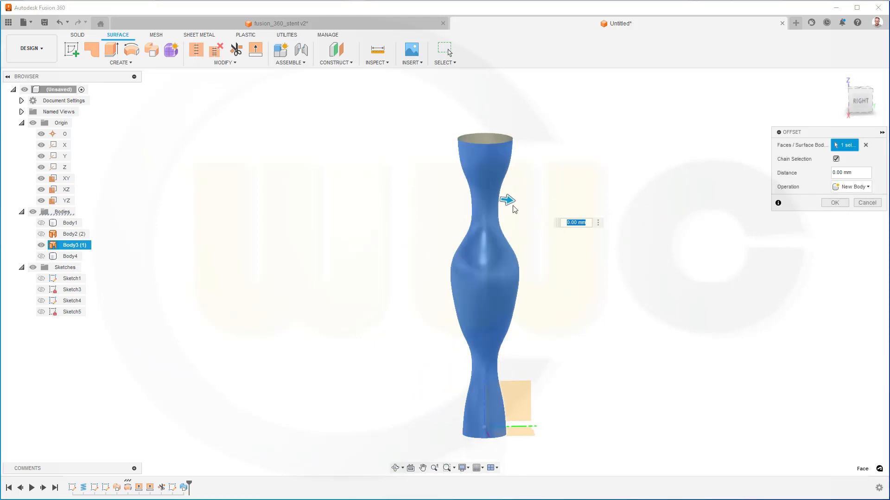
mouse_move(606, 194)
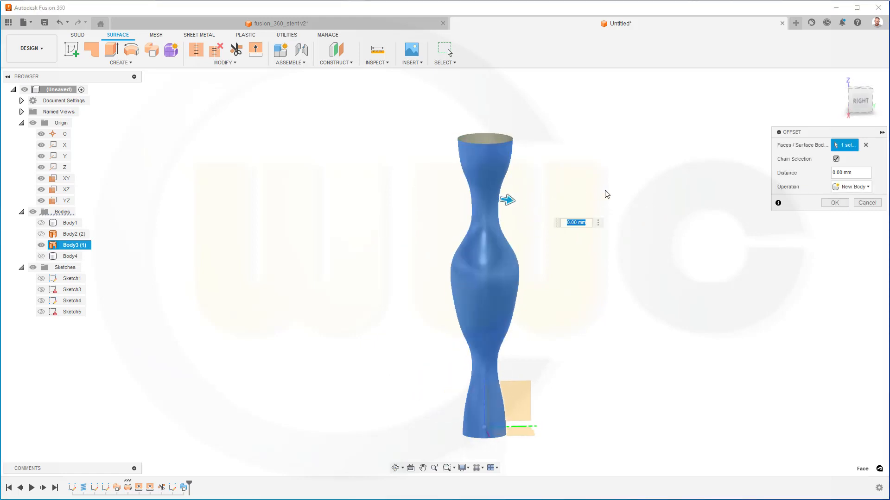
type("w")
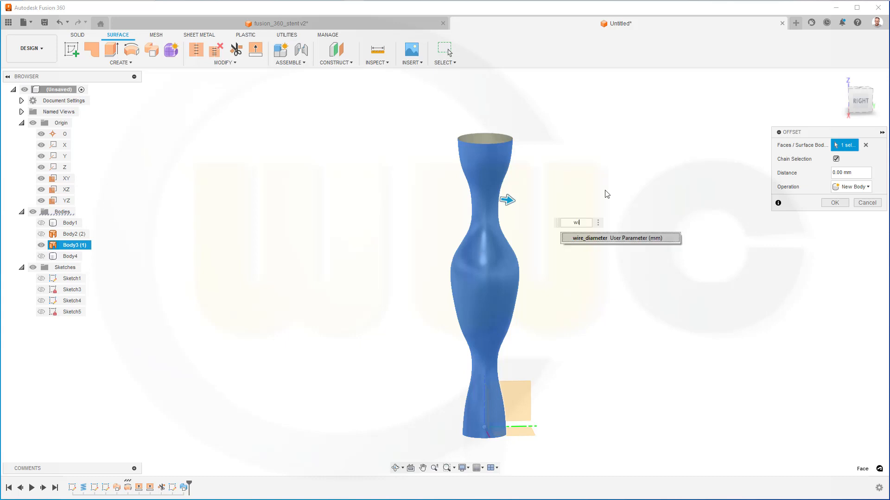
type("ire_d")
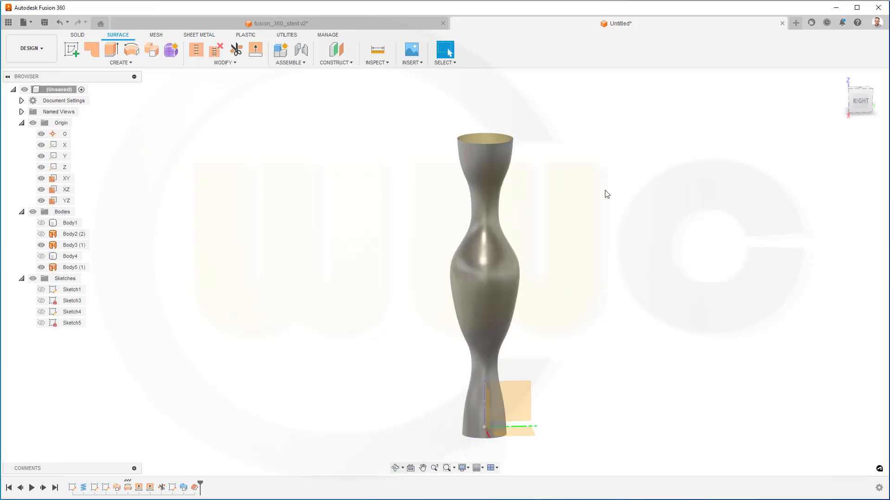
mouse_move(136, 256)
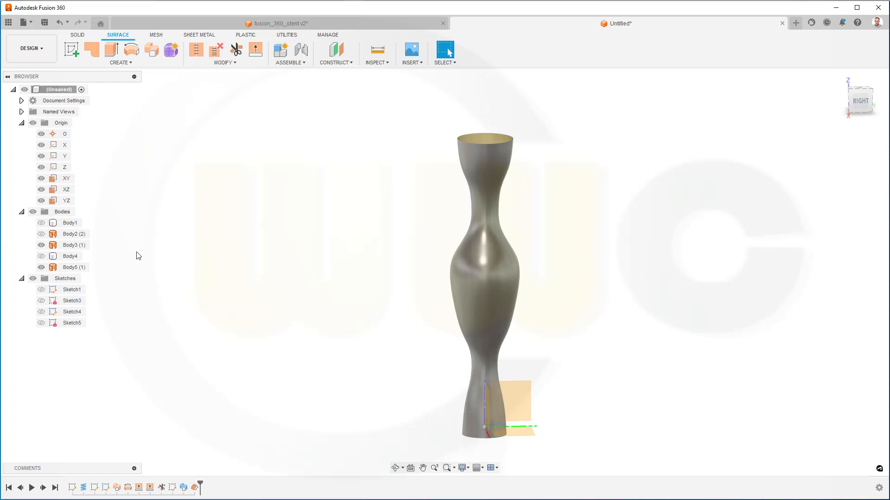
left_click(74, 267)
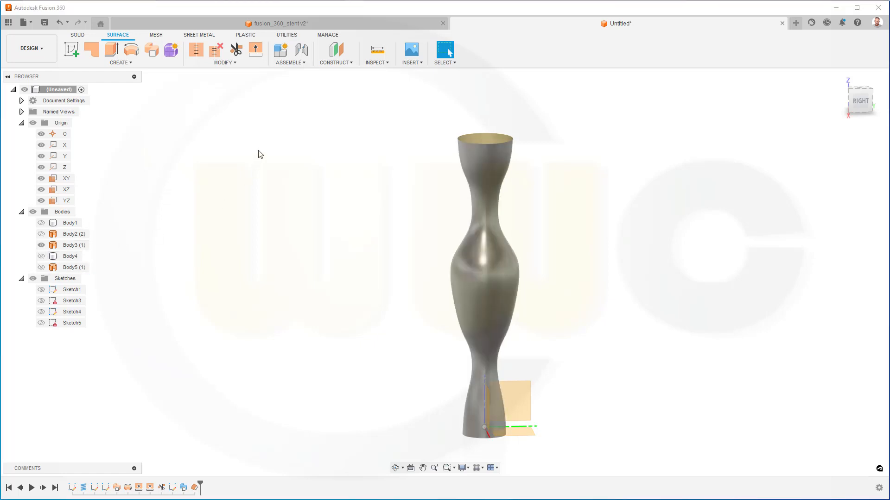
mouse_move(155, 74)
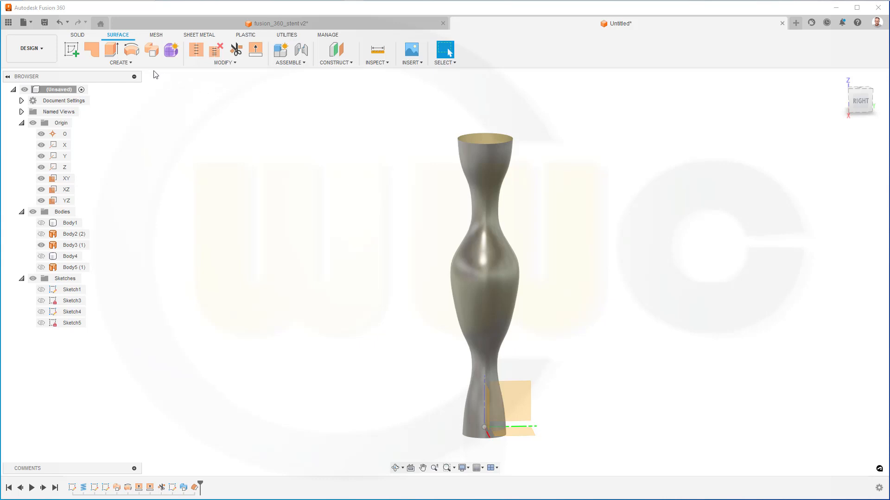
Offset the vase surface again by -wire_diameter/4 to create Body6
left_click(119, 54)
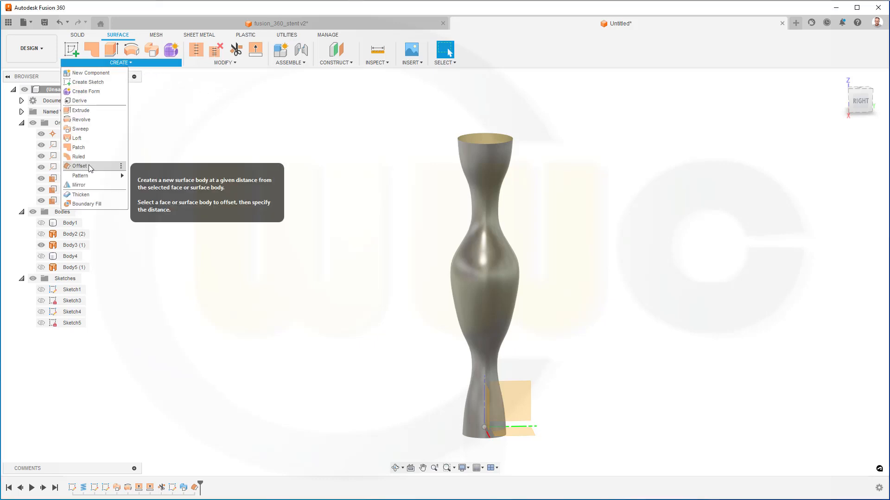
left_click(78, 166)
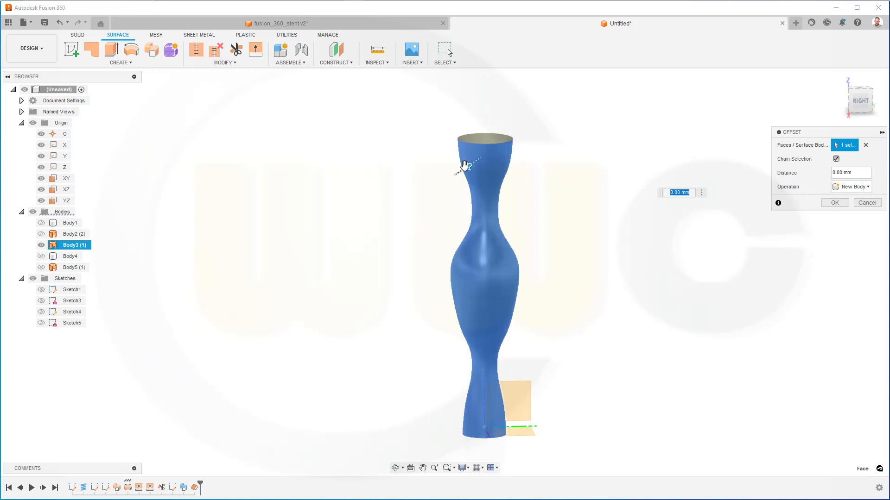
mouse_move(466, 168)
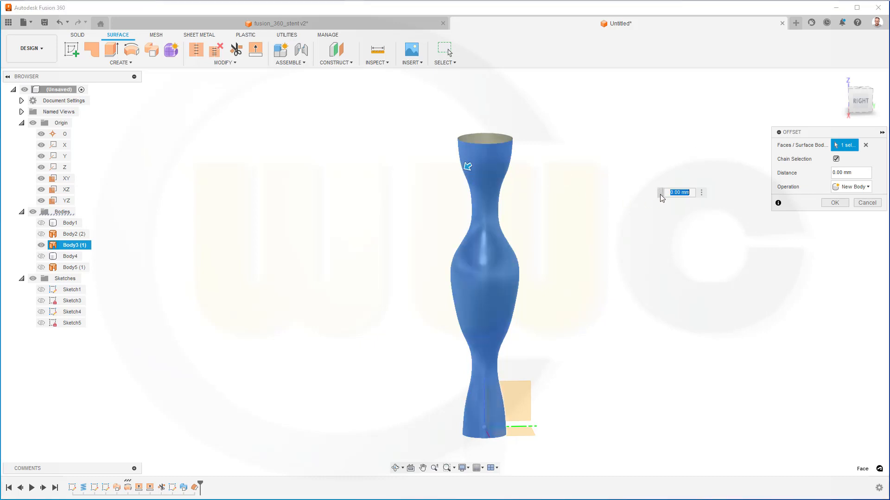
type("-w")
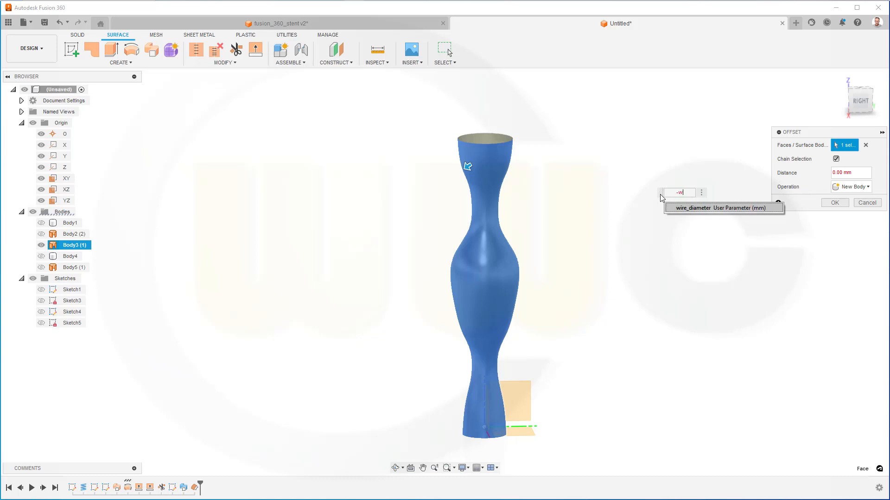
type("ire_diam")
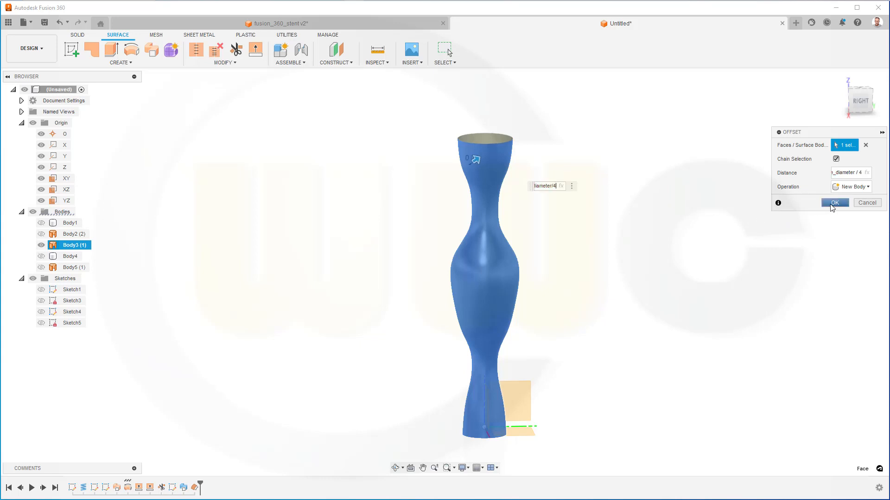
left_click(834, 203)
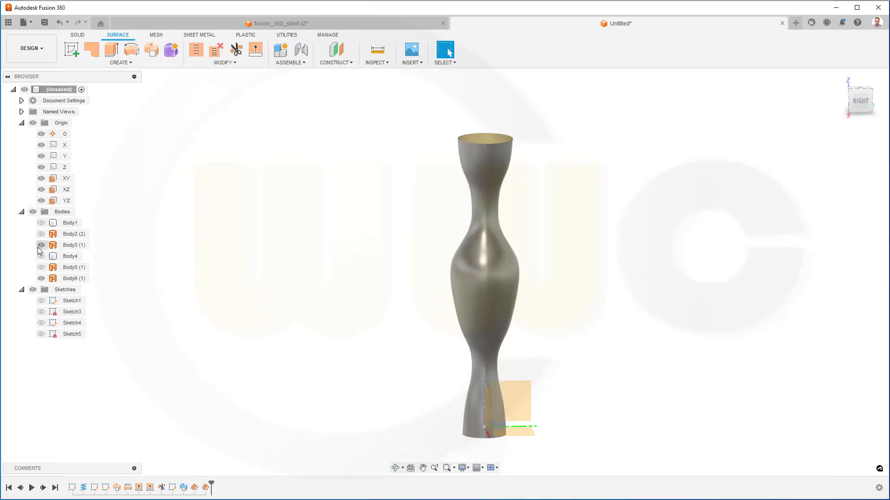
Hide the original vase, show the helical wire around the offset surface, and orbit to front view
left_click(40, 256)
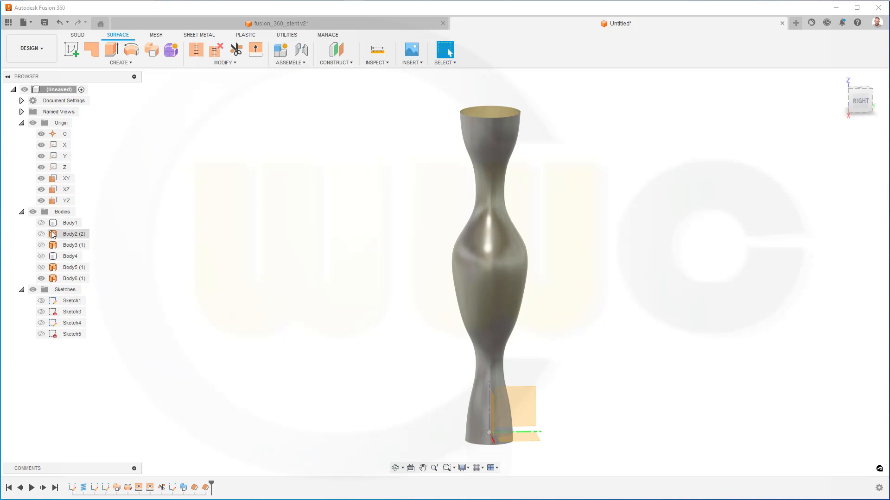
left_click(40, 233)
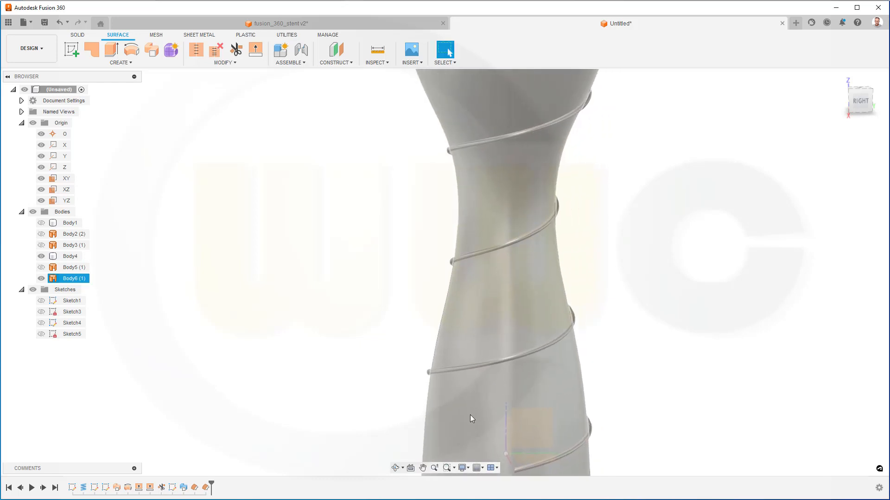
left_click_drag(471, 420, 502, 432)
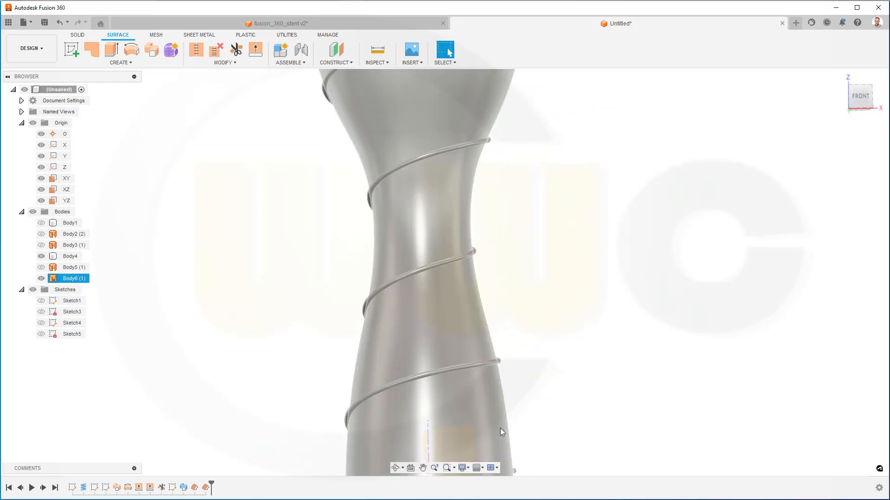
Zoom to the tube's bottom end and return to the Solid modelling toolset
left_click_drag(499, 432, 478, 321)
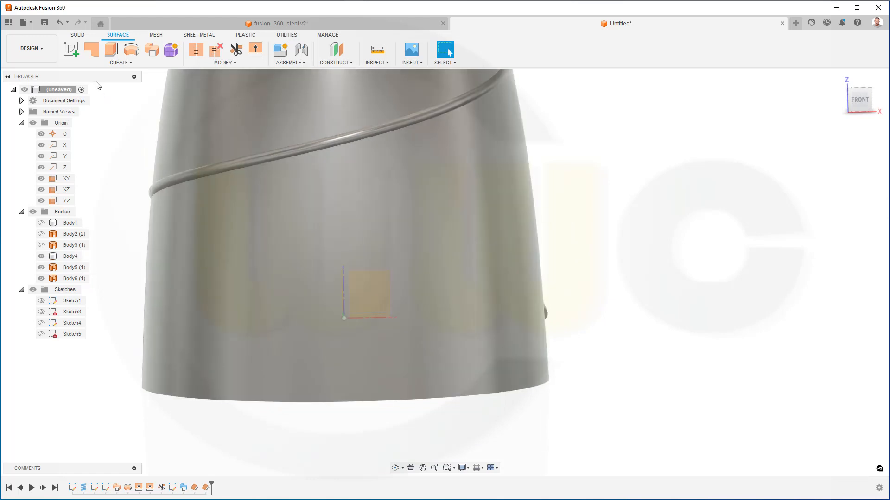
mouse_move(71, 50)
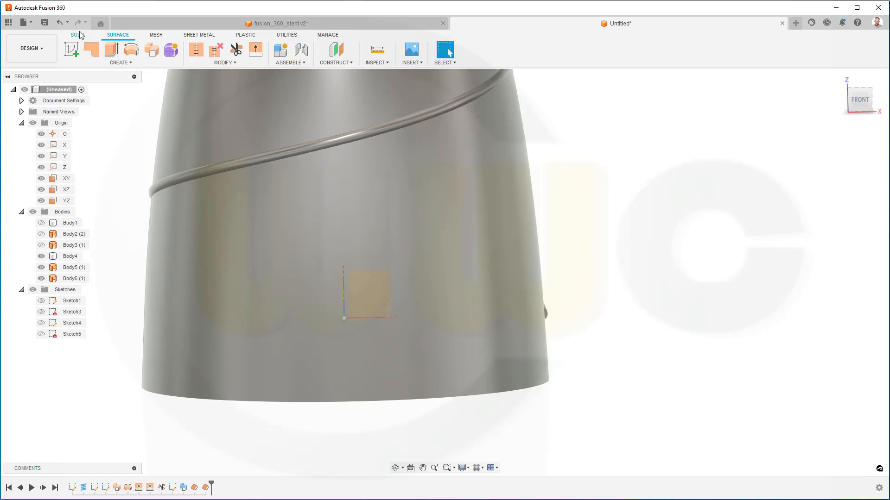
left_click(78, 34)
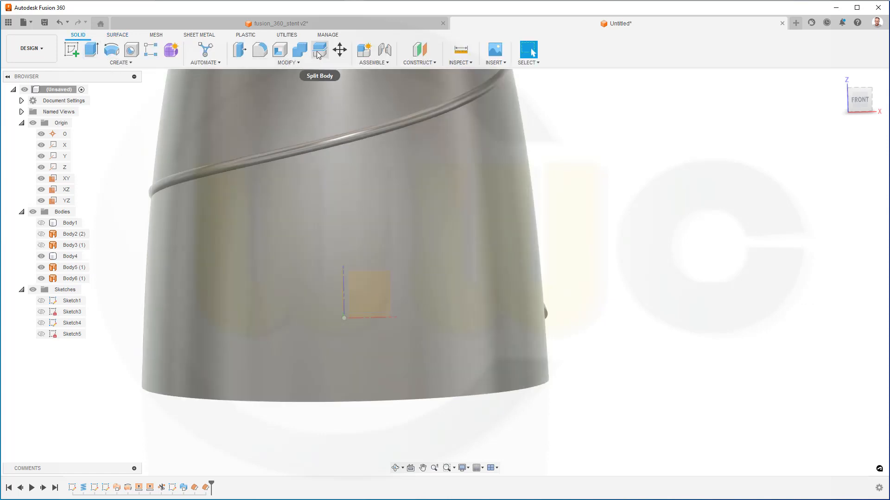
Split the Body4 helical wire with the Body6 offset surface, producing Body7
left_click(318, 50)
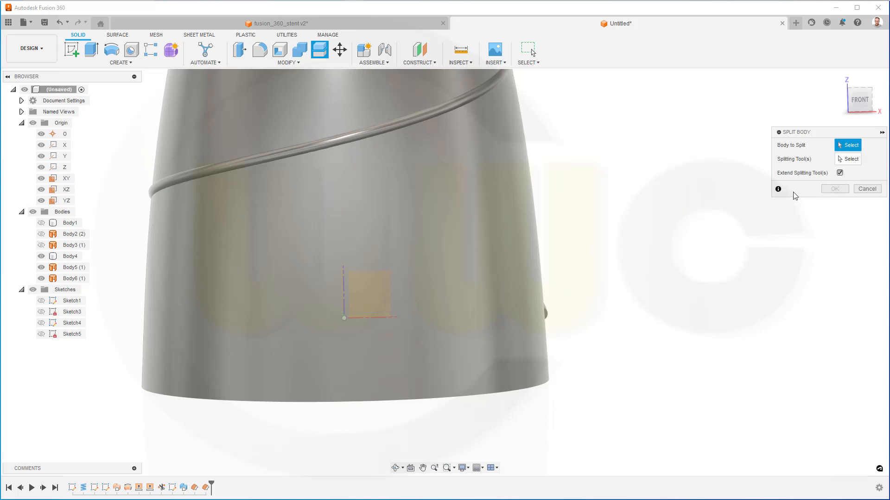
mouse_move(559, 311)
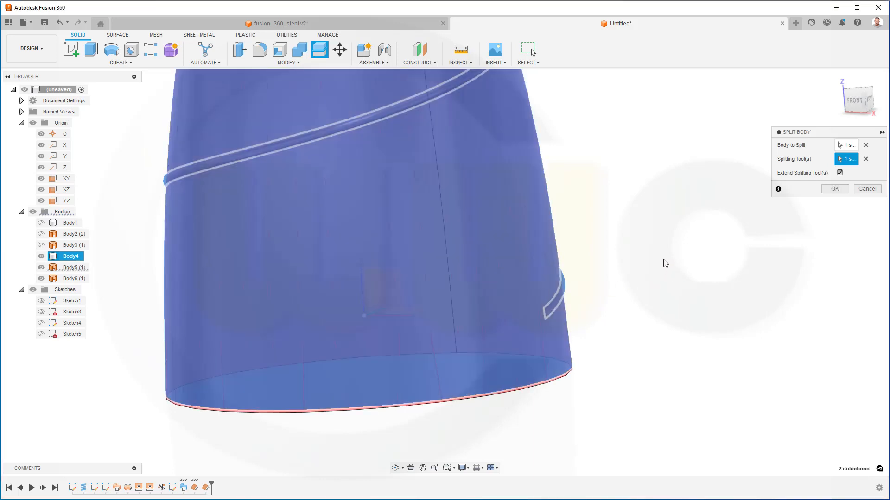
mouse_move(824, 204)
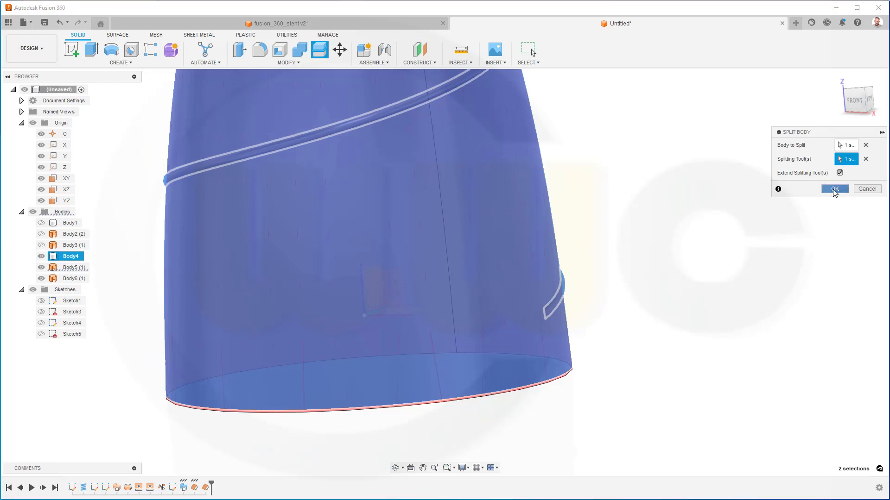
left_click(833, 189)
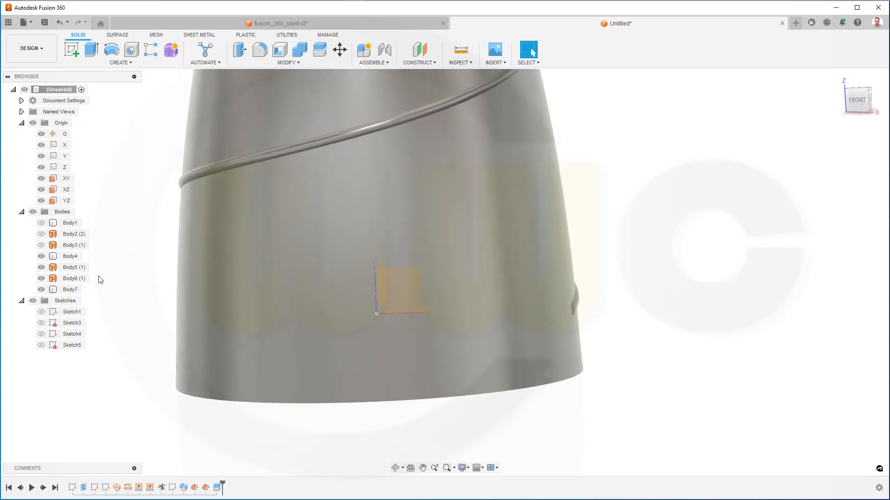
Toggle Body7 and Body4 visibility to check the two split wire pieces
left_click(41, 289)
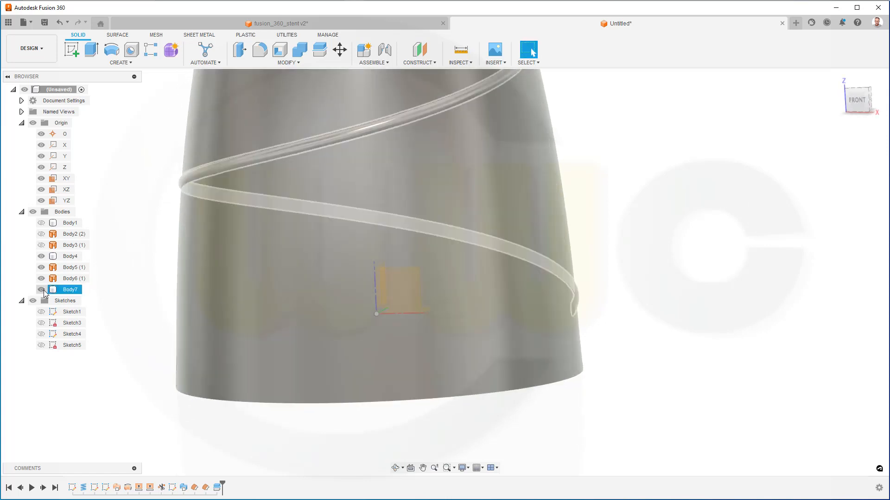
left_click(41, 278)
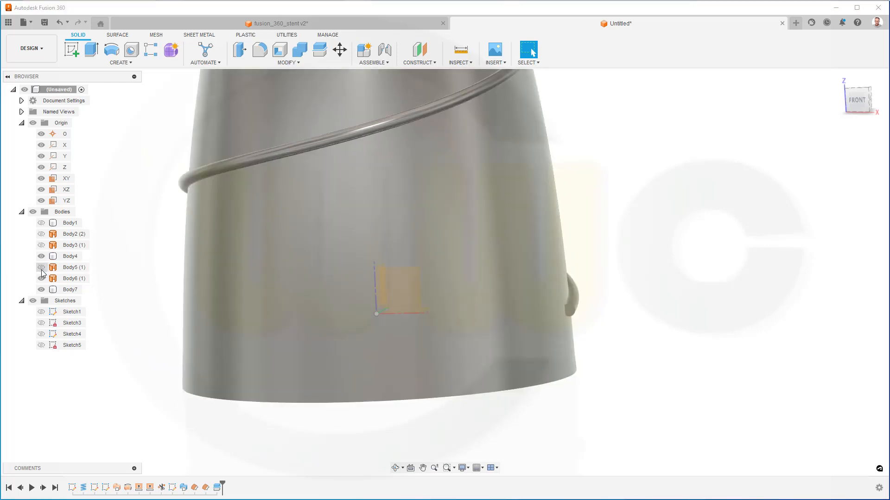
left_click(41, 256)
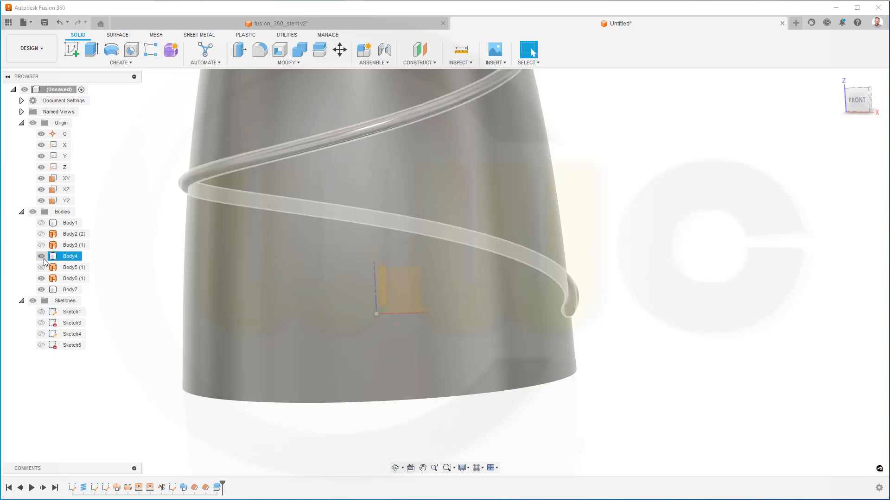
left_click(41, 256)
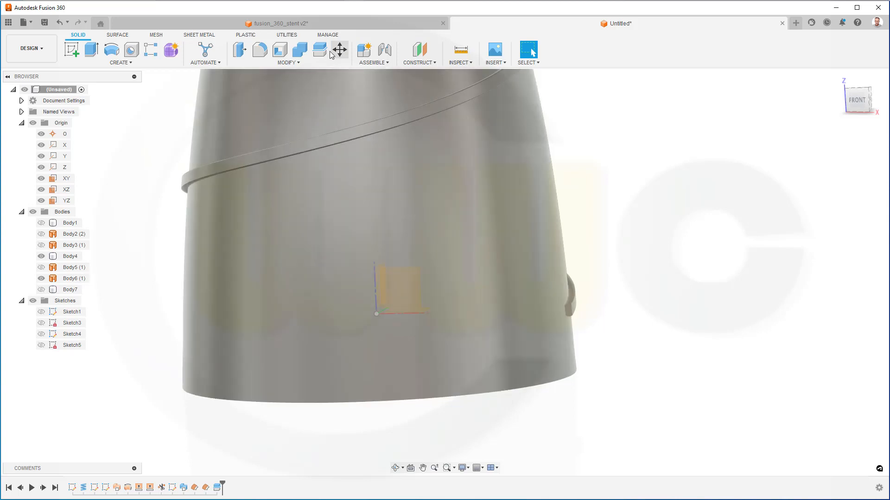
Split Body4 again with the offset surface to get Body8, then hide Body6 and Body4
left_click(318, 49)
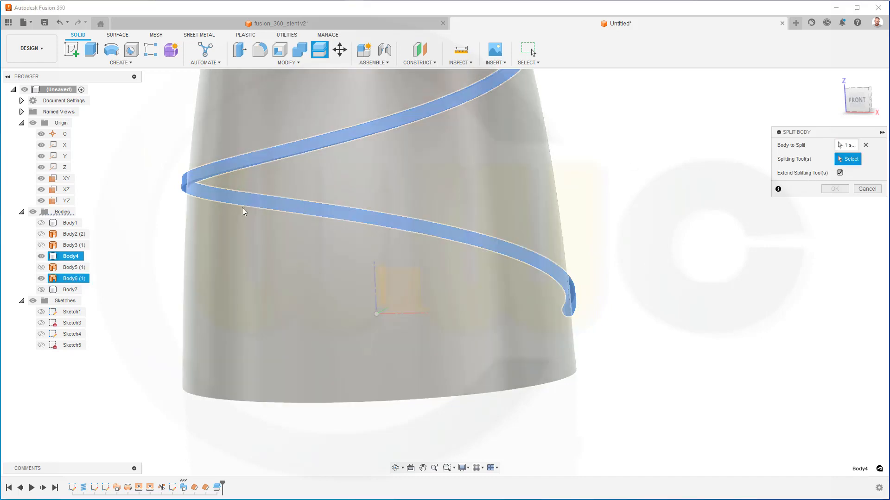
mouse_move(262, 297)
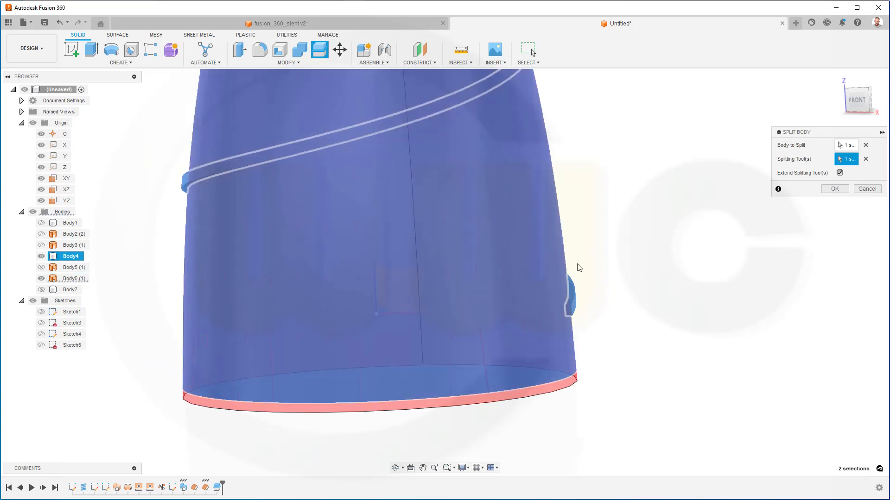
mouse_move(731, 209)
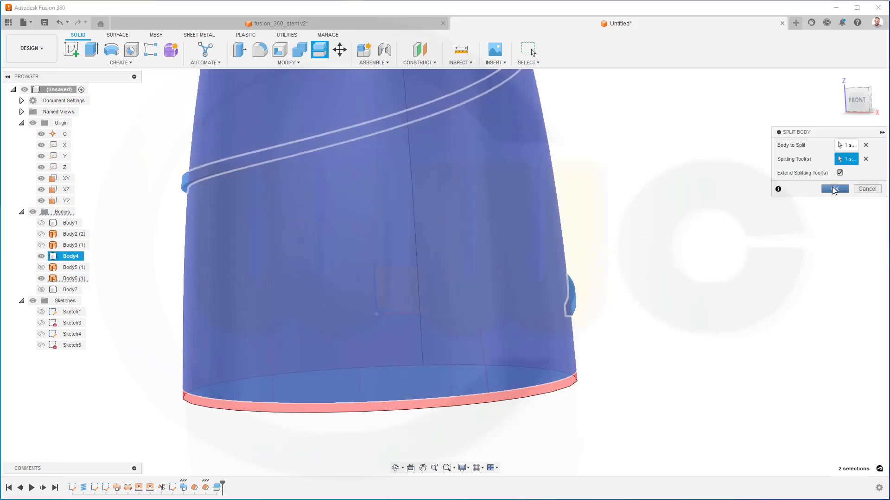
left_click(835, 189)
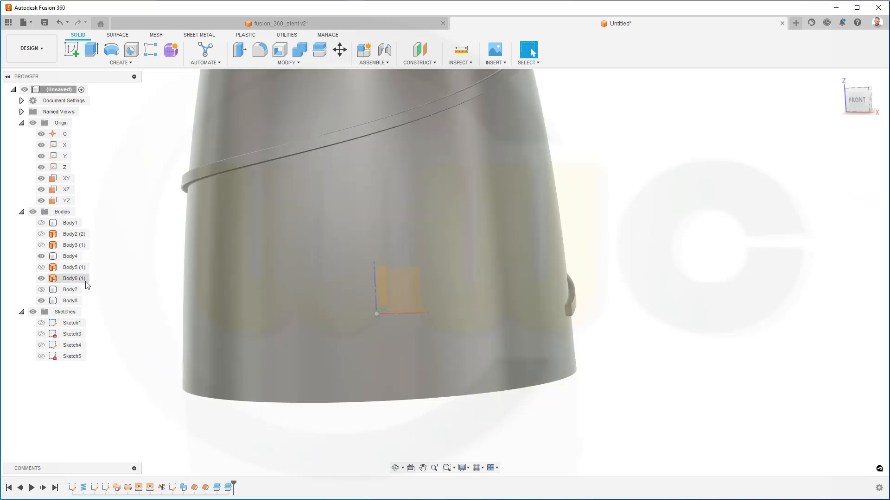
left_click(40, 300)
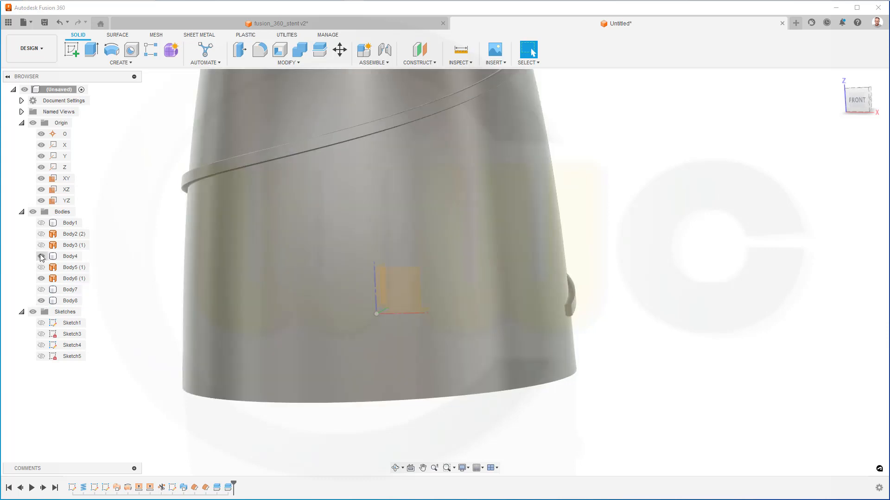
left_click(72, 245)
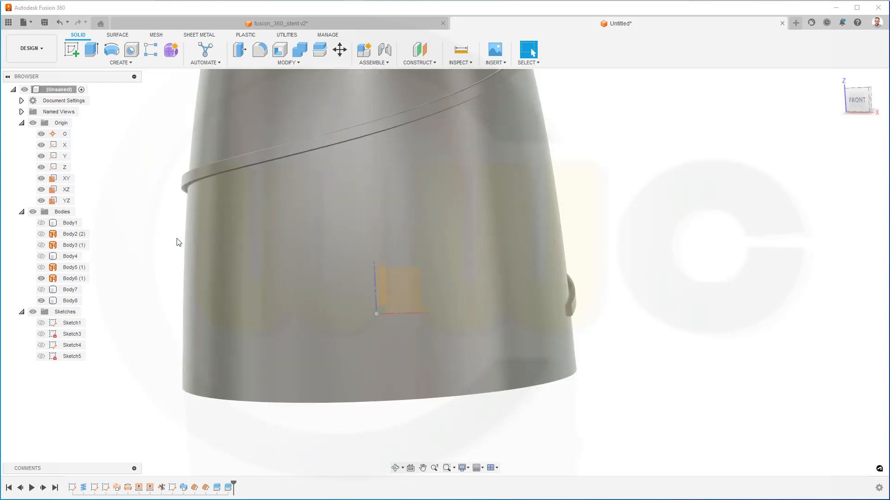
mouse_move(105, 278)
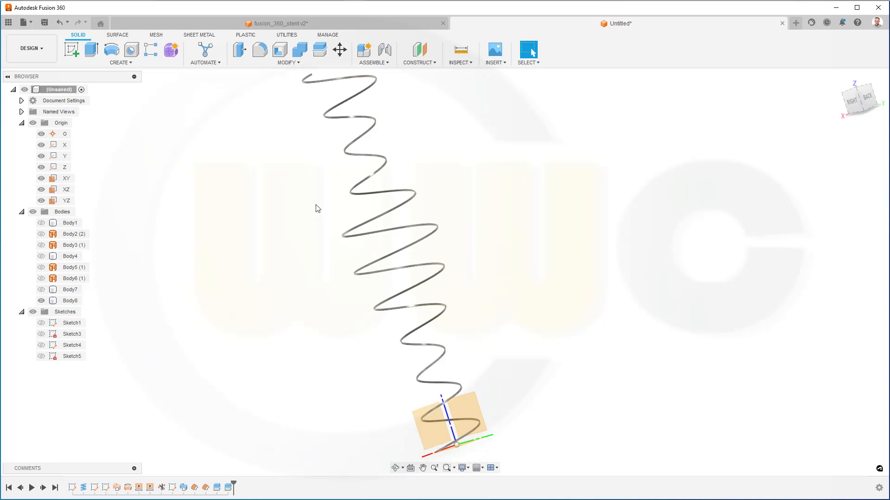
mouse_move(289, 111)
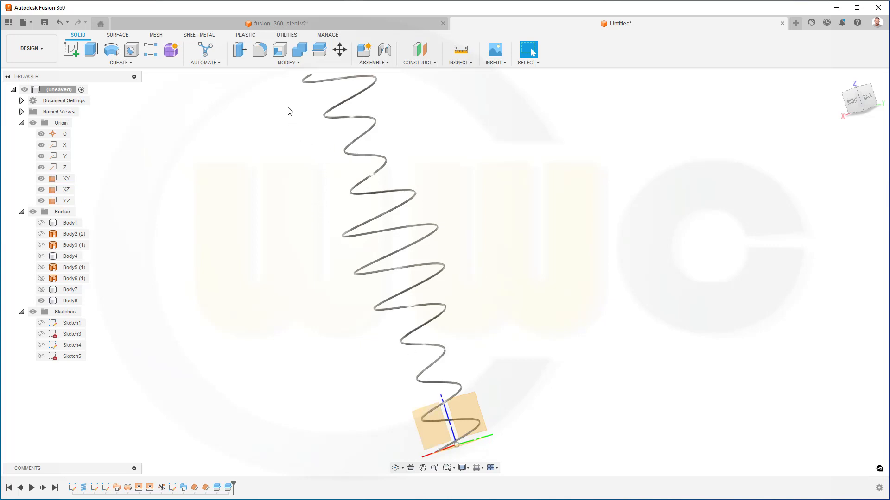
Mirror the Body8 wire across the XZ plane with Join, giving two crossing helices
left_click(117, 62)
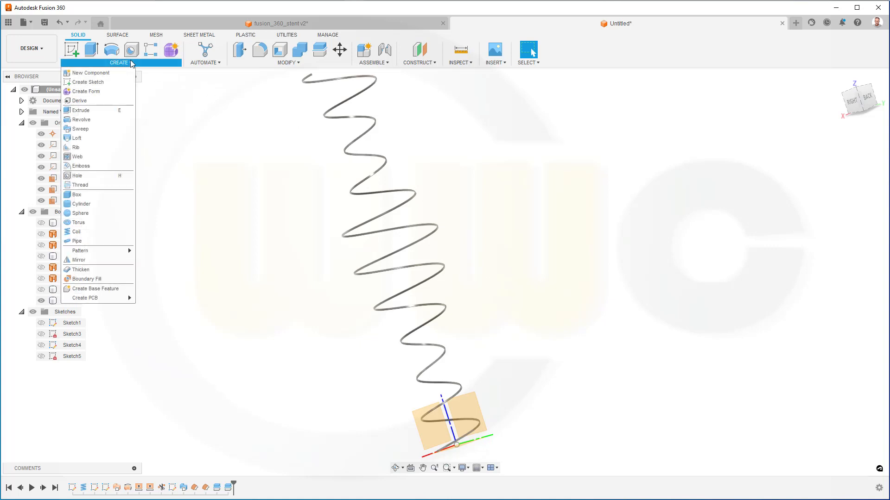
mouse_move(93, 260)
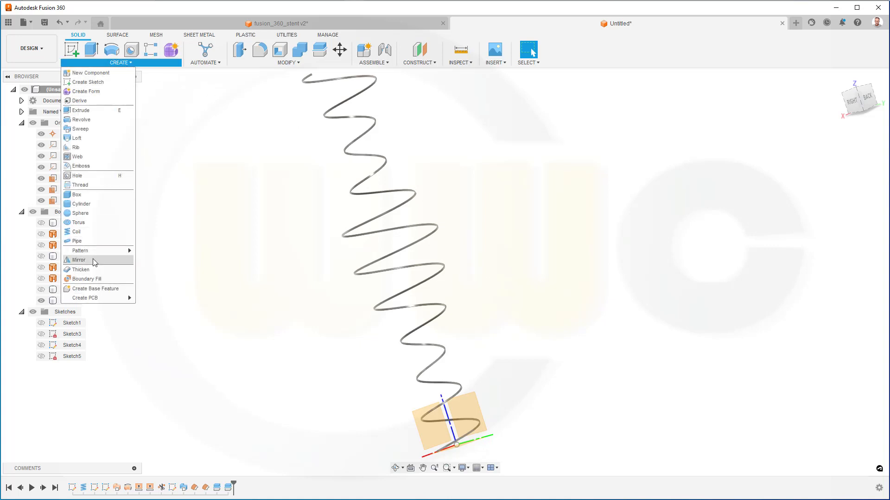
left_click(79, 259)
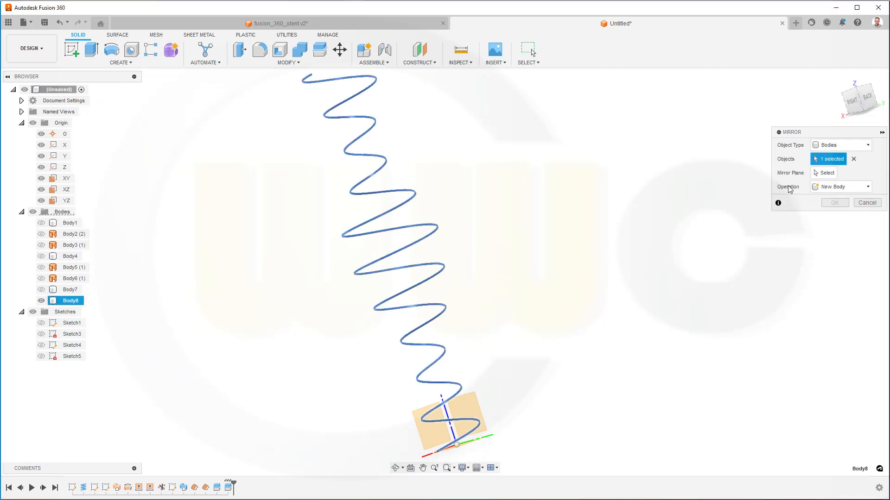
left_click(826, 172)
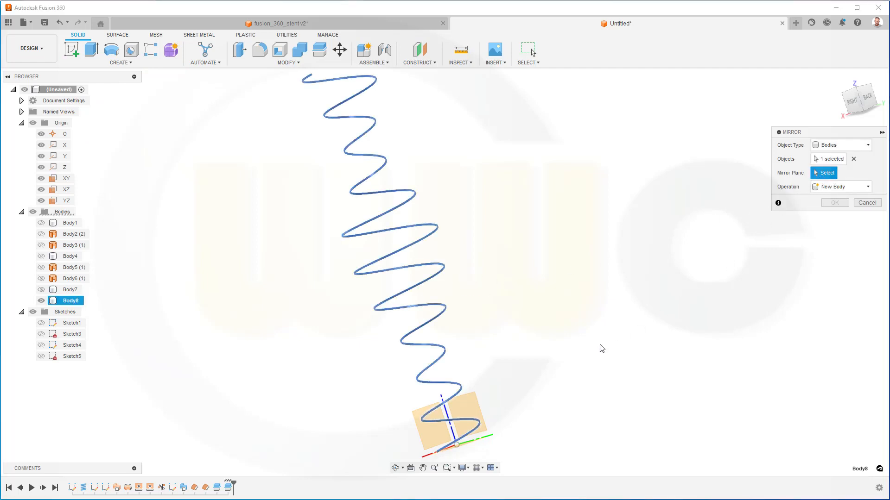
left_click(67, 189)
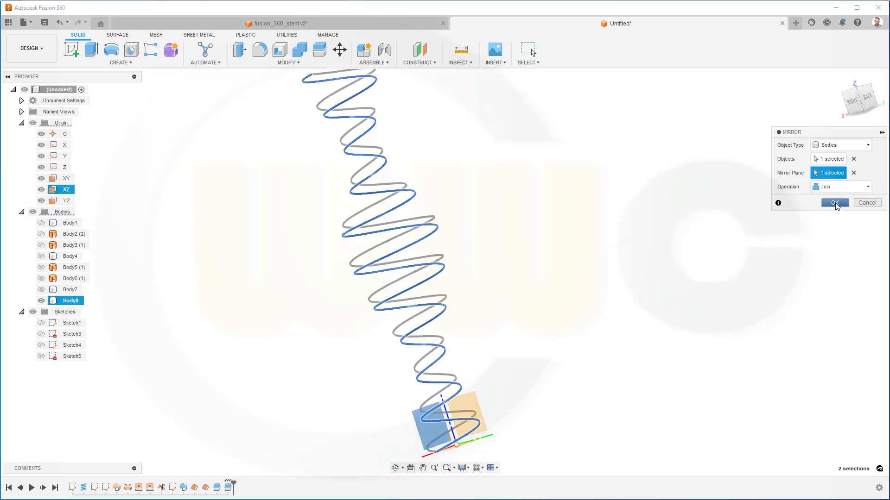
left_click(835, 203)
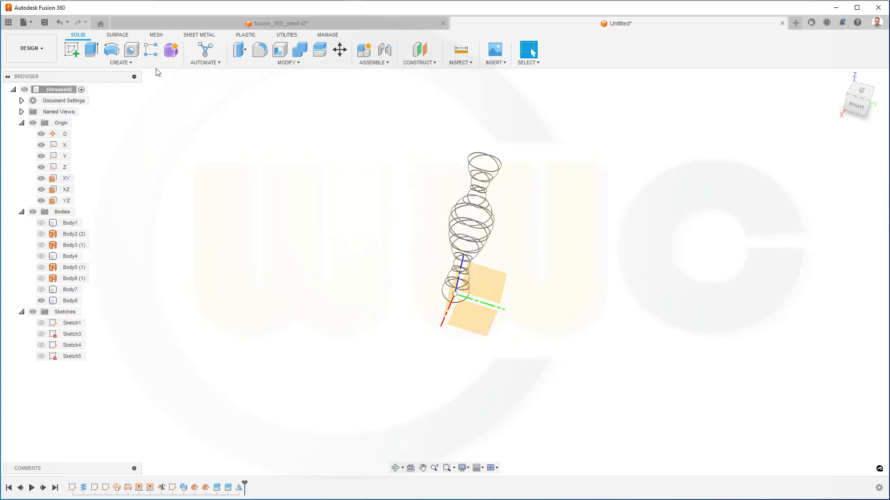
Circular-pattern the crossed helix wire 4 times around the Z axis into a full lattice tube
left_click(119, 53)
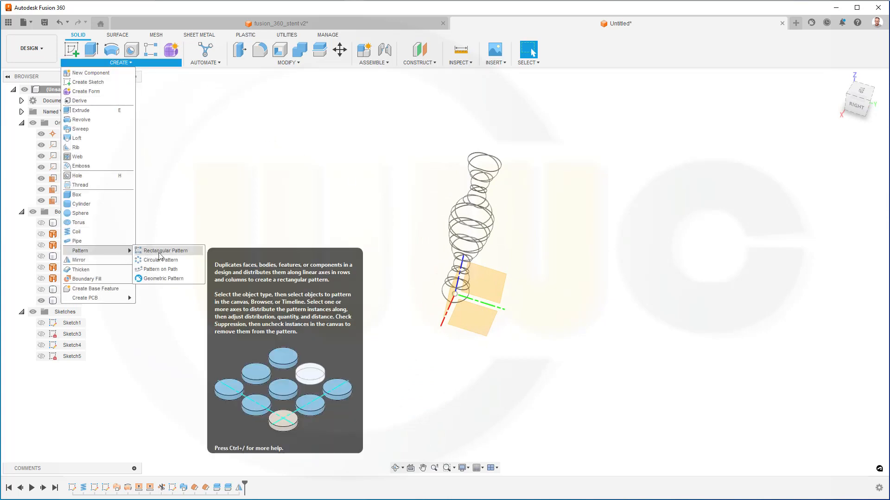
left_click(160, 260)
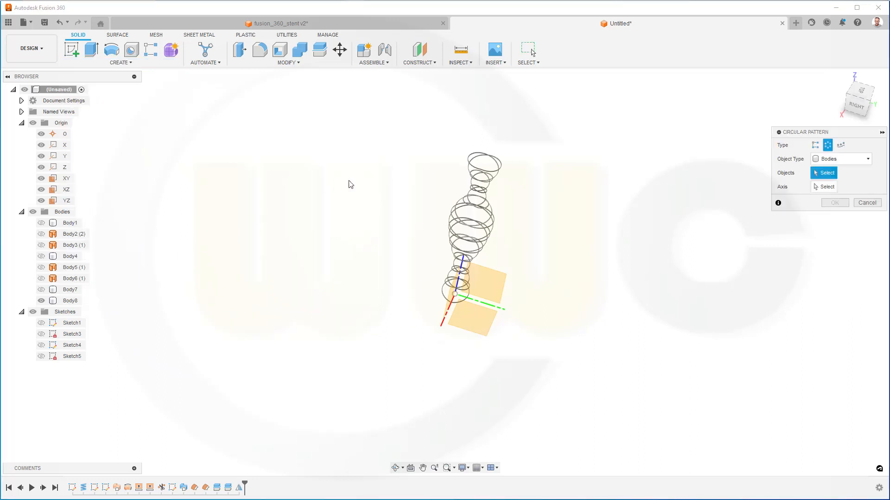
mouse_move(801, 172)
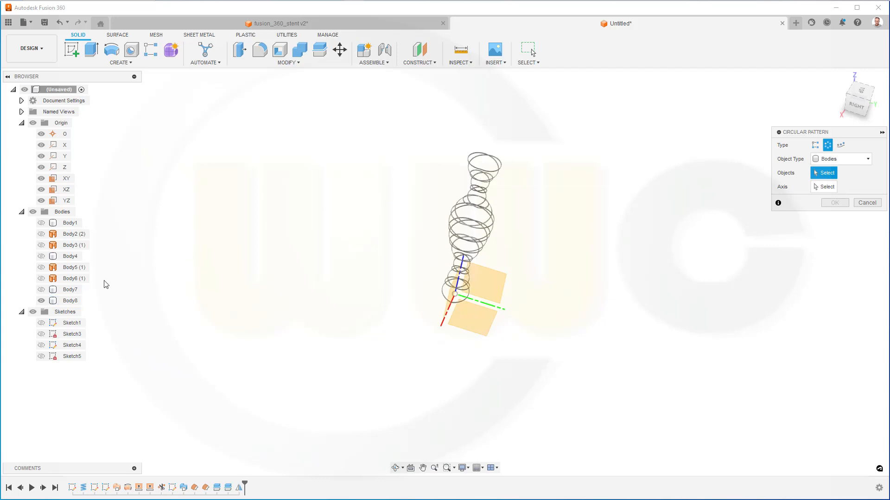
left_click(475, 207)
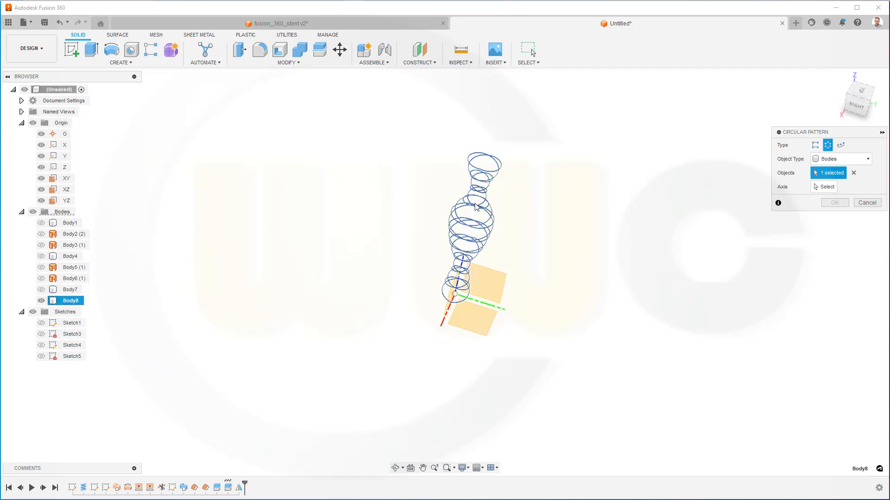
left_click(826, 186)
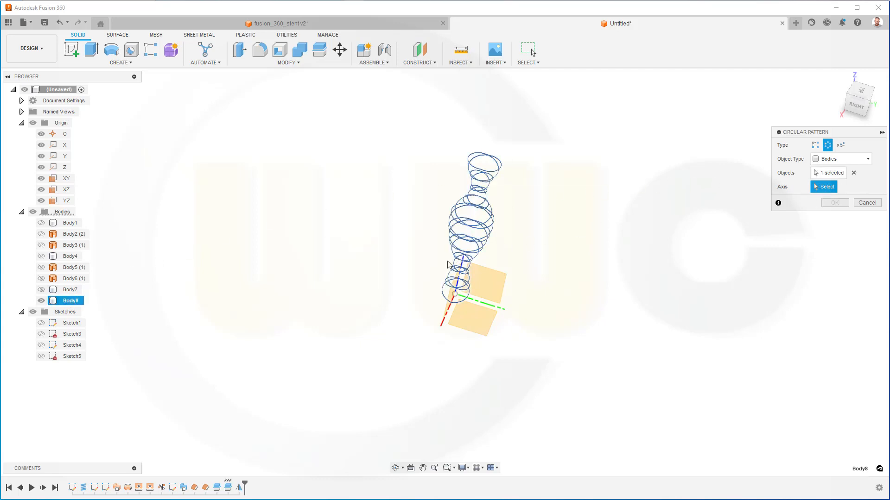
left_click(67, 167)
type("4")
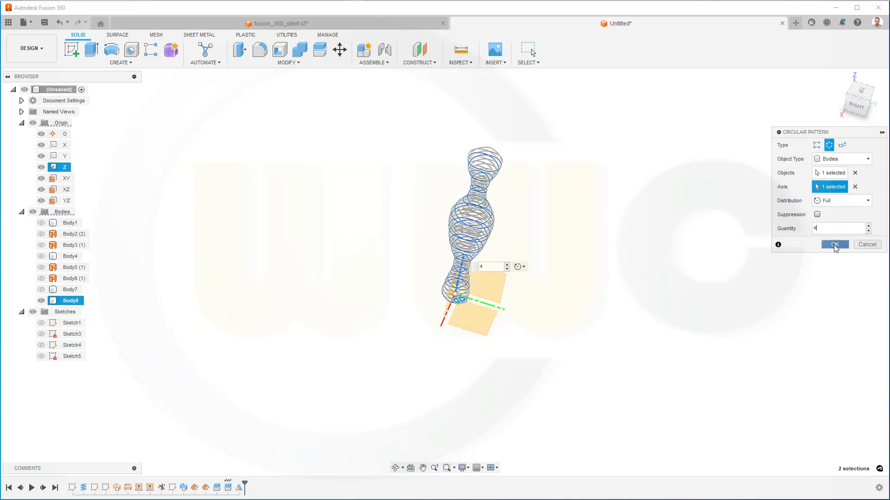
left_click(833, 244)
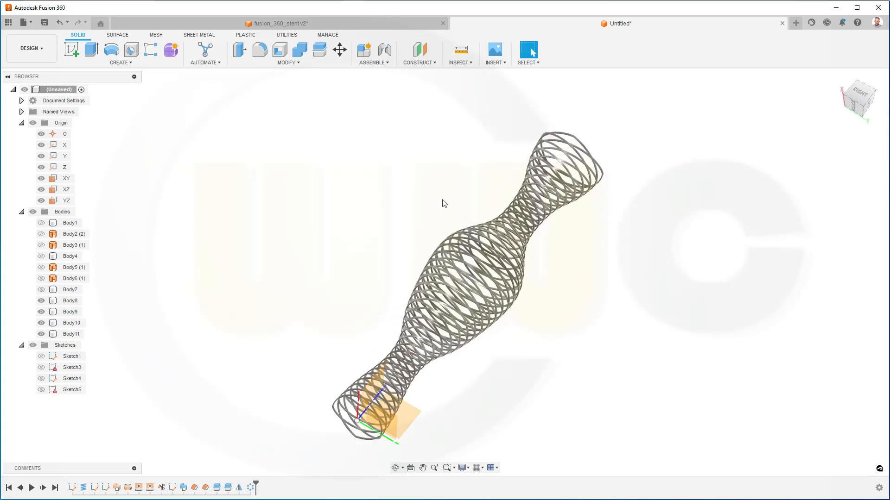
left_click_drag(444, 203, 413, 195)
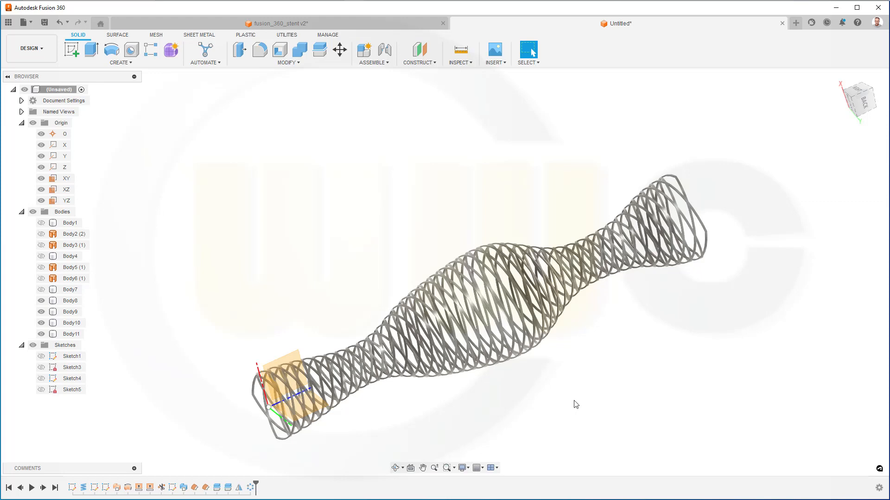
mouse_move(566, 398)
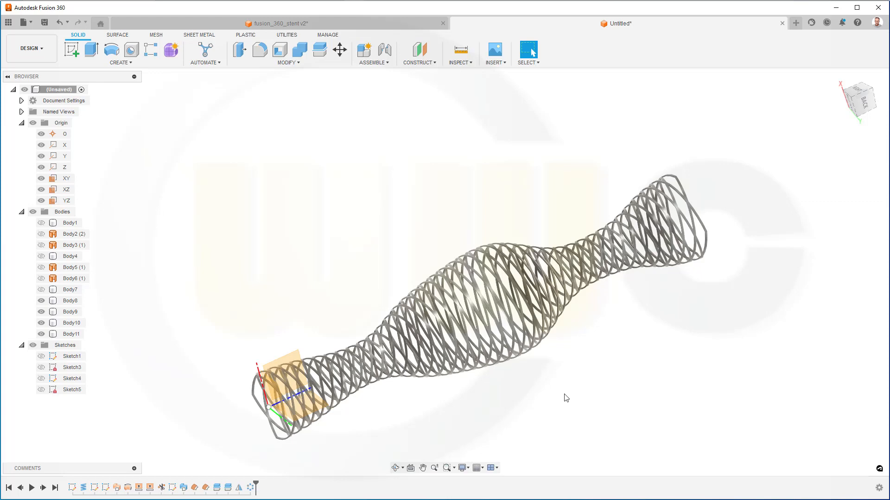
mouse_move(552, 393)
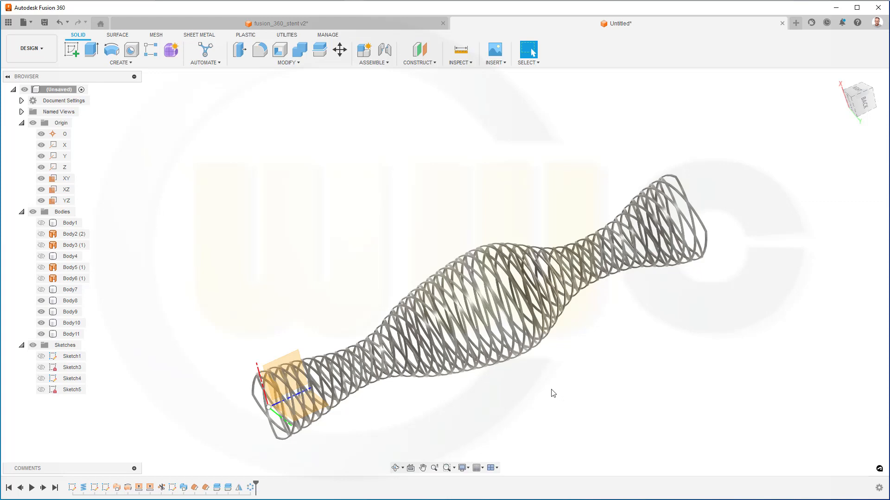
mouse_move(539, 388)
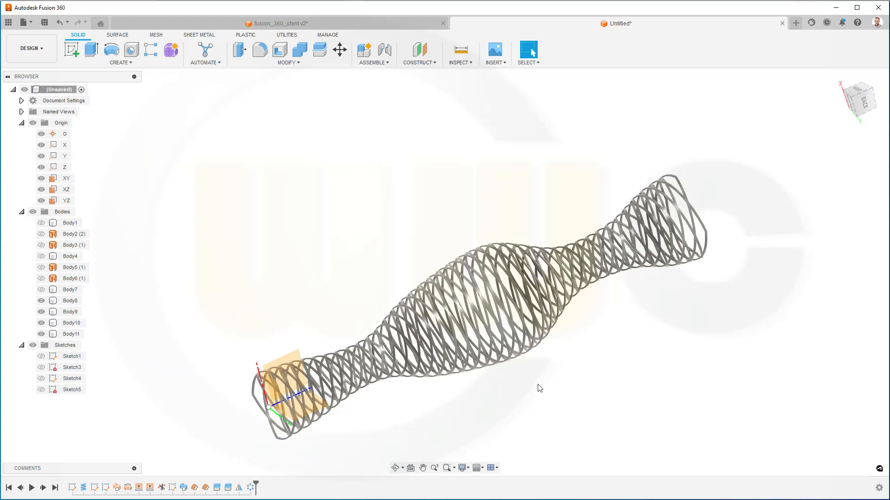
mouse_move(532, 387)
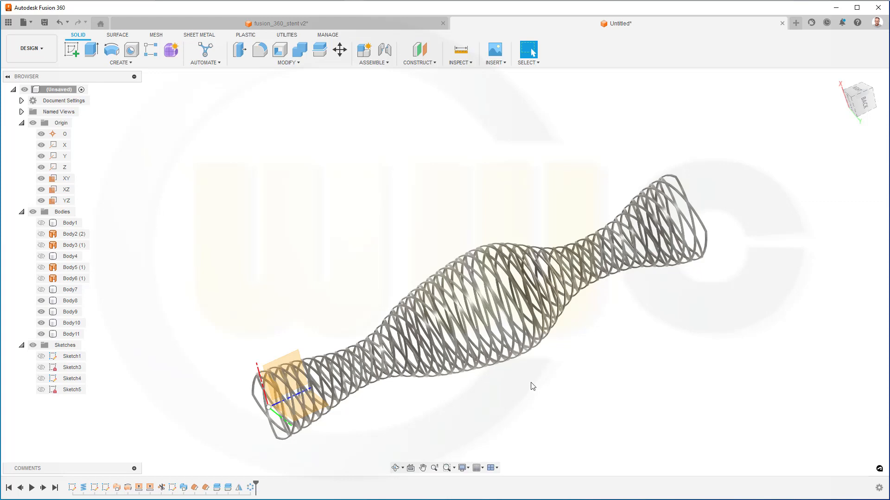
mouse_move(527, 383)
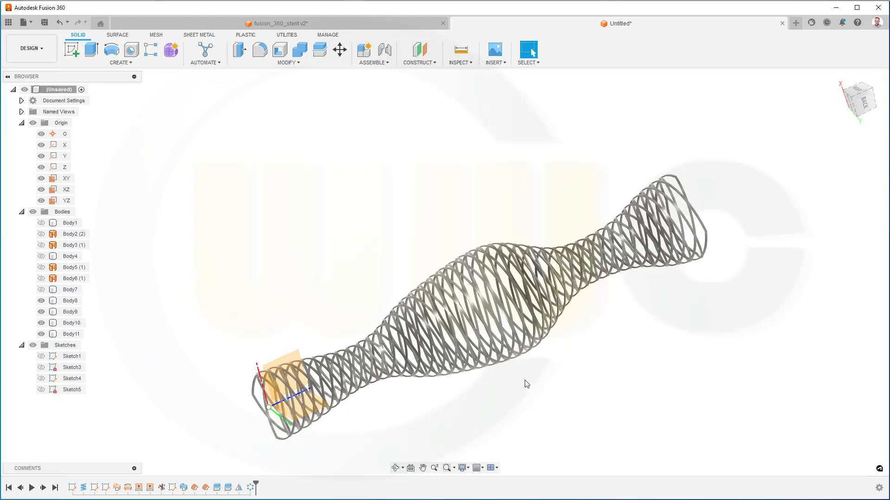
mouse_move(522, 381)
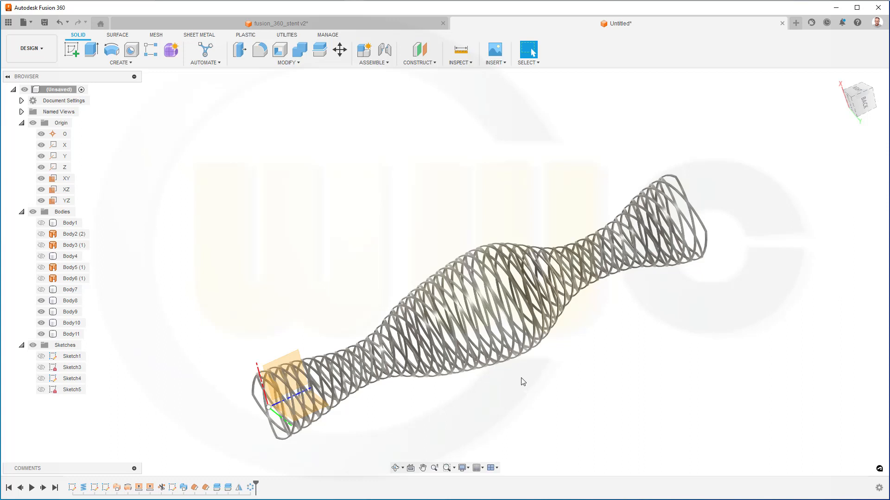